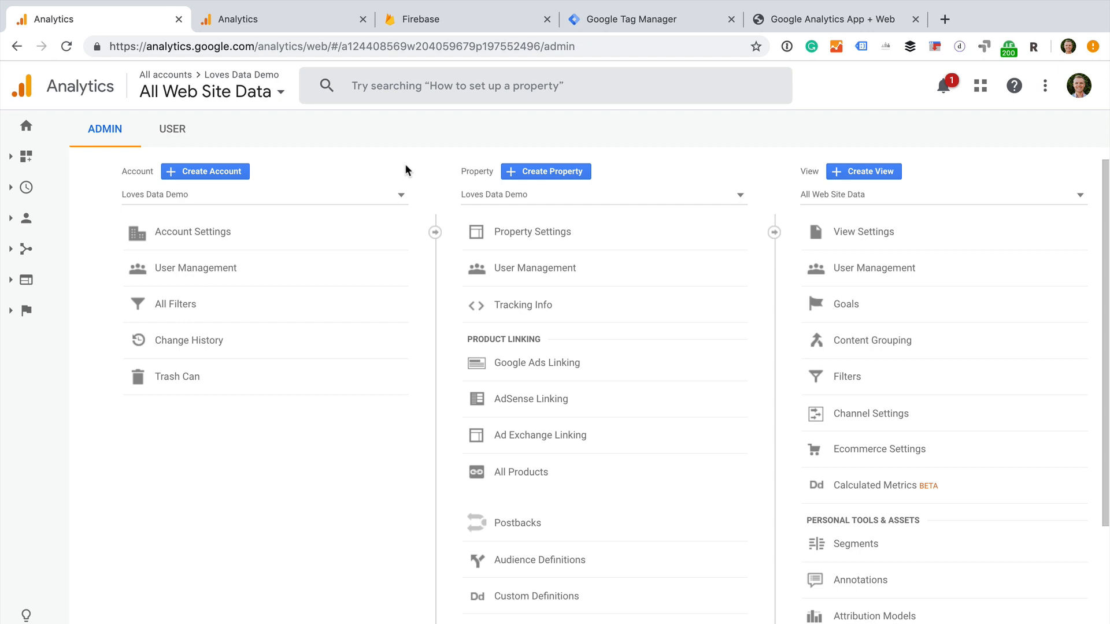
{"action": "mouse_move", "coordinate": [546, 171]}
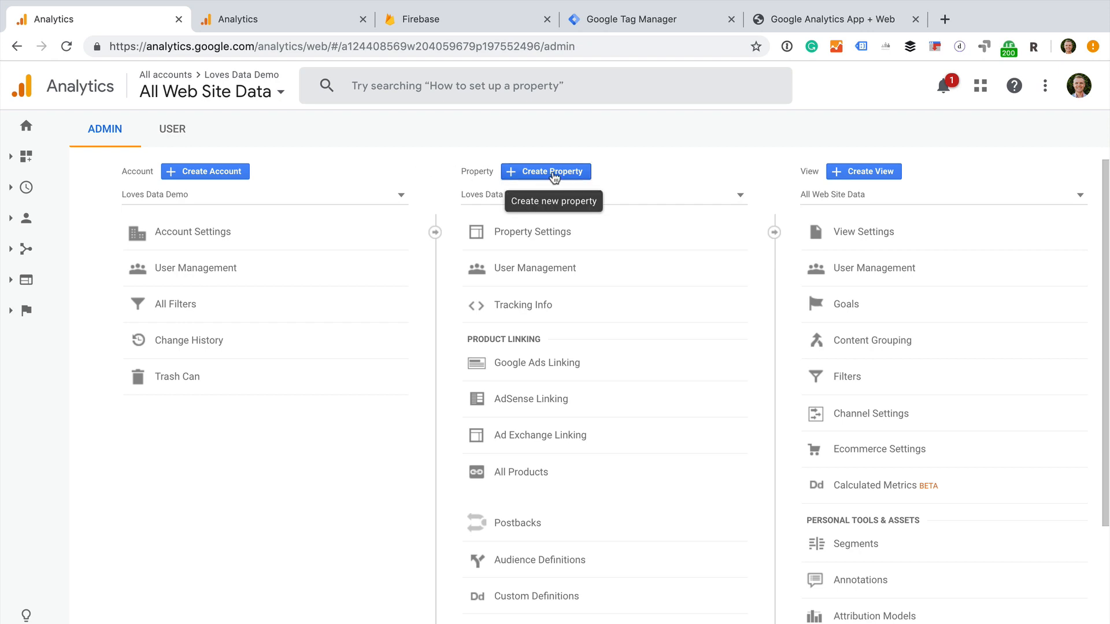
- Start a new property with + Create Property in the Admin Property column
{"action": "left_click", "coordinate": [545, 171]}
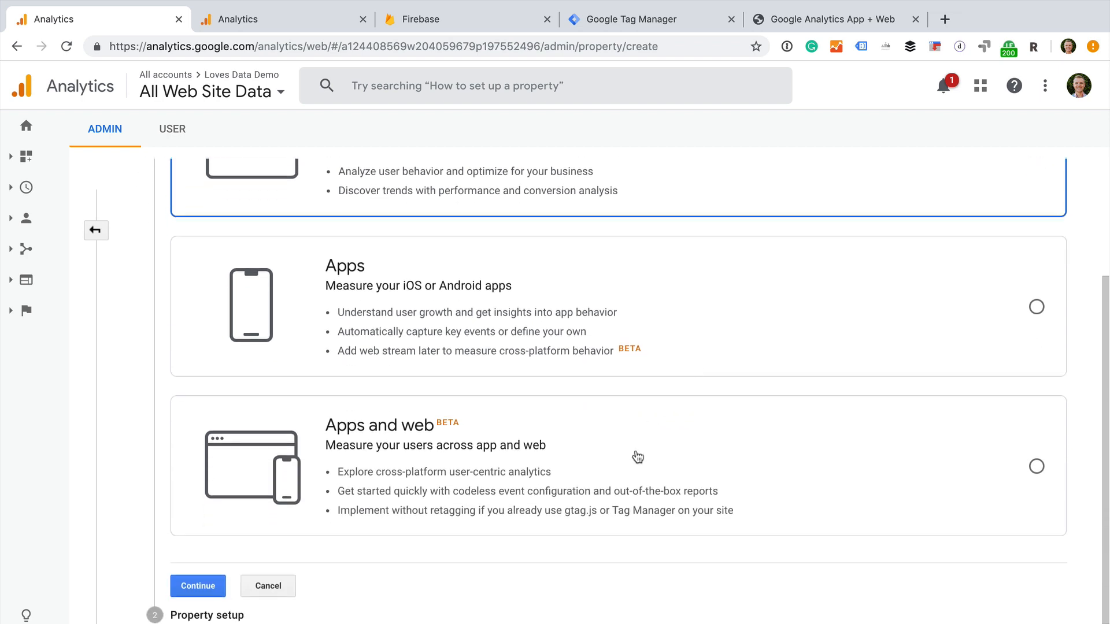
- Select Apps and web as the new property's type
{"action": "left_click", "coordinate": [1035, 465]}
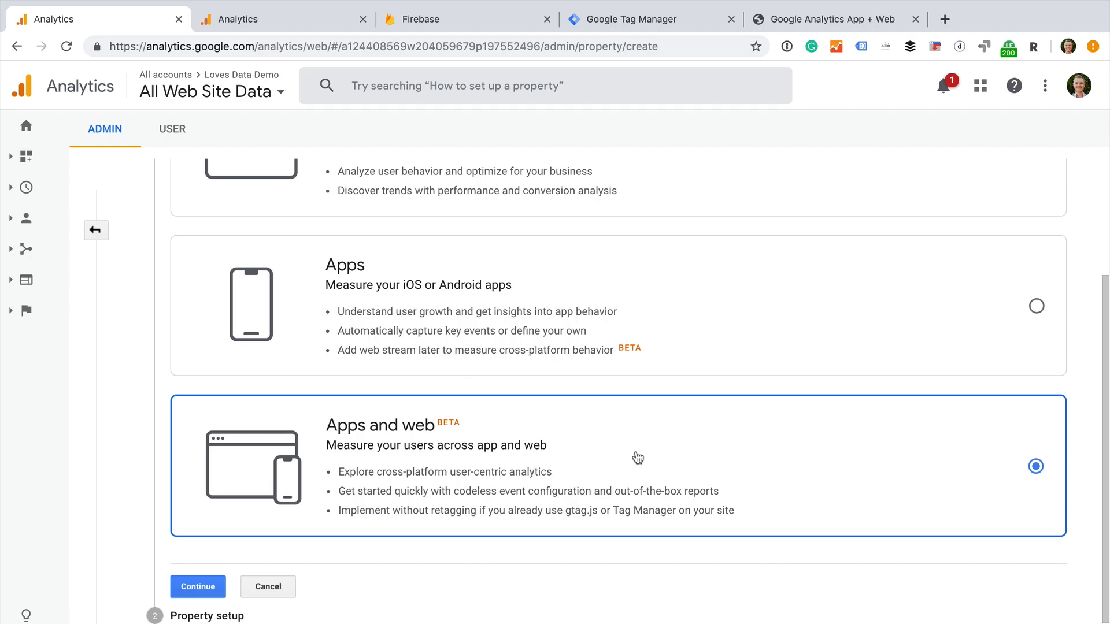
{"action": "left_click", "coordinate": [198, 586]}
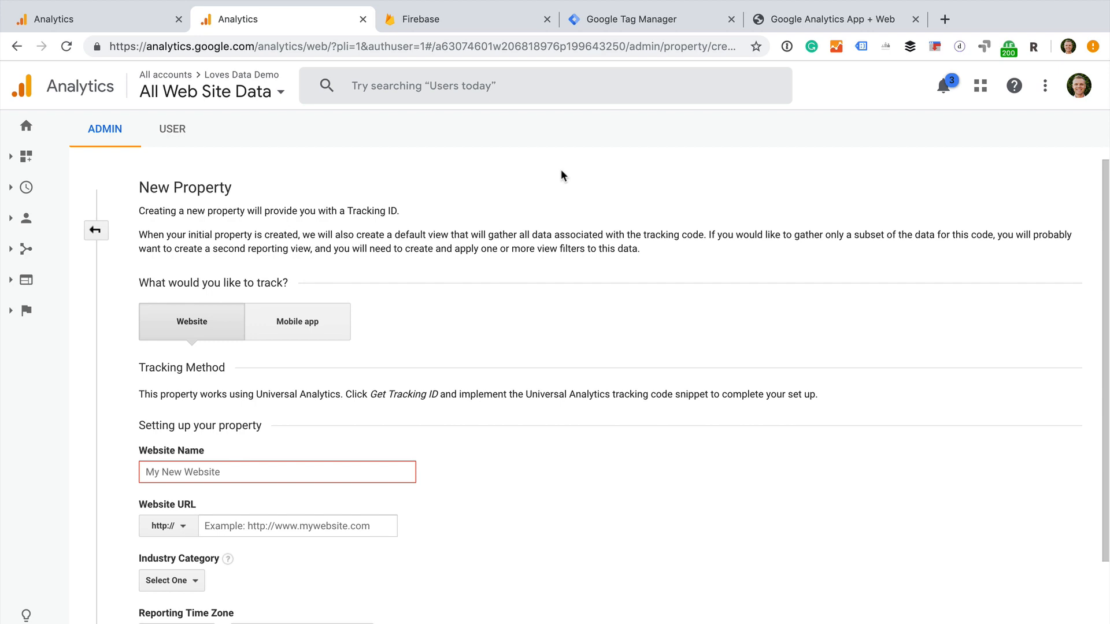
{"action": "mouse_move", "coordinate": [368, 284]}
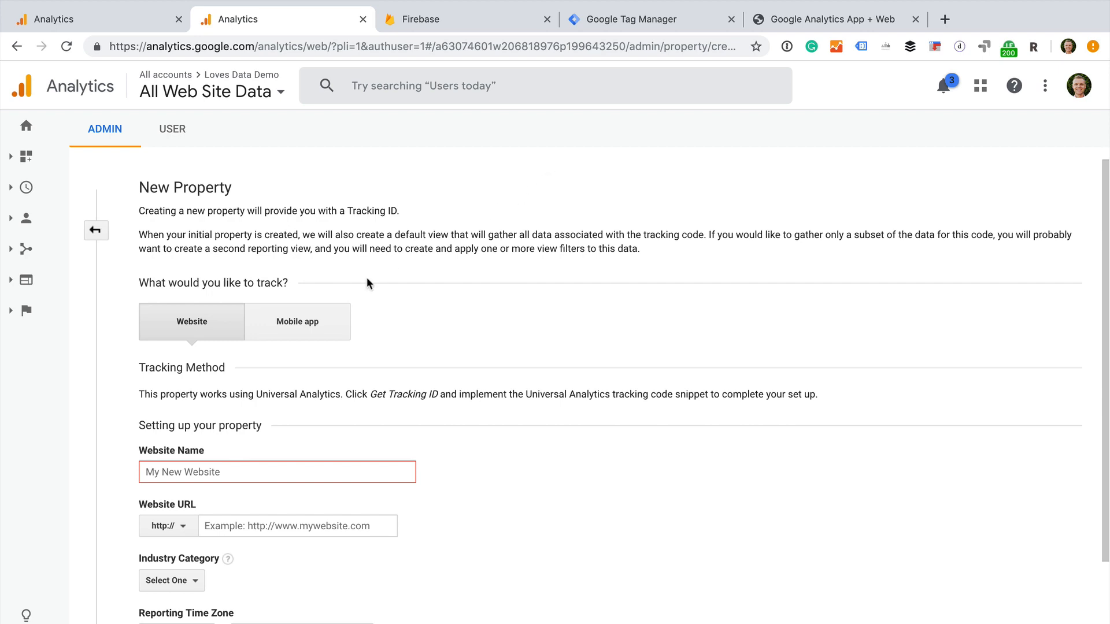
{"action": "mouse_move", "coordinate": [204, 333]}
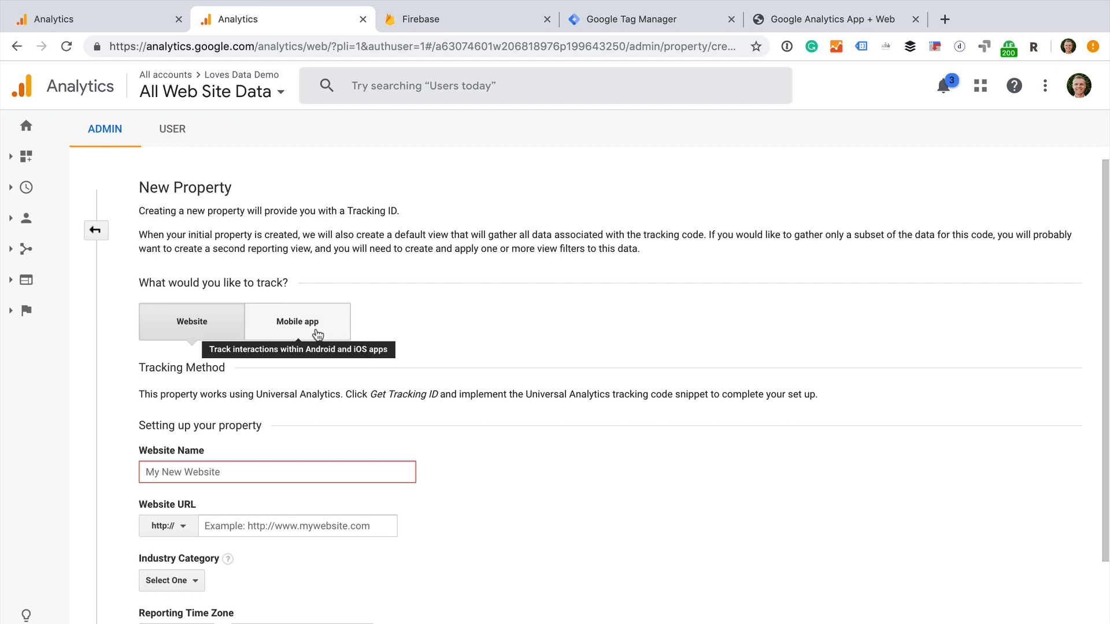
{"action": "mouse_move", "coordinate": [407, 302]}
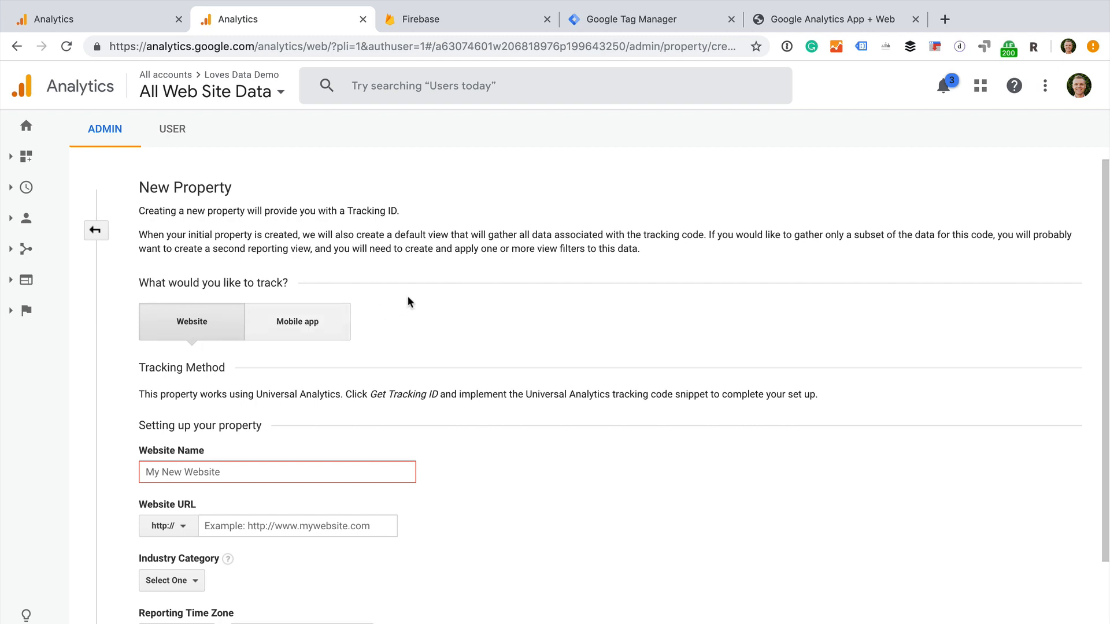
{"action": "mouse_move", "coordinate": [137, 244]}
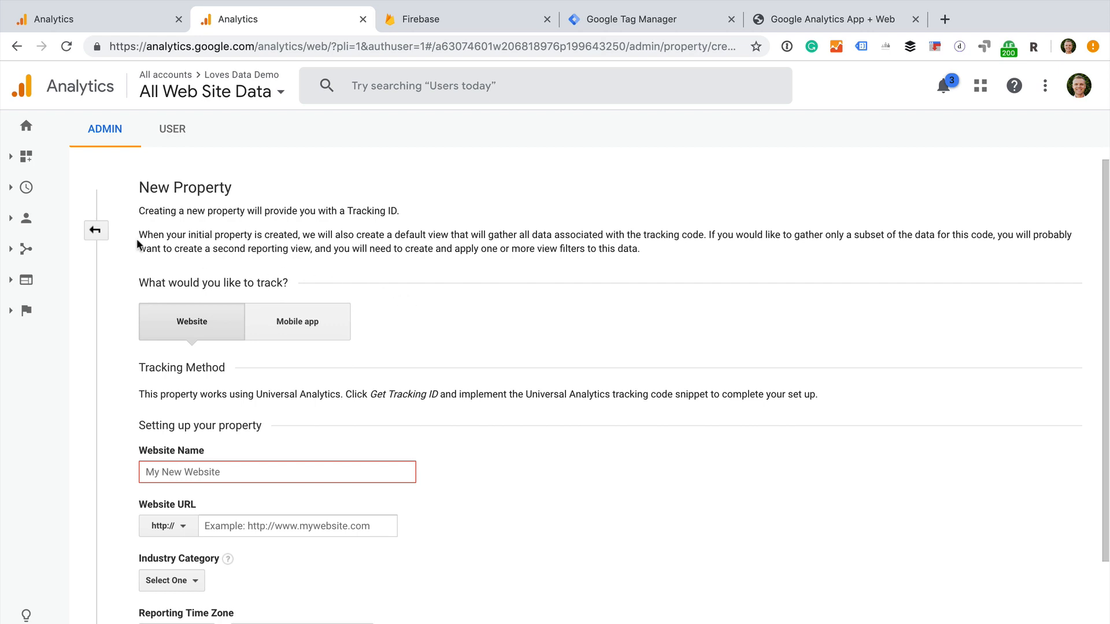
- Leave the older Website/Mobile app property form and return to the Admin overview
{"action": "left_click", "coordinate": [95, 230]}
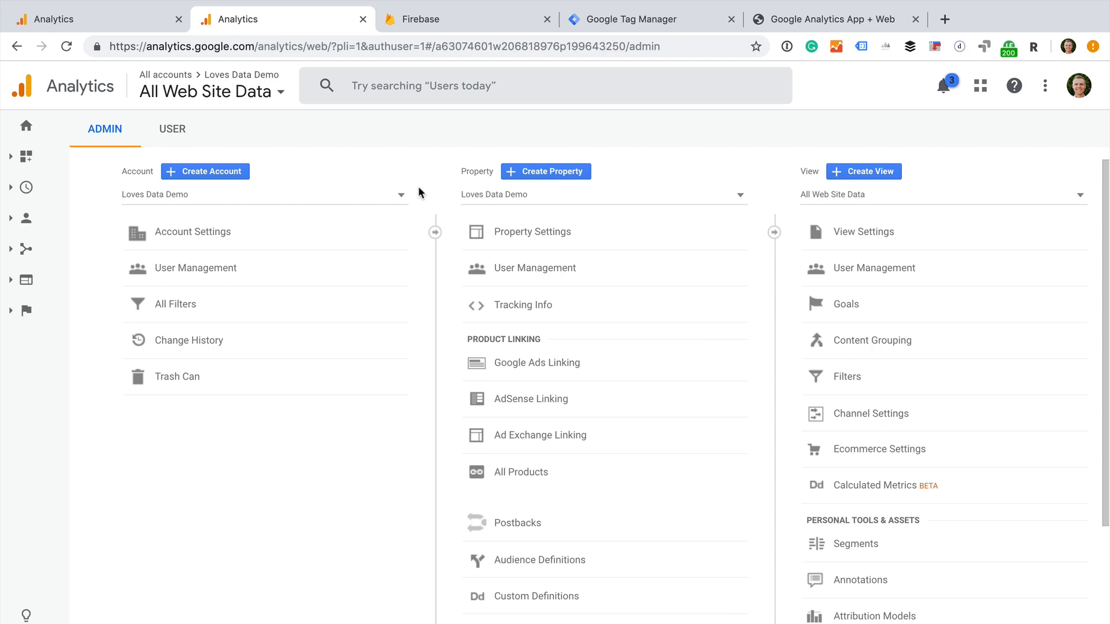
- In the Firebase tab, go to the console's welcome page
{"action": "left_click", "coordinate": [464, 19]}
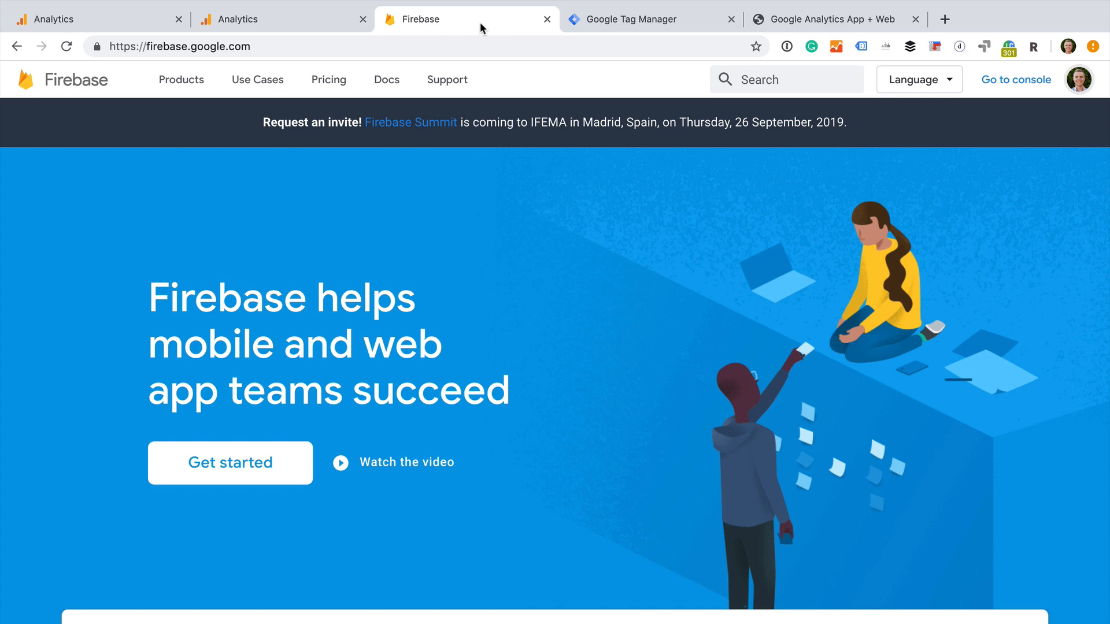
{"action": "mouse_move", "coordinate": [419, 402]}
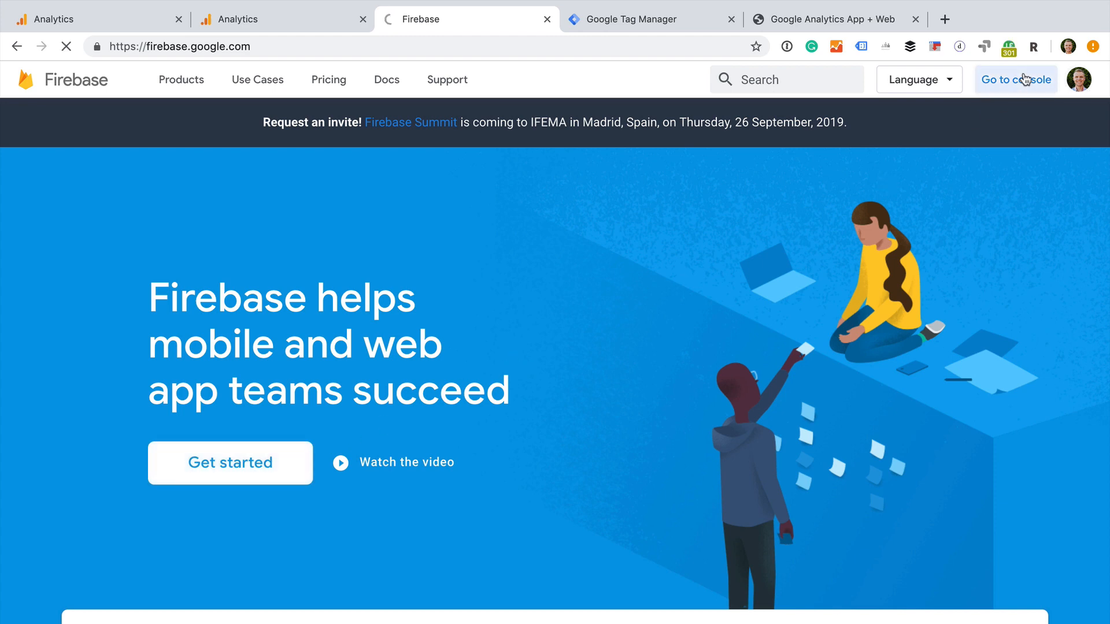
{"action": "left_click", "coordinate": [1015, 79]}
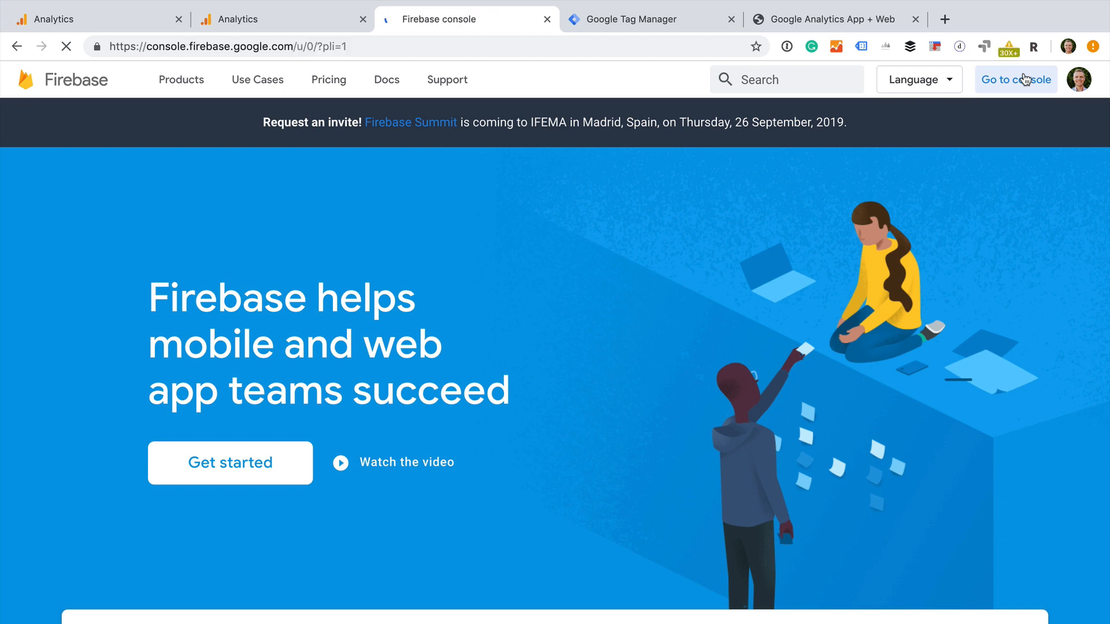
{"action": "left_click", "coordinate": [1014, 79]}
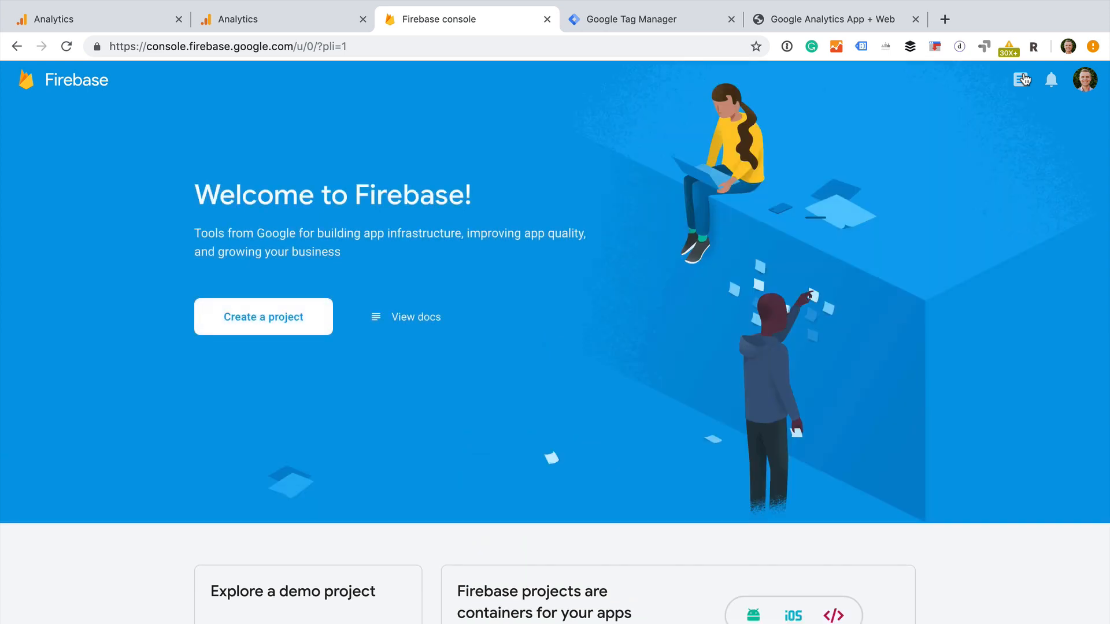
{"action": "mouse_move", "coordinate": [485, 277]}
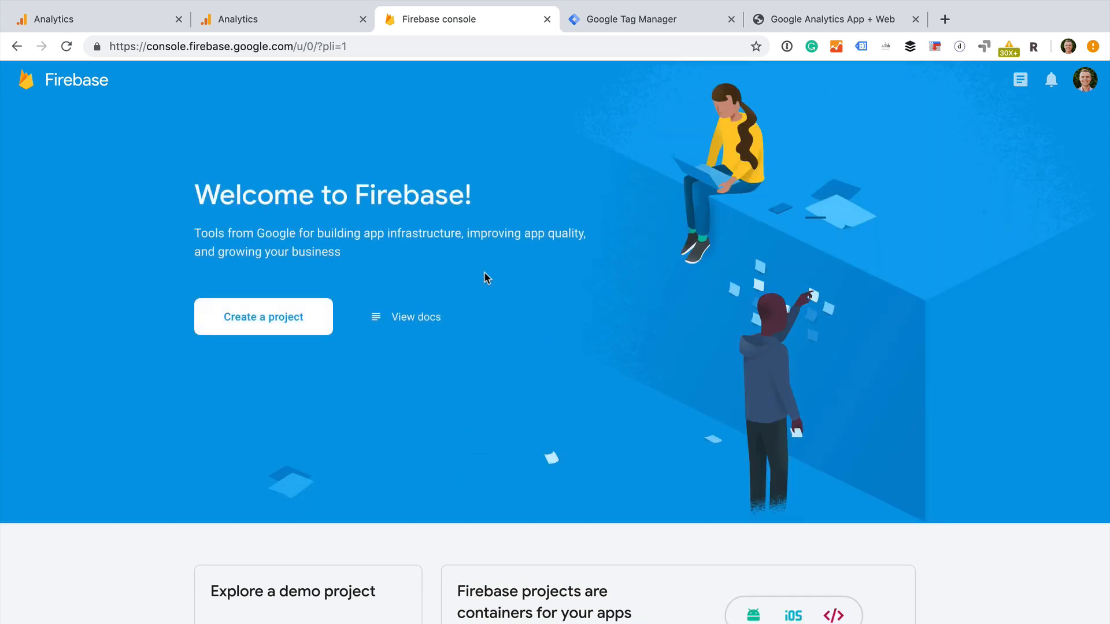
- Begin a Firebase project named Loves Data Demo and accept the Firebase terms
{"action": "left_click", "coordinate": [262, 316]}
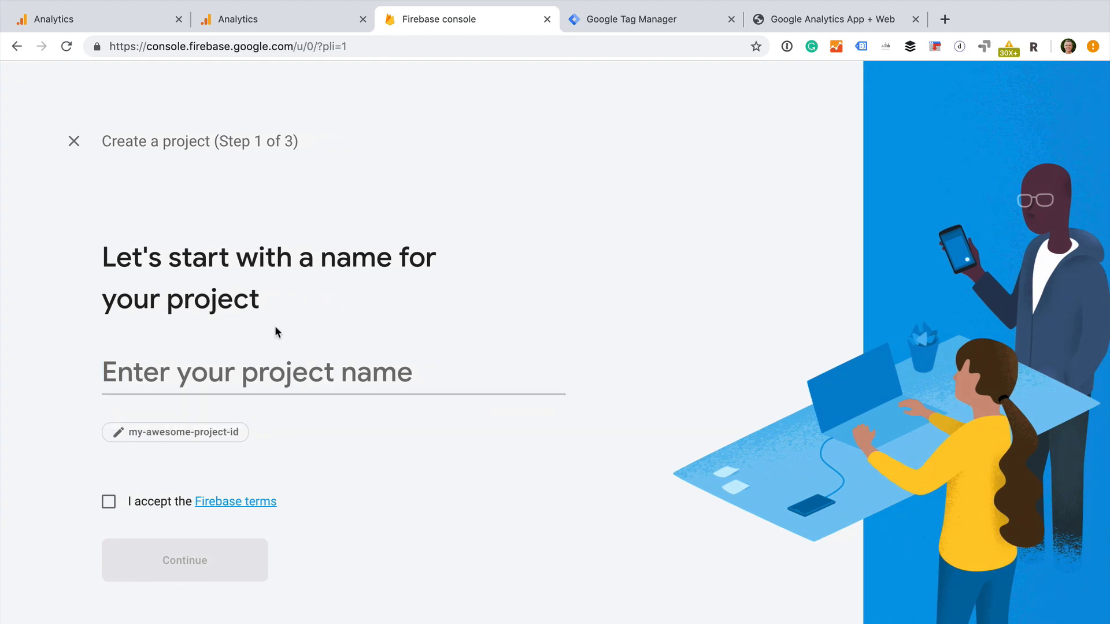
{"action": "type", "text": "Loves Data Dem"}
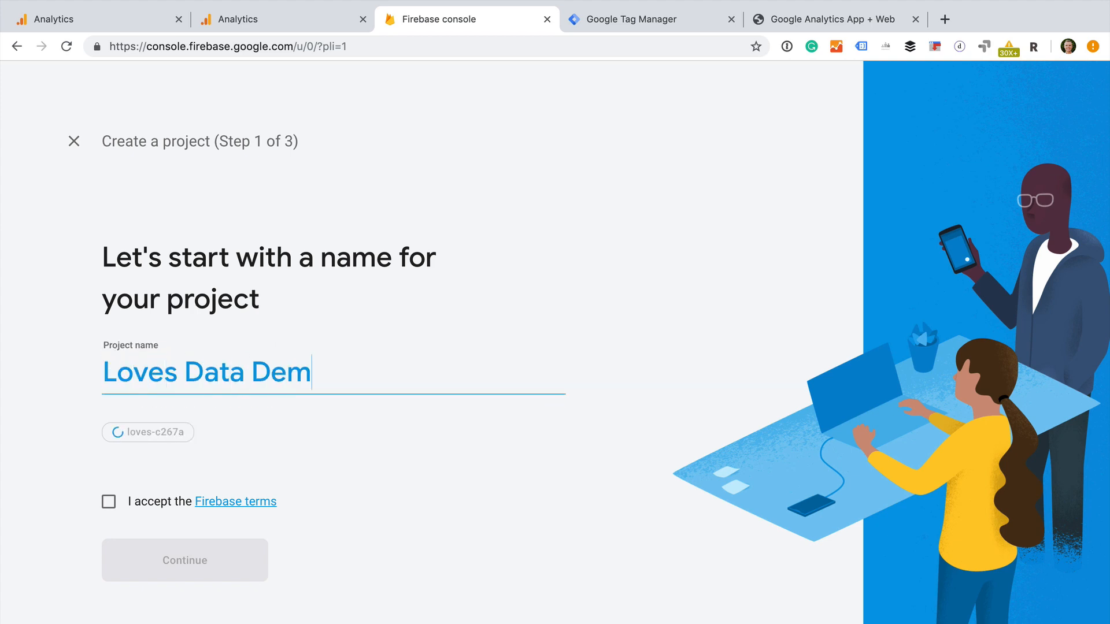
{"action": "type", "text": "o"}
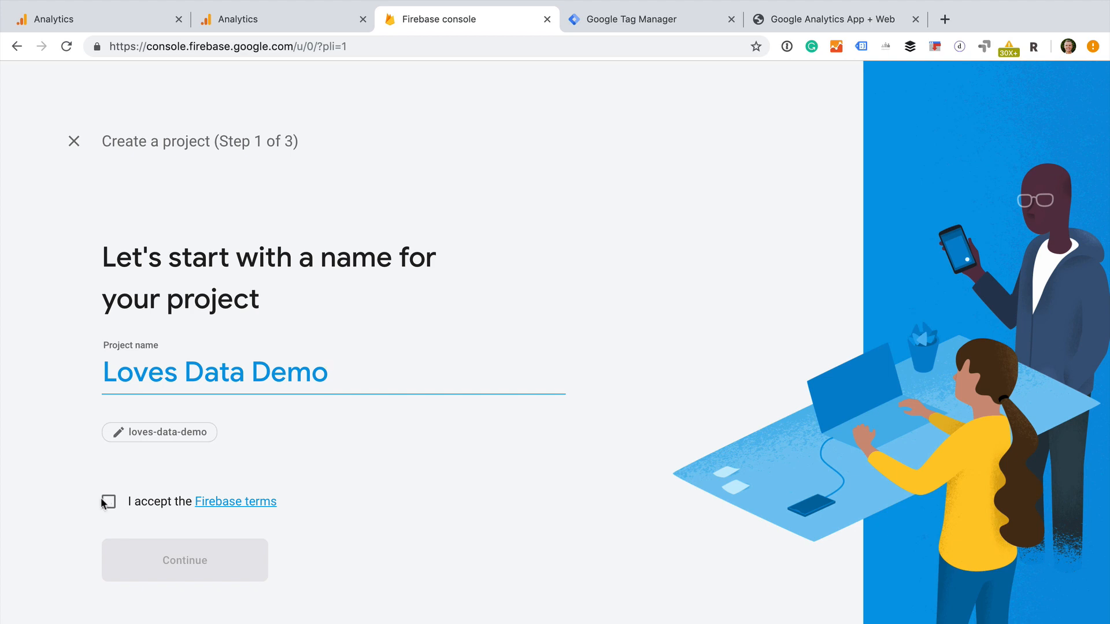
{"action": "left_click", "coordinate": [183, 560]}
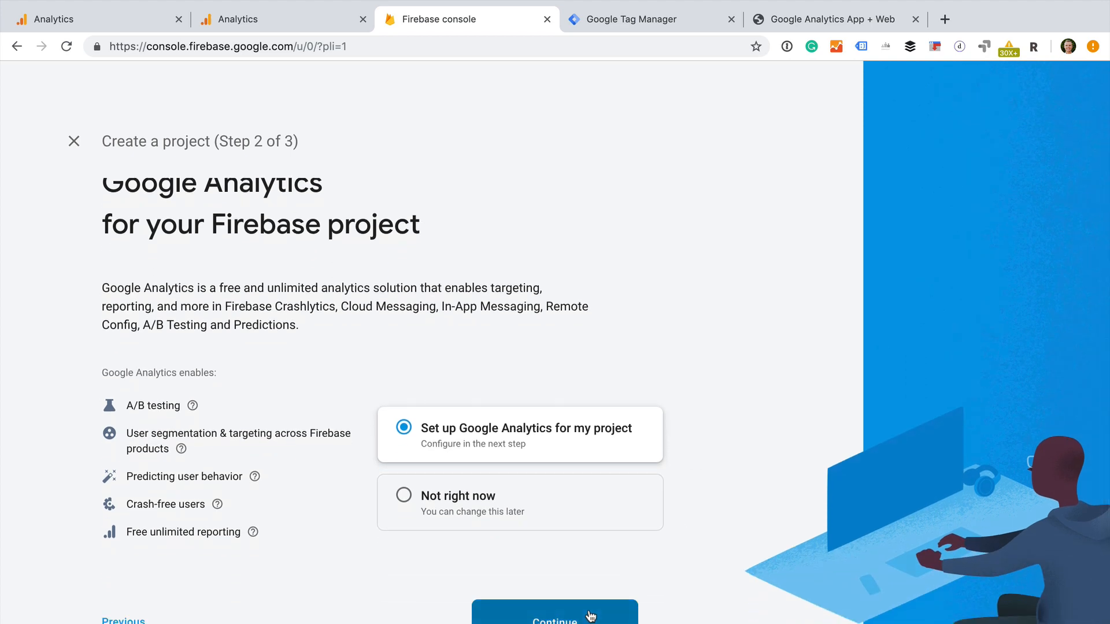
- Keep Analytics enabled, choose the Loves Data Demo account, and create the project
{"action": "left_click", "coordinate": [555, 621]}
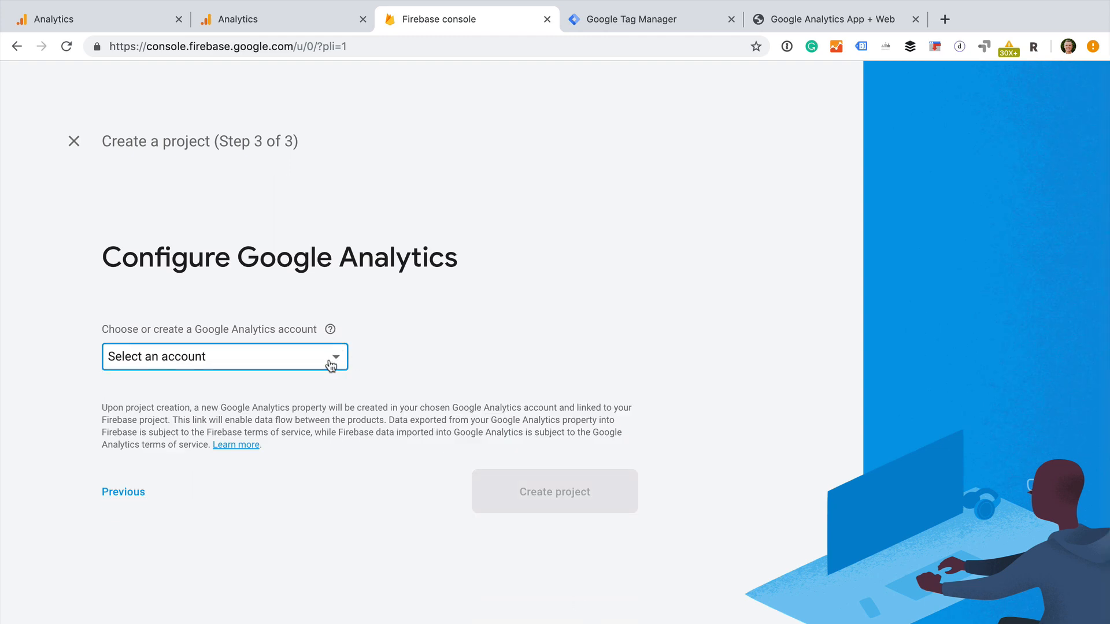
{"action": "left_click", "coordinate": [223, 356]}
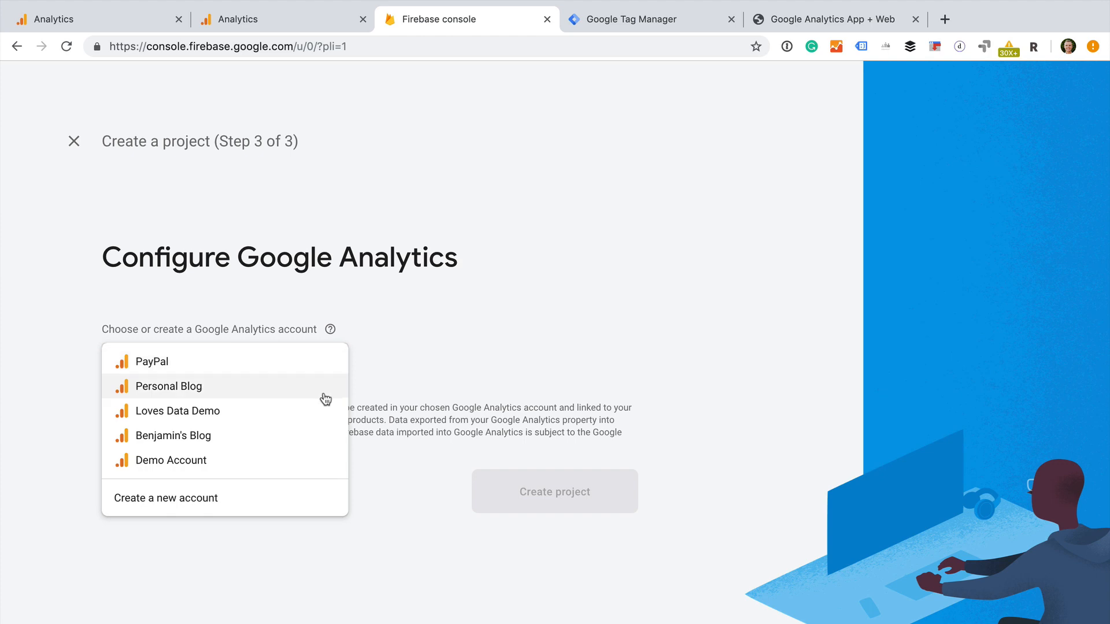
{"action": "mouse_move", "coordinate": [324, 410]}
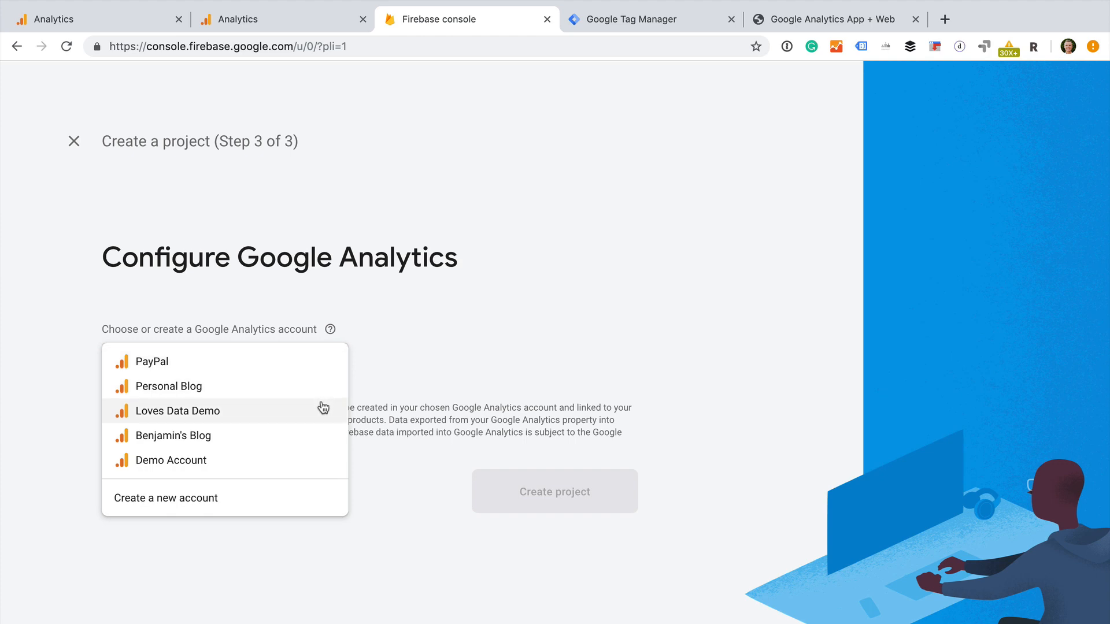
{"action": "left_click", "coordinate": [177, 410]}
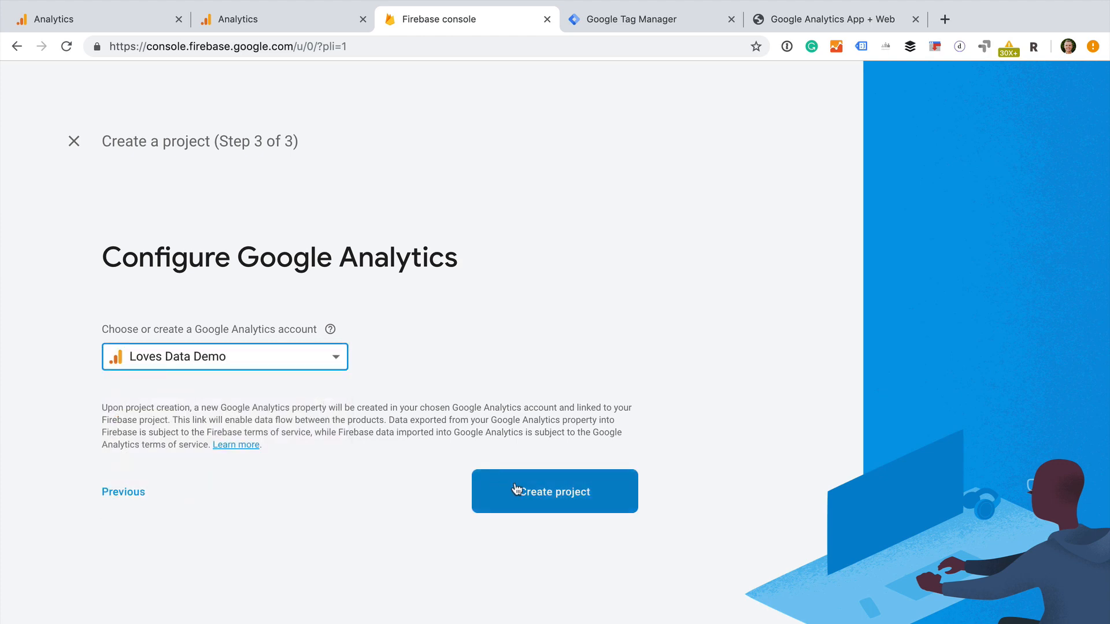
{"action": "left_click", "coordinate": [554, 491]}
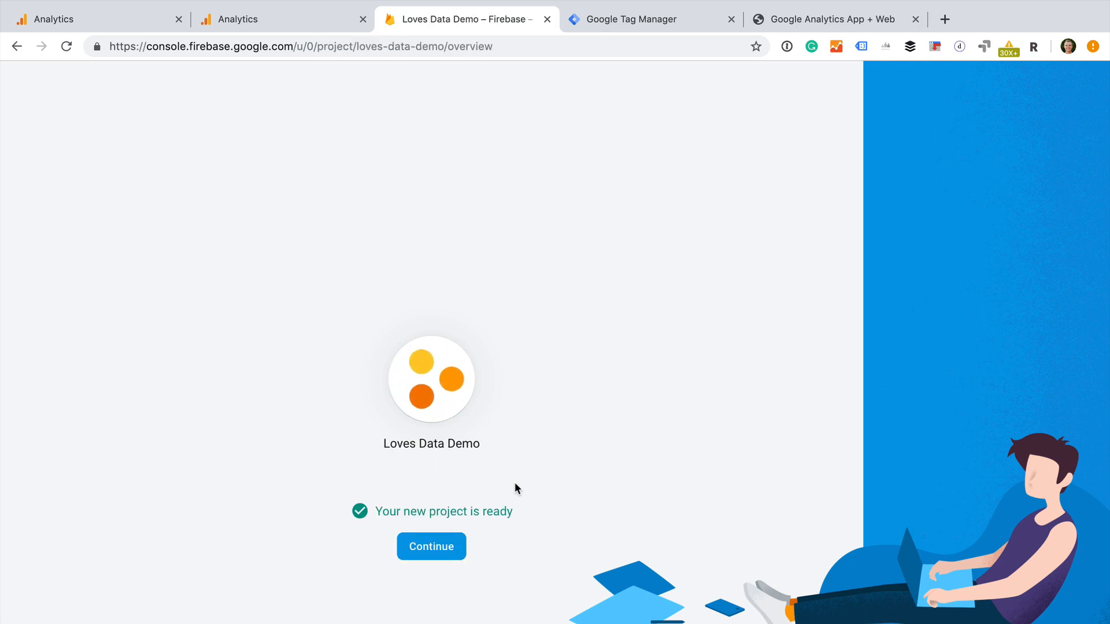
- Enter the new project's overview, then switch back to the Google Analytics tab
{"action": "left_click", "coordinate": [430, 546]}
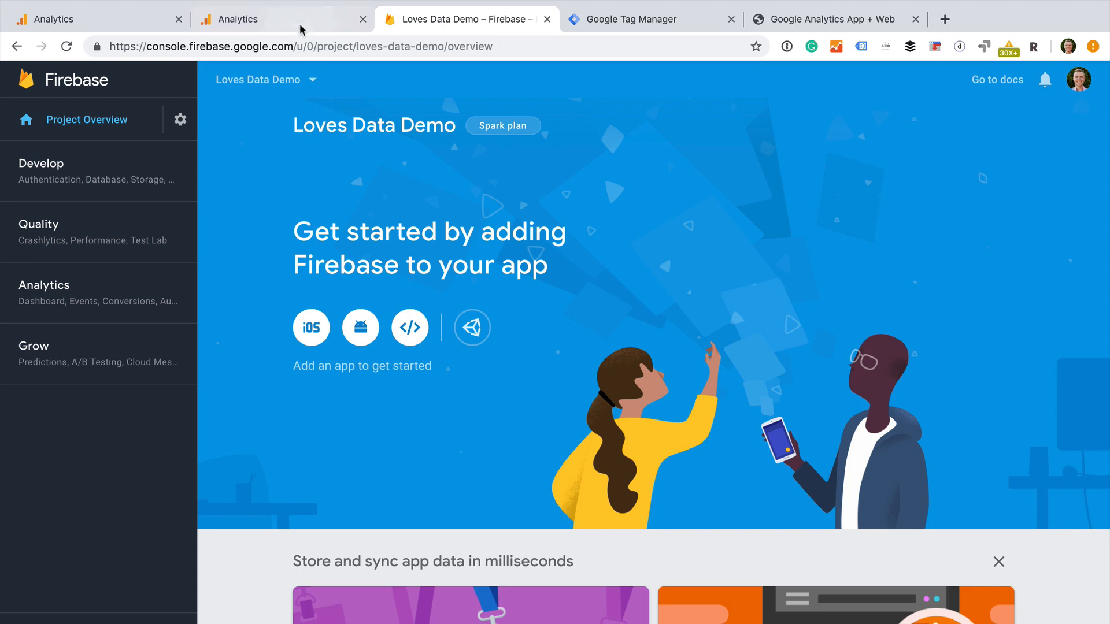
{"action": "left_click", "coordinate": [255, 19]}
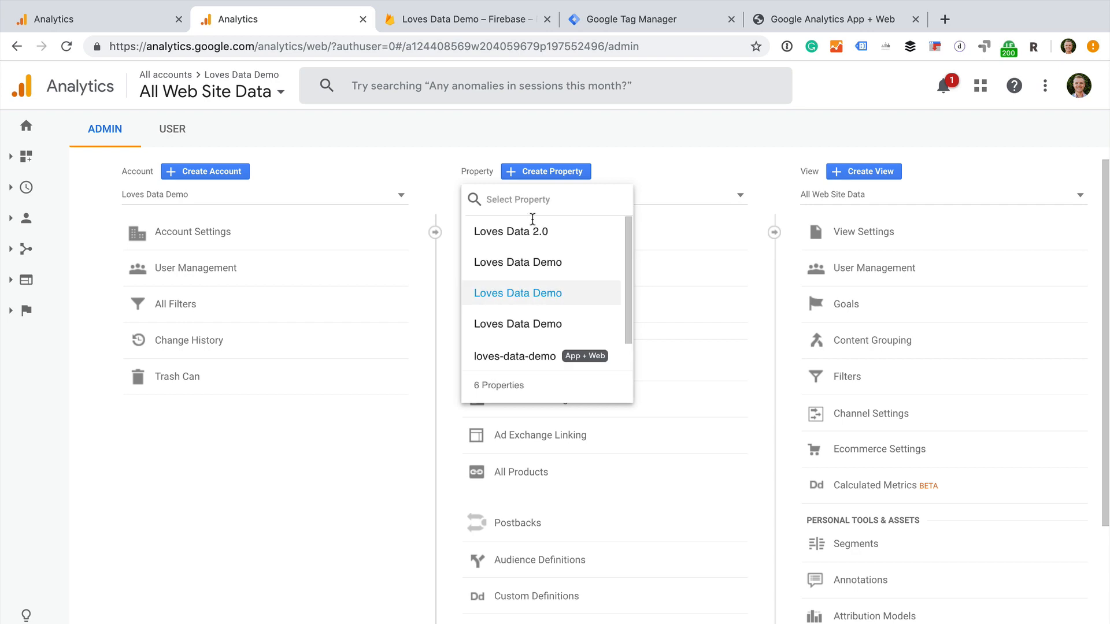
{"action": "mouse_move", "coordinate": [527, 360]}
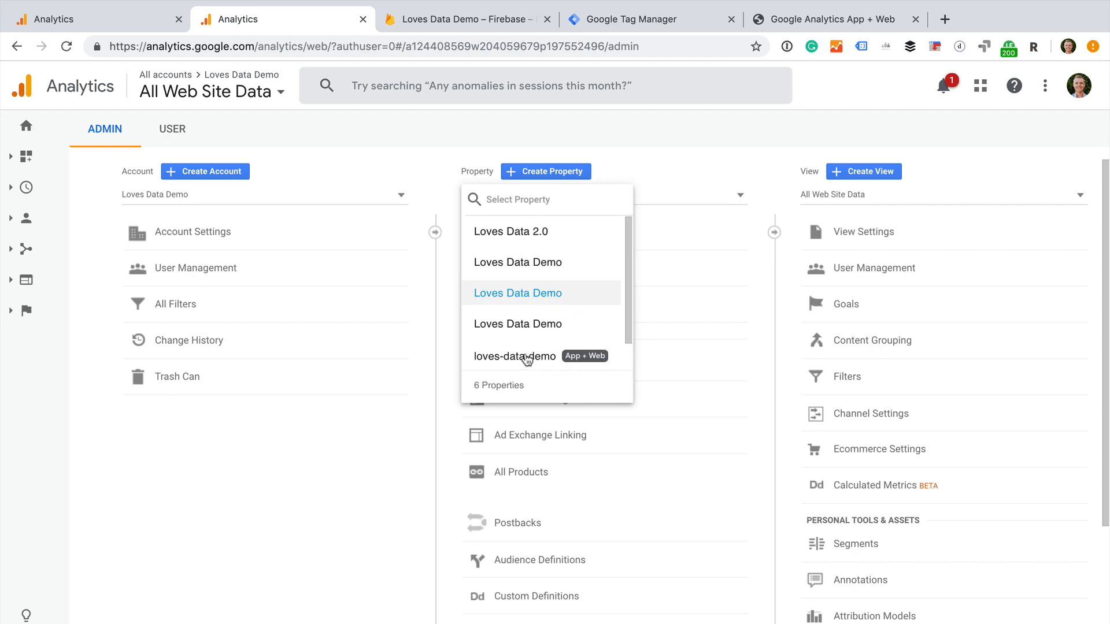
- Select the loves-data-demo Apps and web property in Admin
{"action": "left_click", "coordinate": [515, 356]}
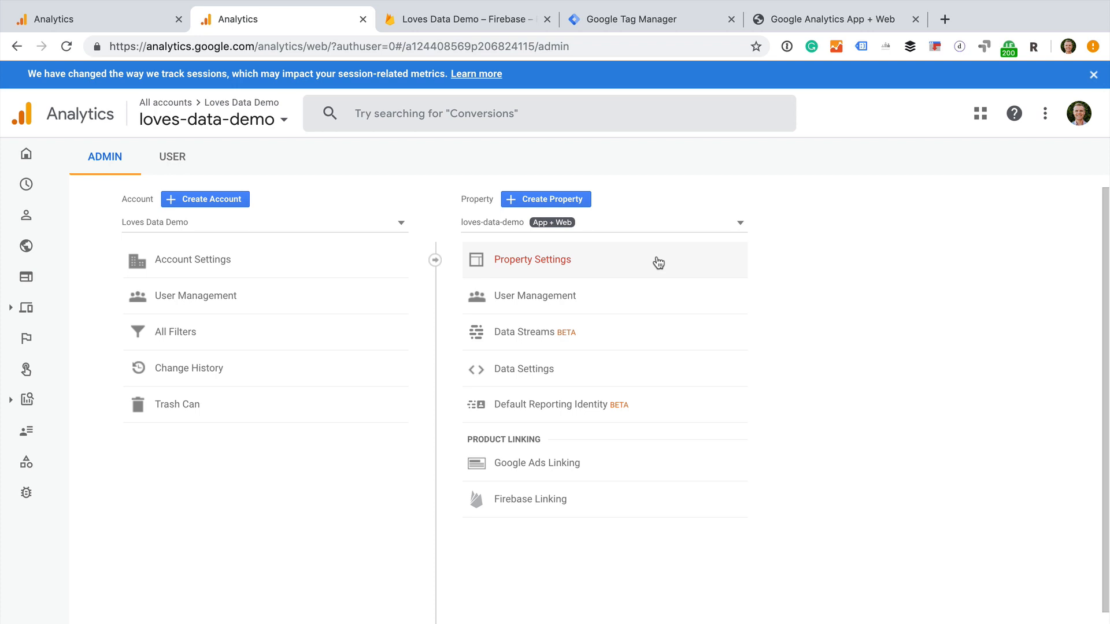
{"action": "mouse_move", "coordinate": [637, 300]}
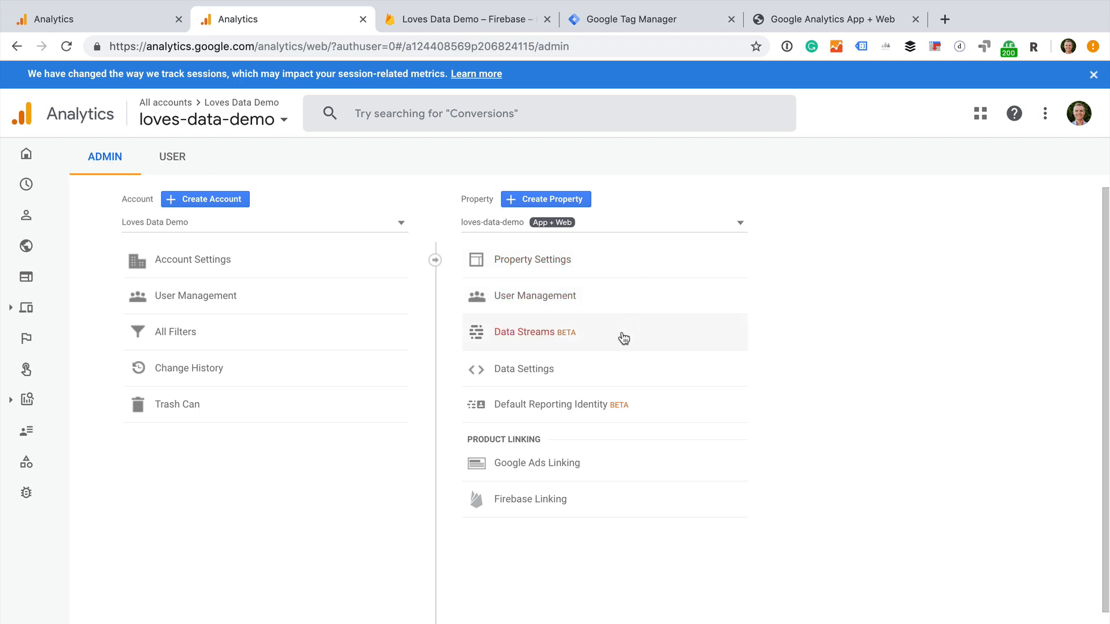
{"action": "mouse_move", "coordinate": [659, 418]}
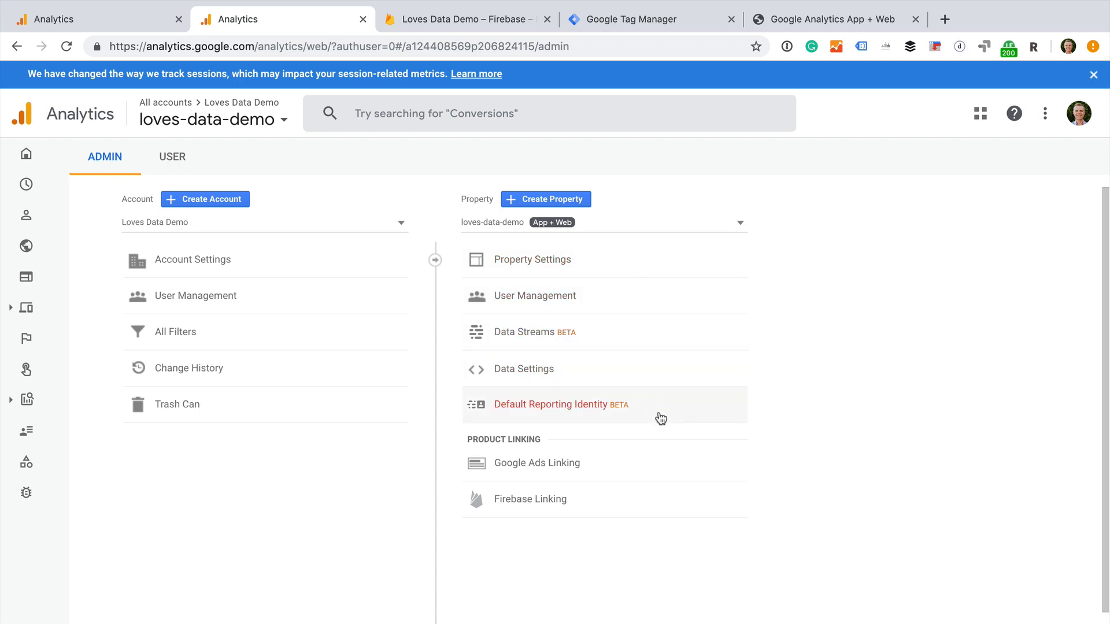
{"action": "mouse_move", "coordinate": [624, 467]}
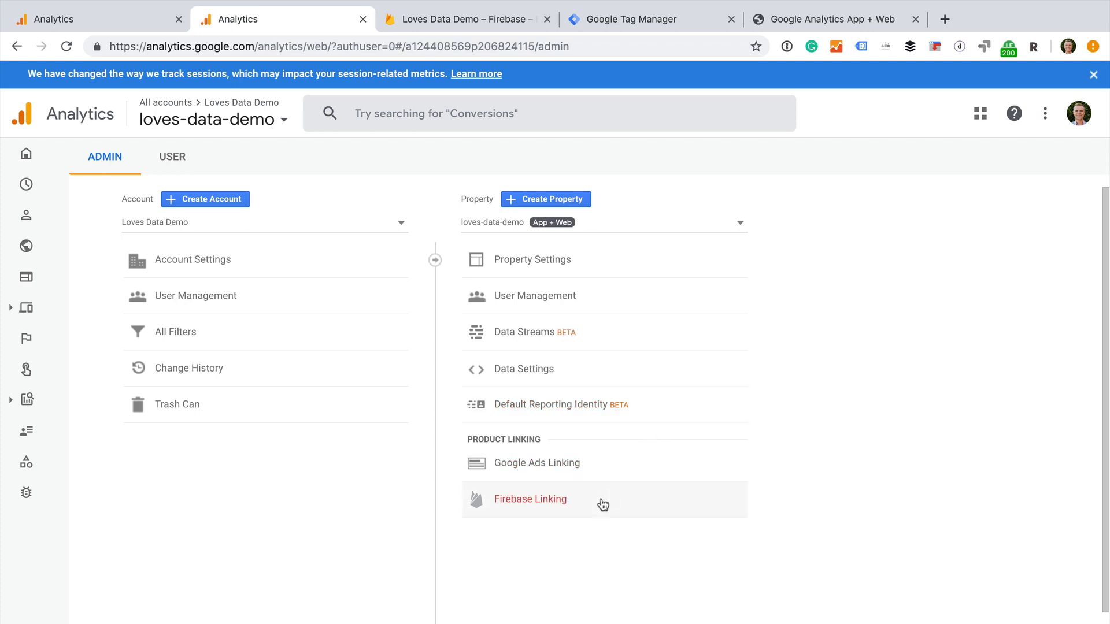
{"action": "mouse_move", "coordinate": [627, 319]}
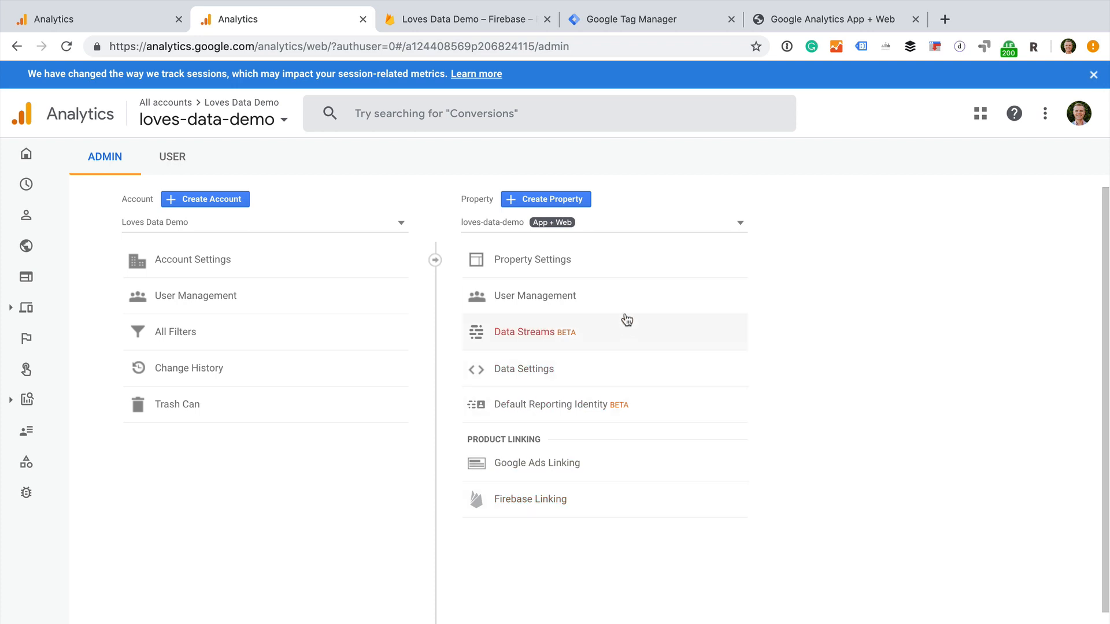
- Rename the property 'Loves Data Demo' with industry Business and Industrial Markets
{"action": "left_click", "coordinate": [532, 259]}
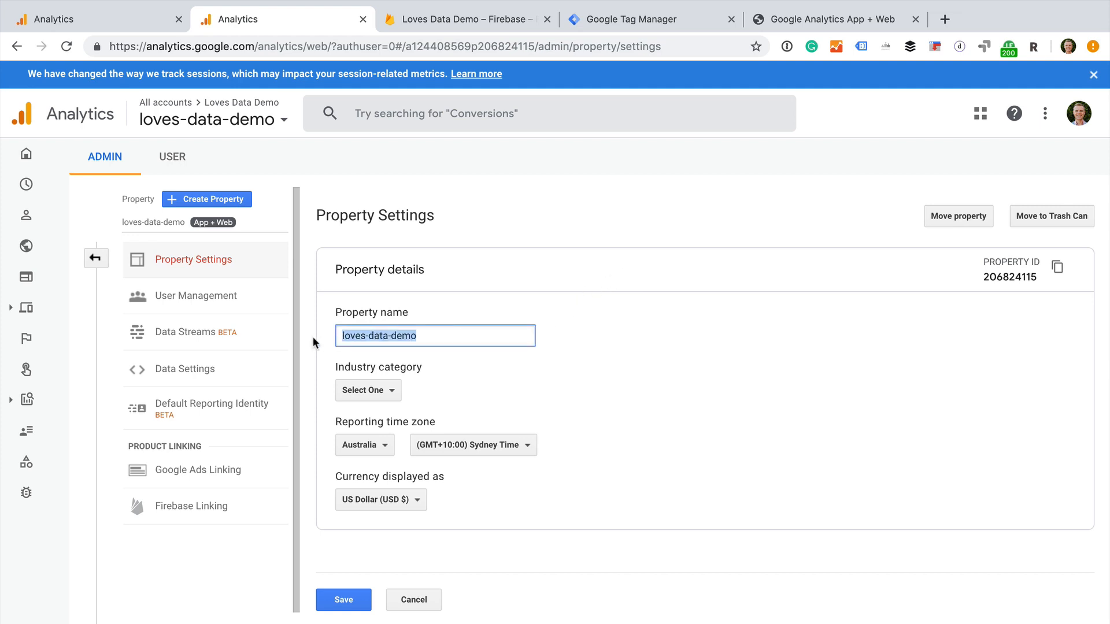
{"action": "type", "text": "Loves Dta"}
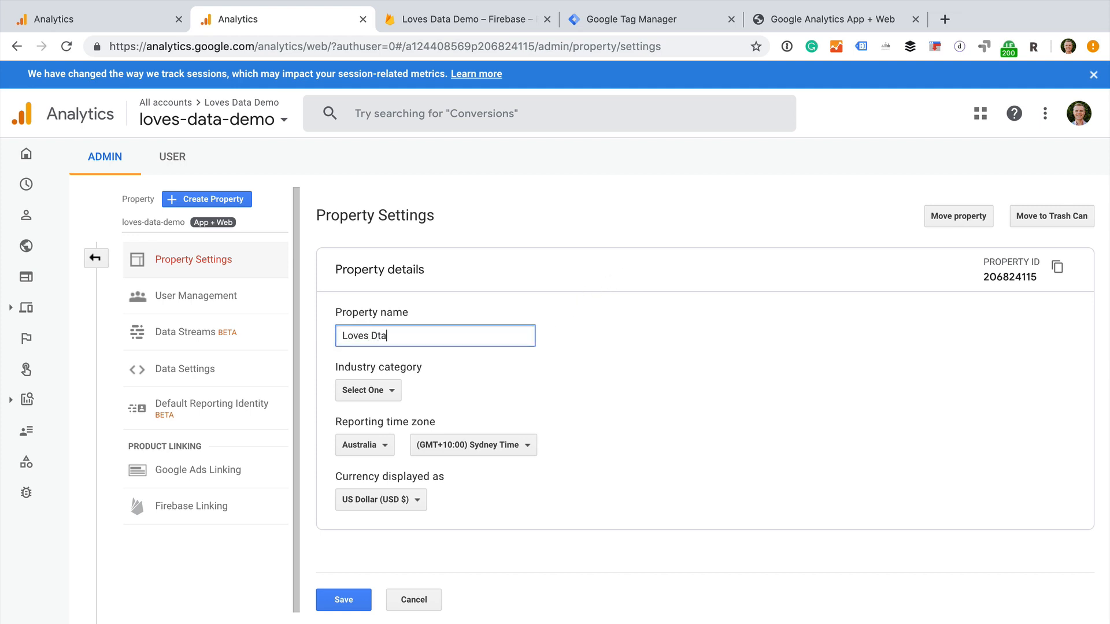
{"action": "type", "text": "Loves Data Demo"}
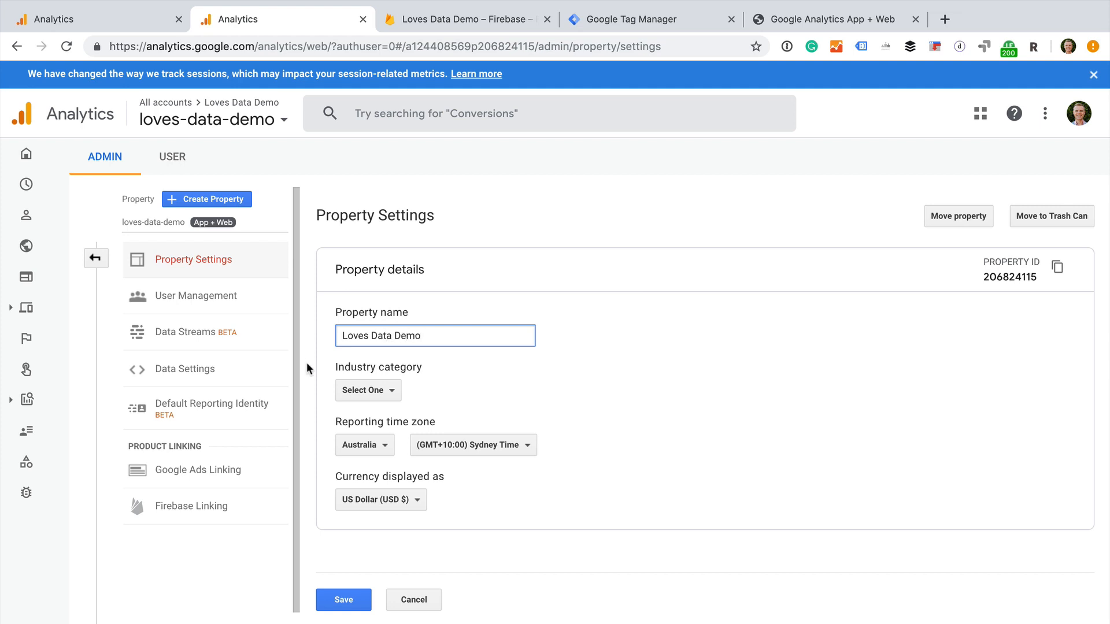
{"action": "left_click", "coordinate": [368, 390]}
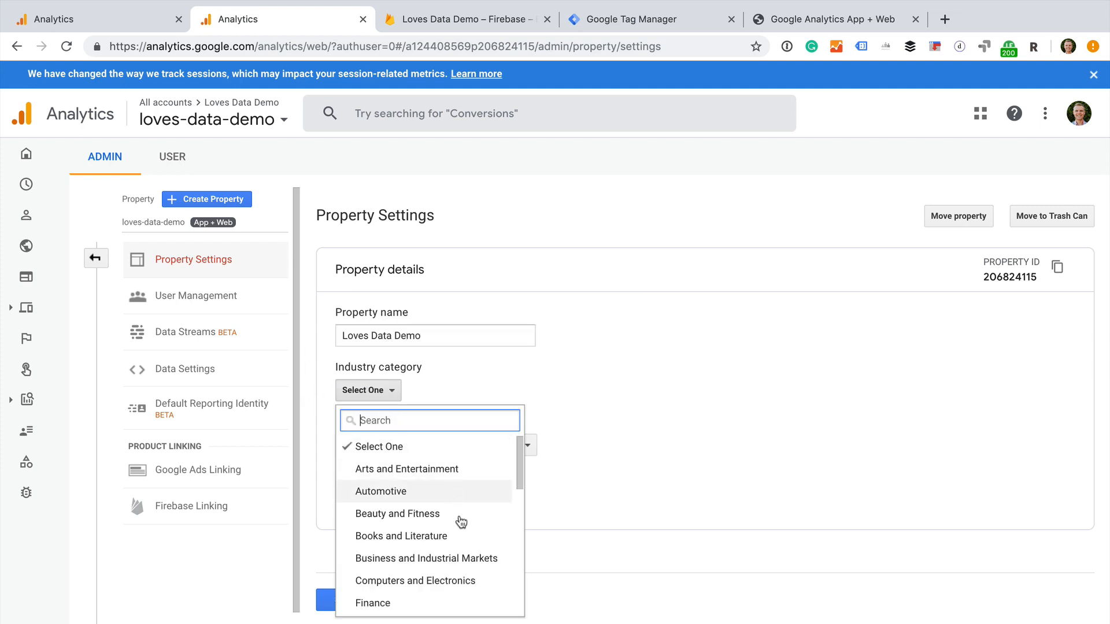
{"action": "left_click", "coordinate": [426, 558]}
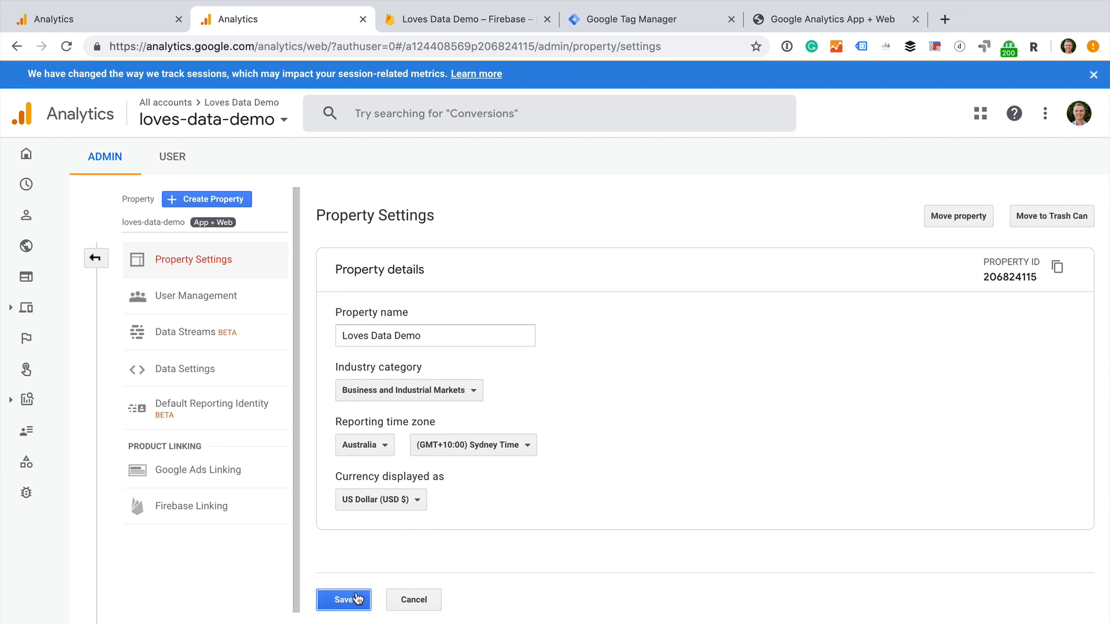
- Save the property settings, then review and close Property User Management
{"action": "left_click", "coordinate": [195, 295]}
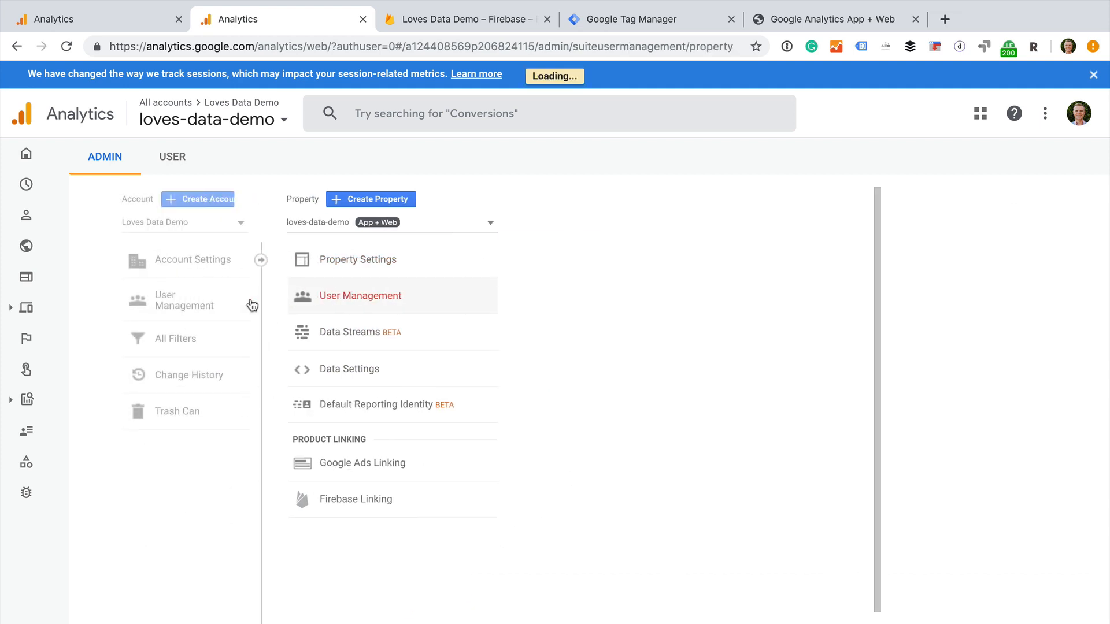
{"action": "left_click", "coordinate": [360, 296]}
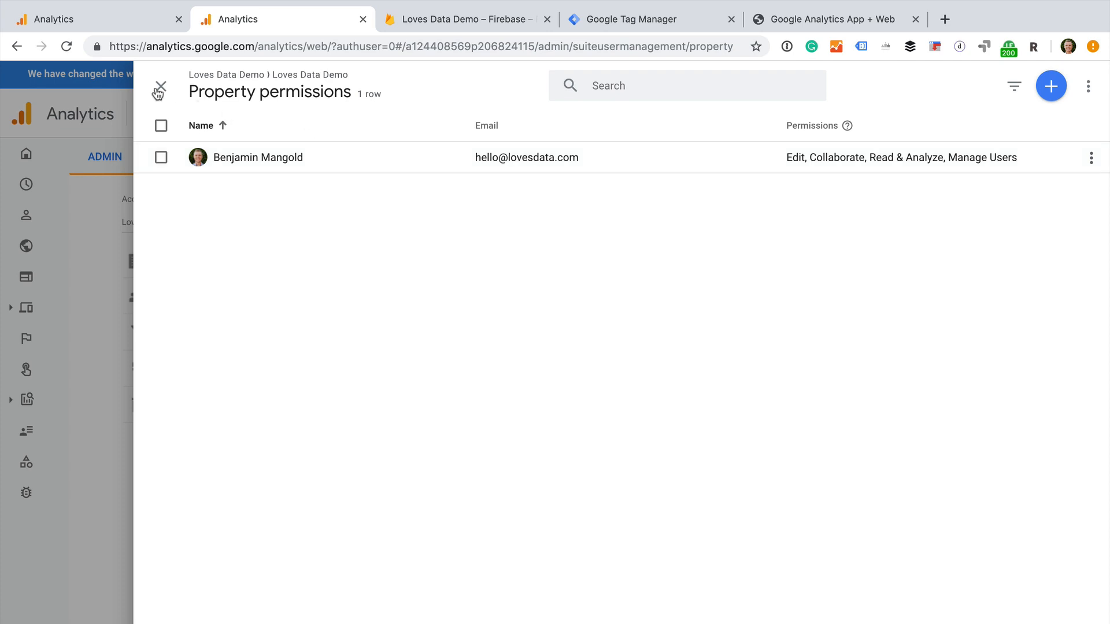
{"action": "left_click", "coordinate": [159, 91]}
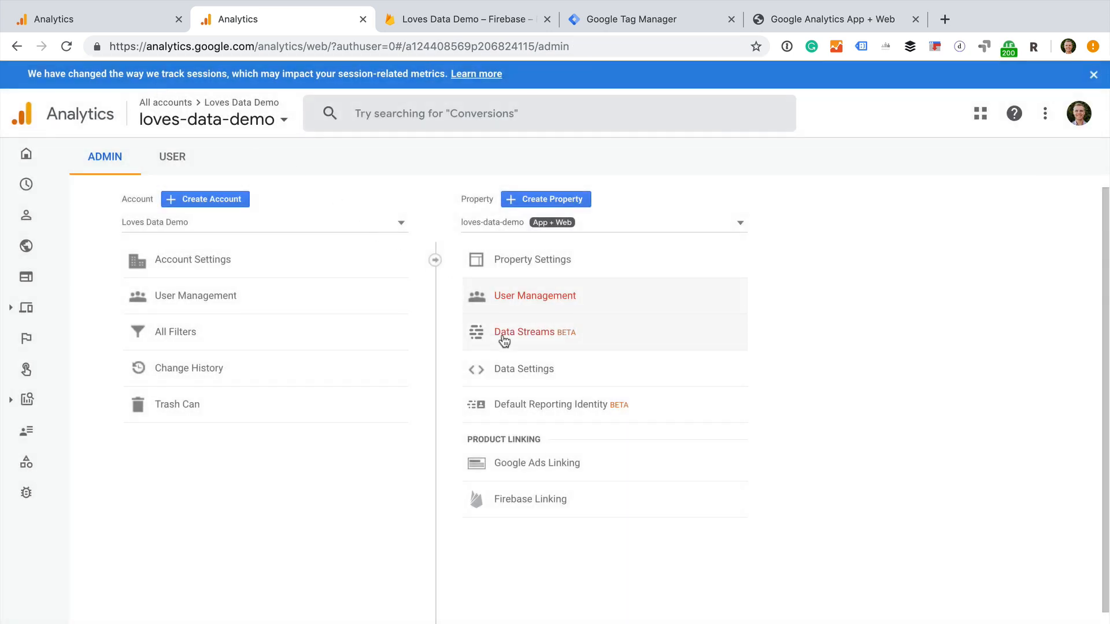
{"action": "left_click", "coordinate": [534, 332]}
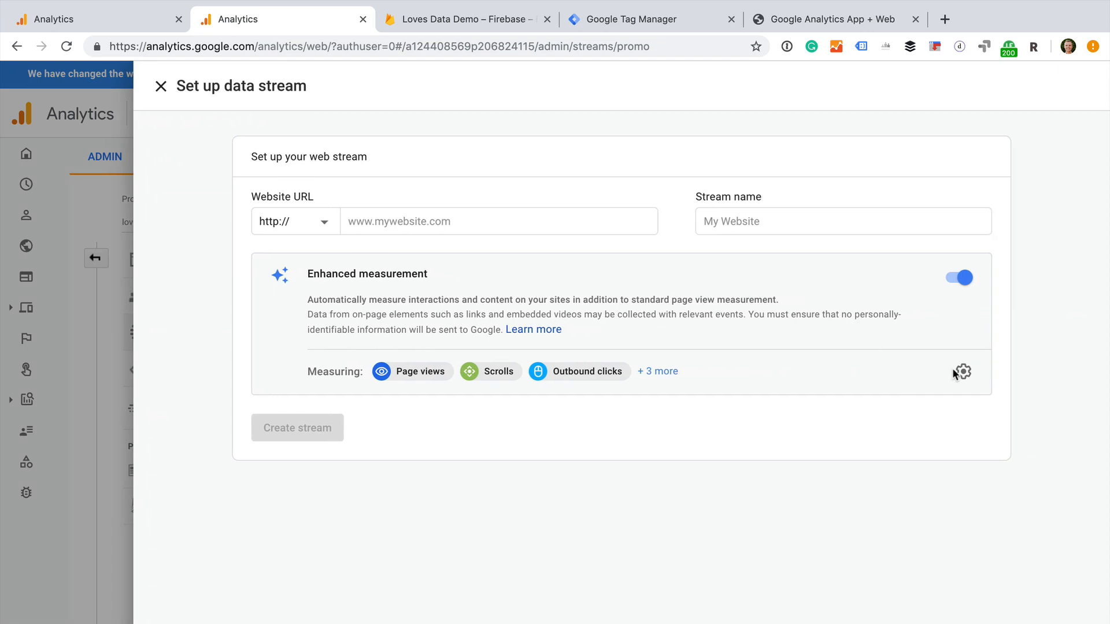
{"action": "left_click", "coordinate": [294, 221]}
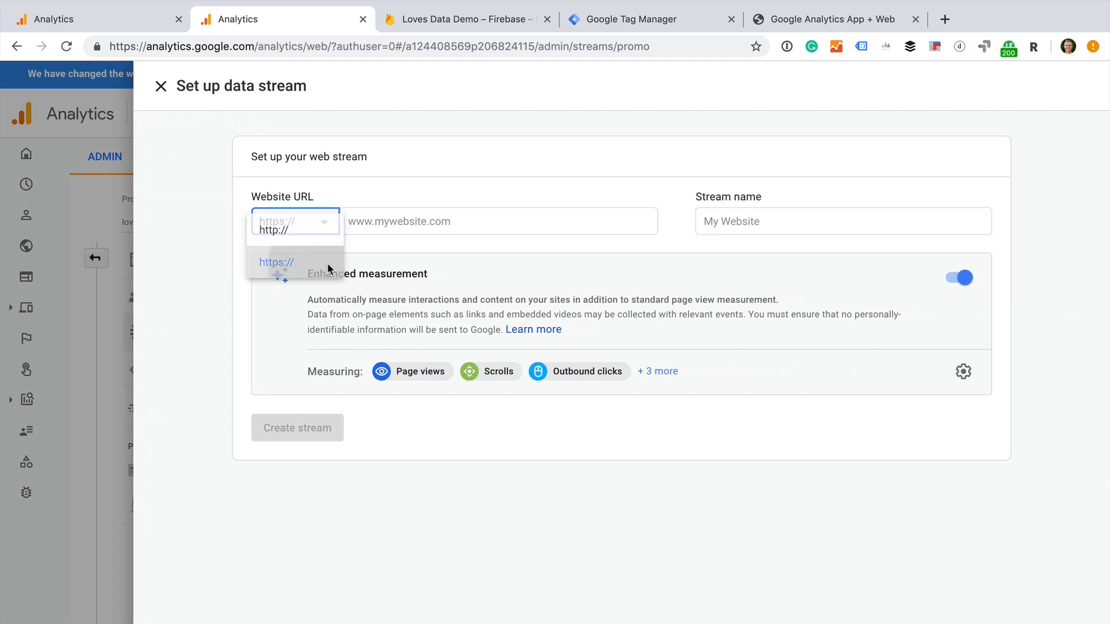
{"action": "type", "text": "www.lovesdata.com"}
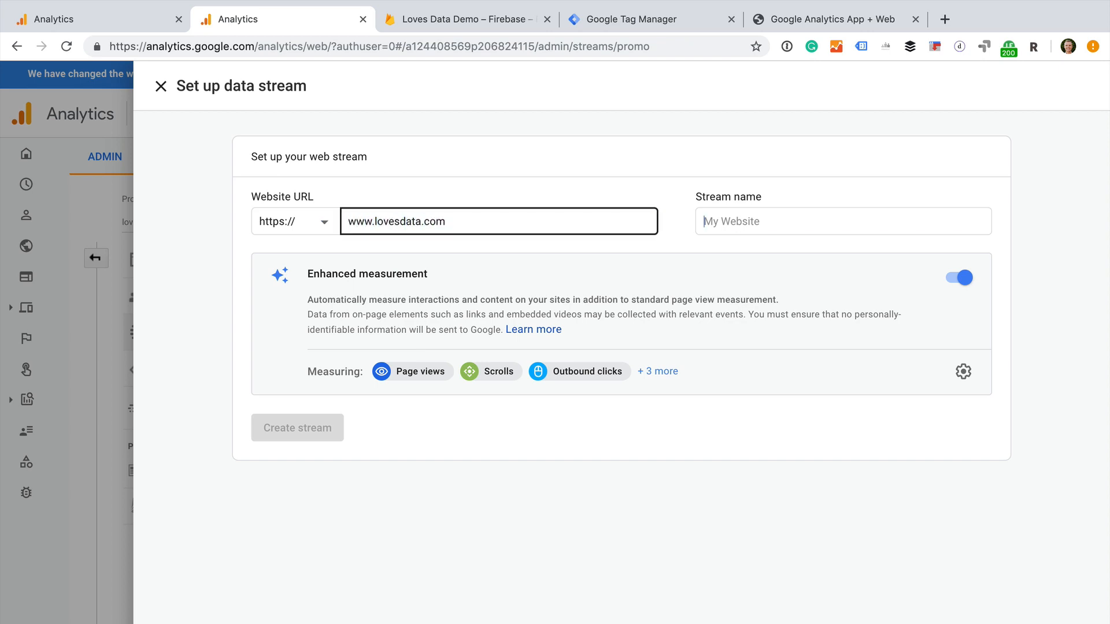
{"action": "type", "text": "Loves Data"}
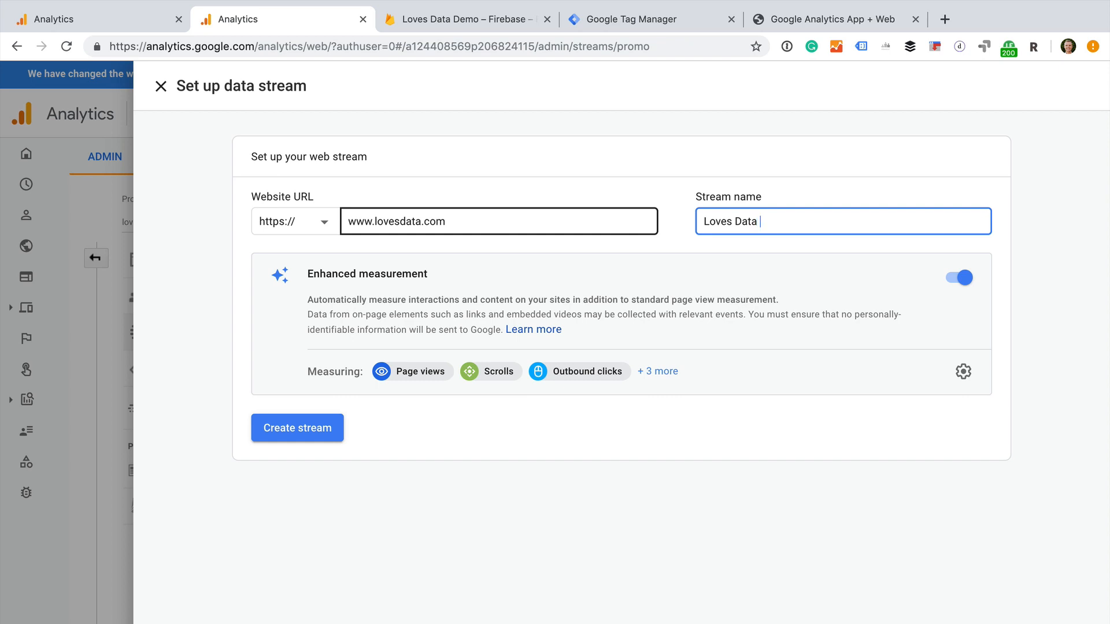
{"action": "type", "text": "Website"}
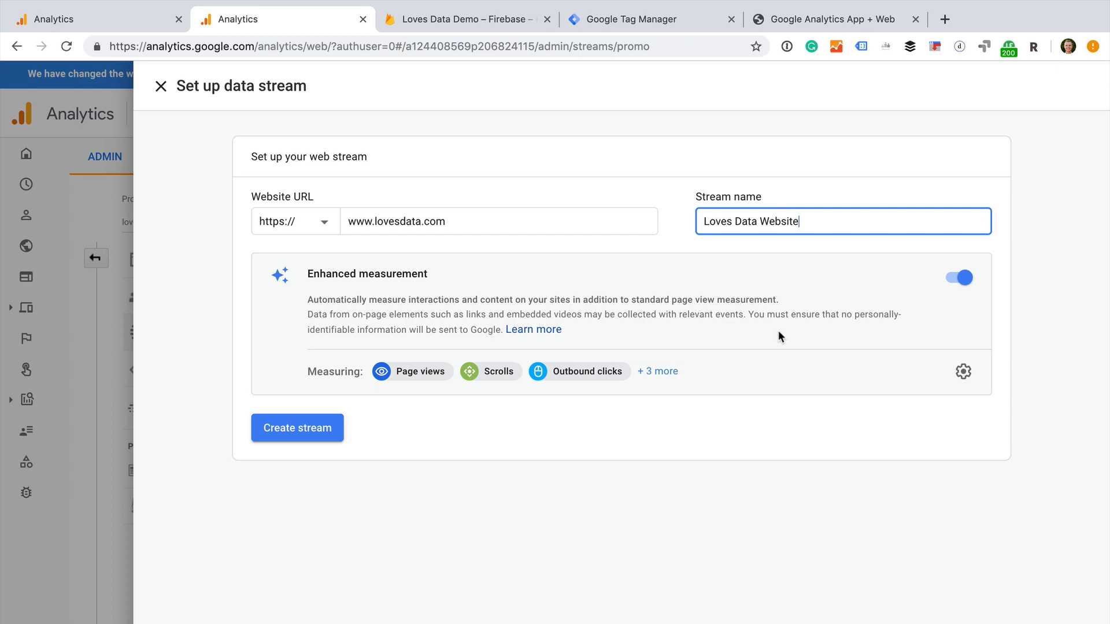
{"action": "mouse_move", "coordinate": [964, 371]}
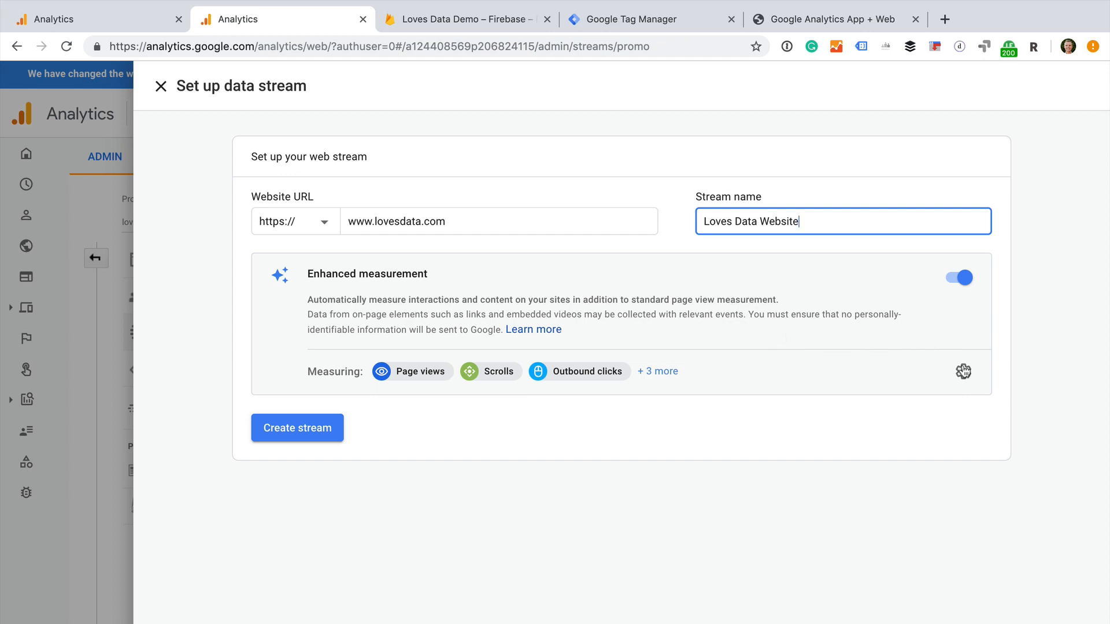
{"action": "left_click", "coordinate": [962, 371]}
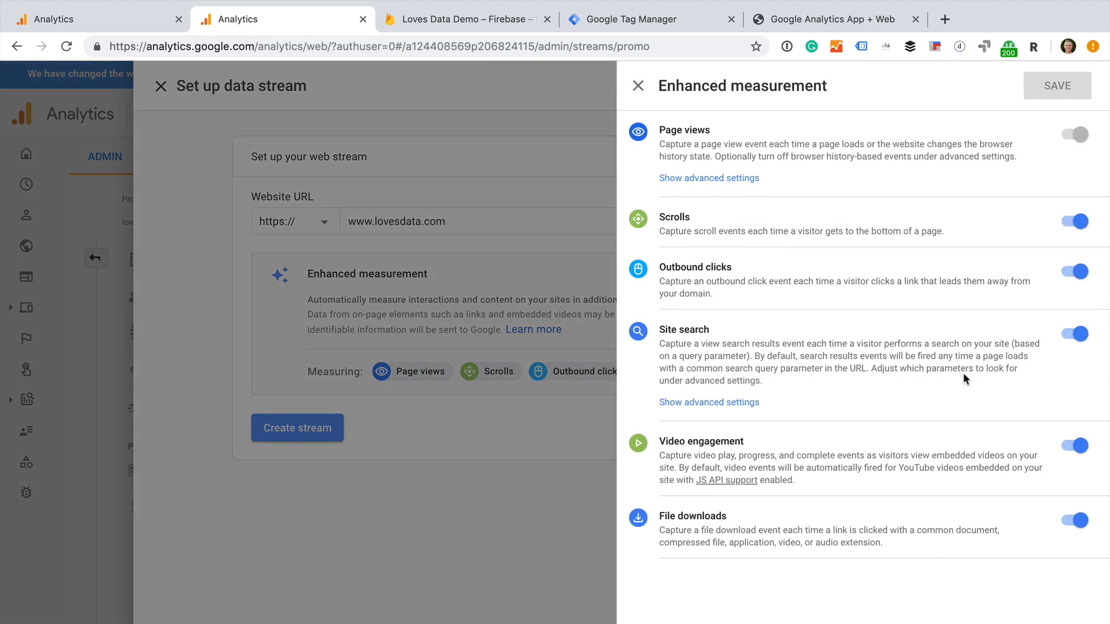
{"action": "mouse_move", "coordinate": [1007, 185]}
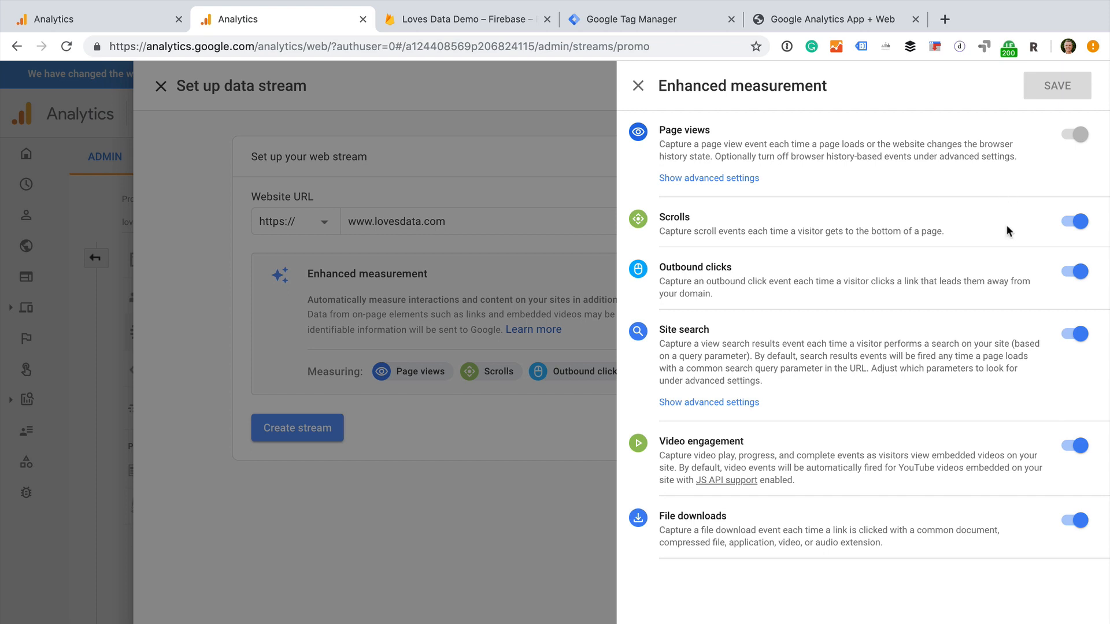
{"action": "mouse_move", "coordinate": [1012, 272]}
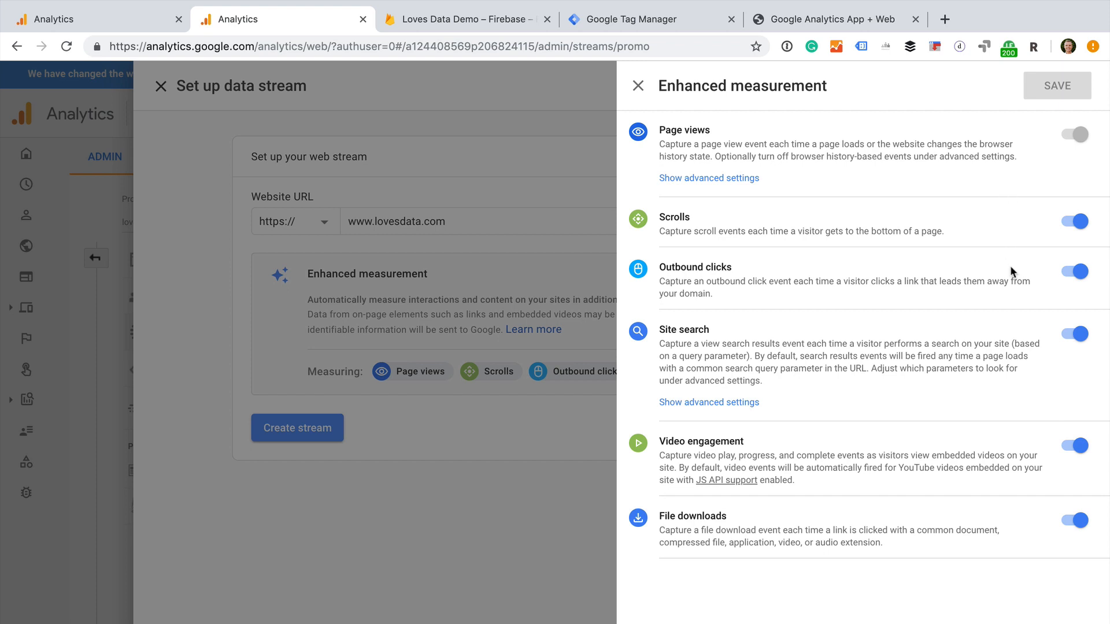
{"action": "mouse_move", "coordinate": [872, 465]}
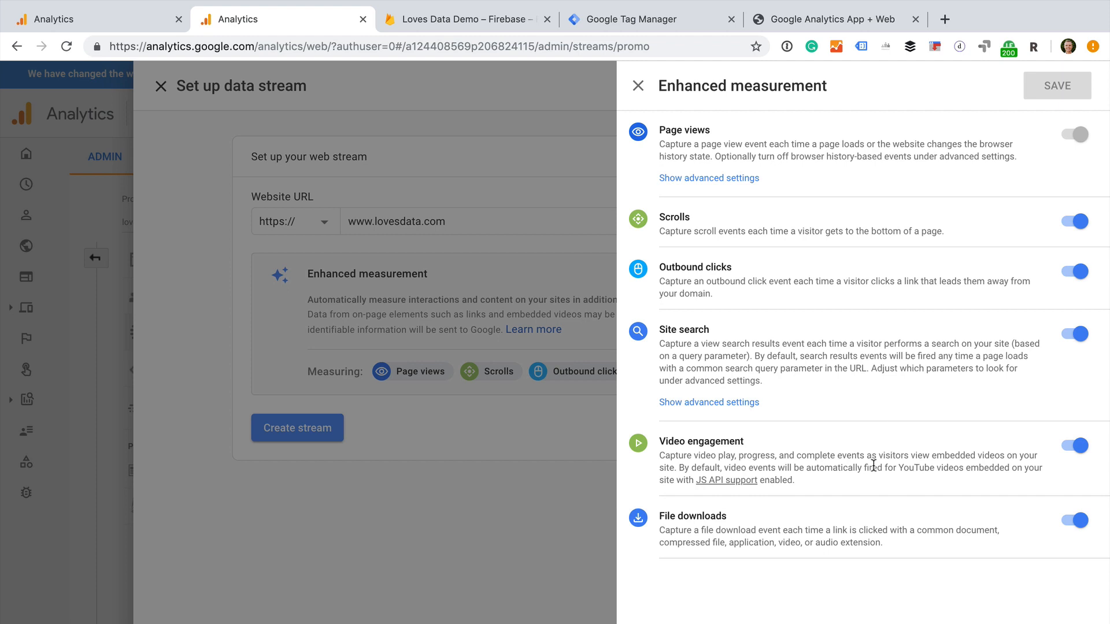
{"action": "mouse_move", "coordinate": [873, 524]}
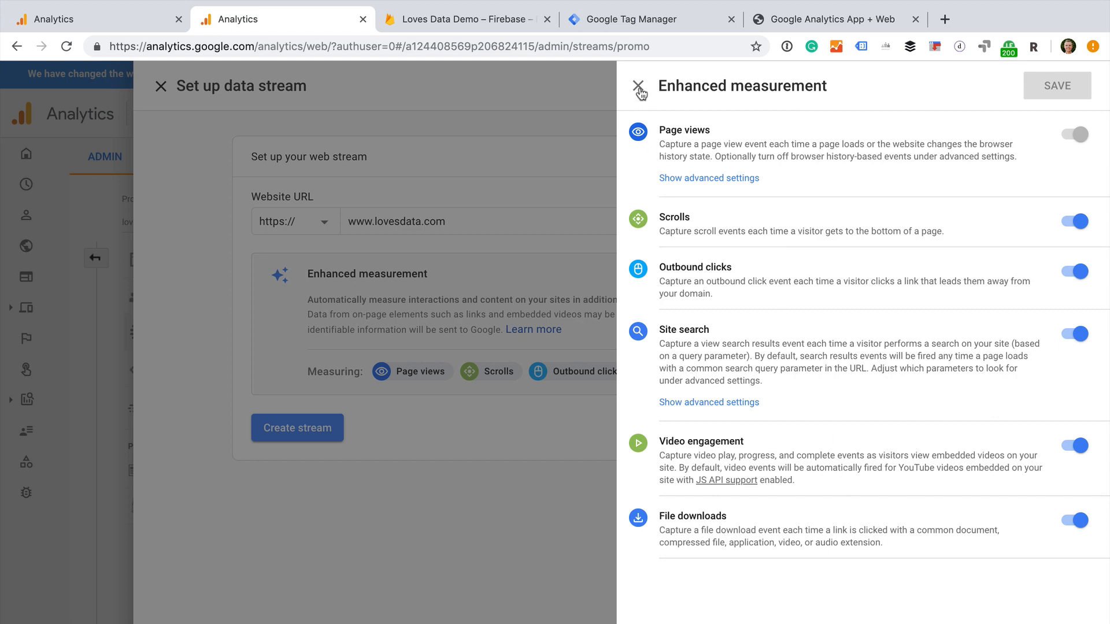
{"action": "left_click", "coordinate": [638, 85]}
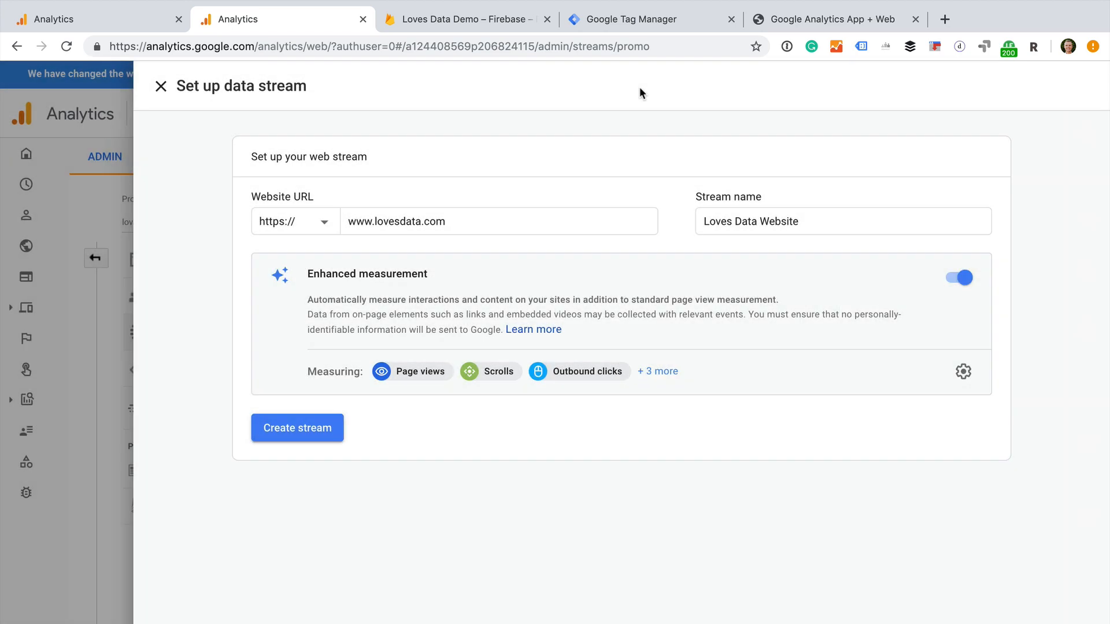
{"action": "left_click", "coordinate": [296, 428]}
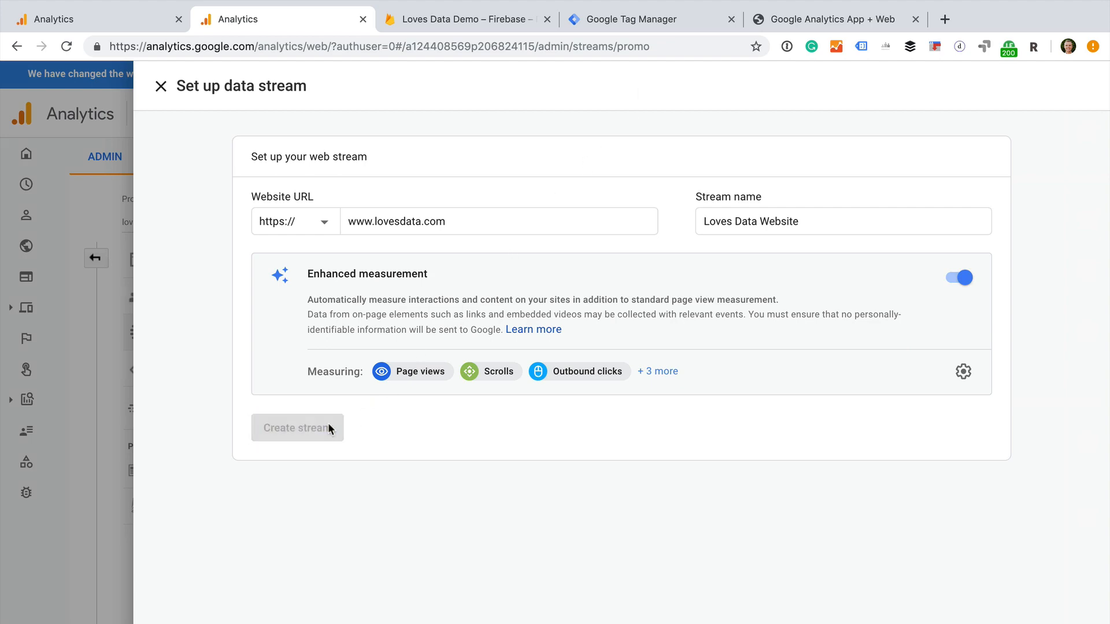
- Create the Loves Data Website stream (G-6EP1TTNS7K) and scroll down to its Global Site Tag snippet
{"action": "left_click", "coordinate": [297, 427]}
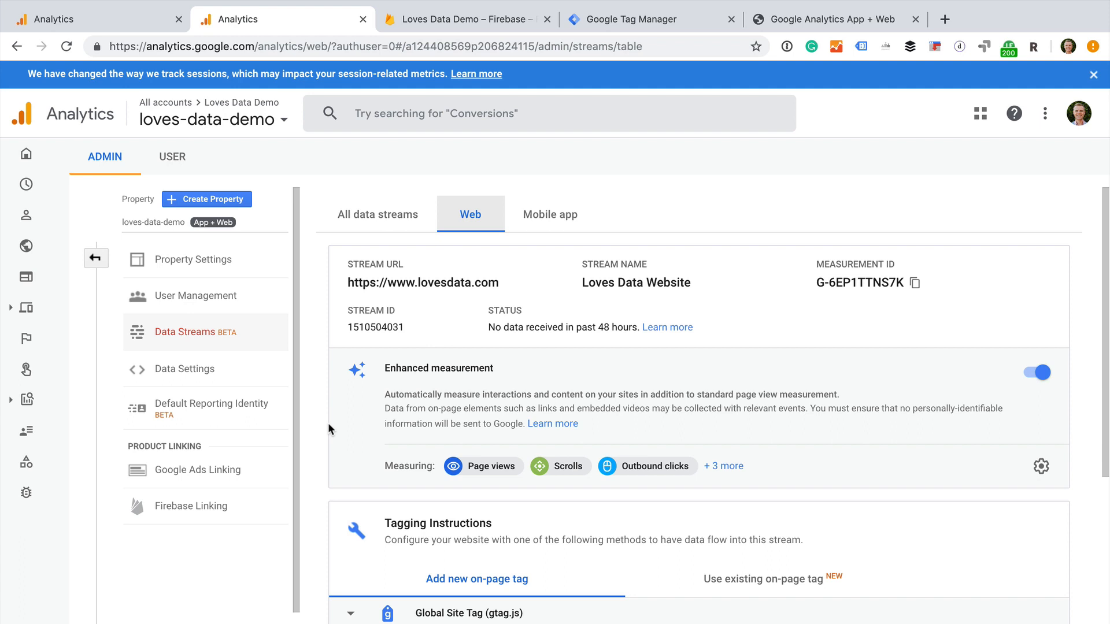
{"action": "mouse_move", "coordinate": [479, 386]}
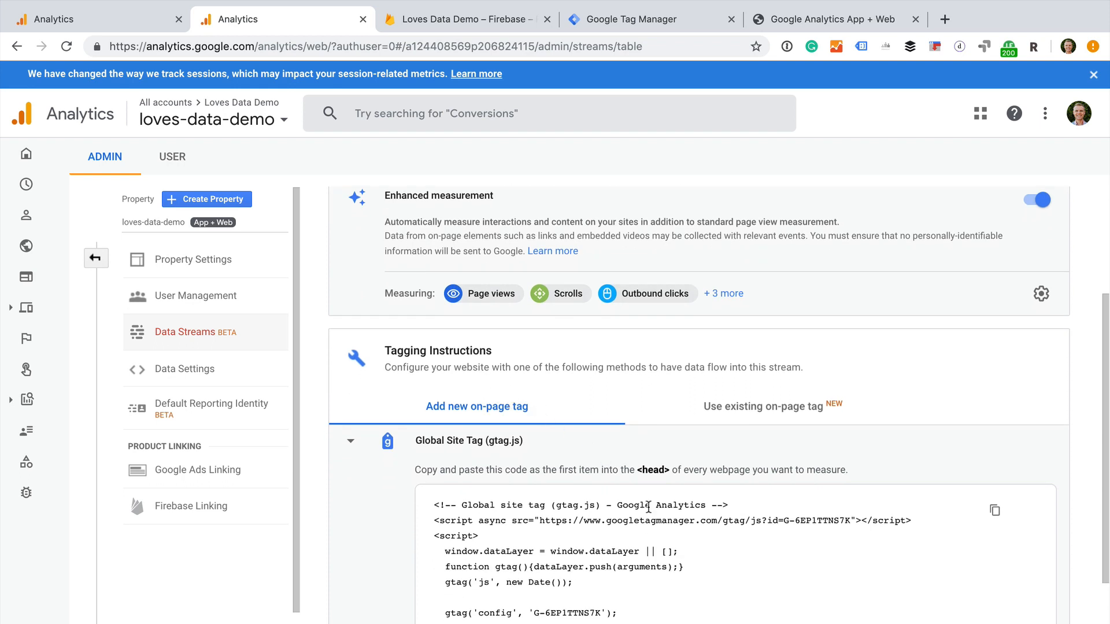
{"action": "scroll", "scroll_direction": "down", "scroll_amount": 3}
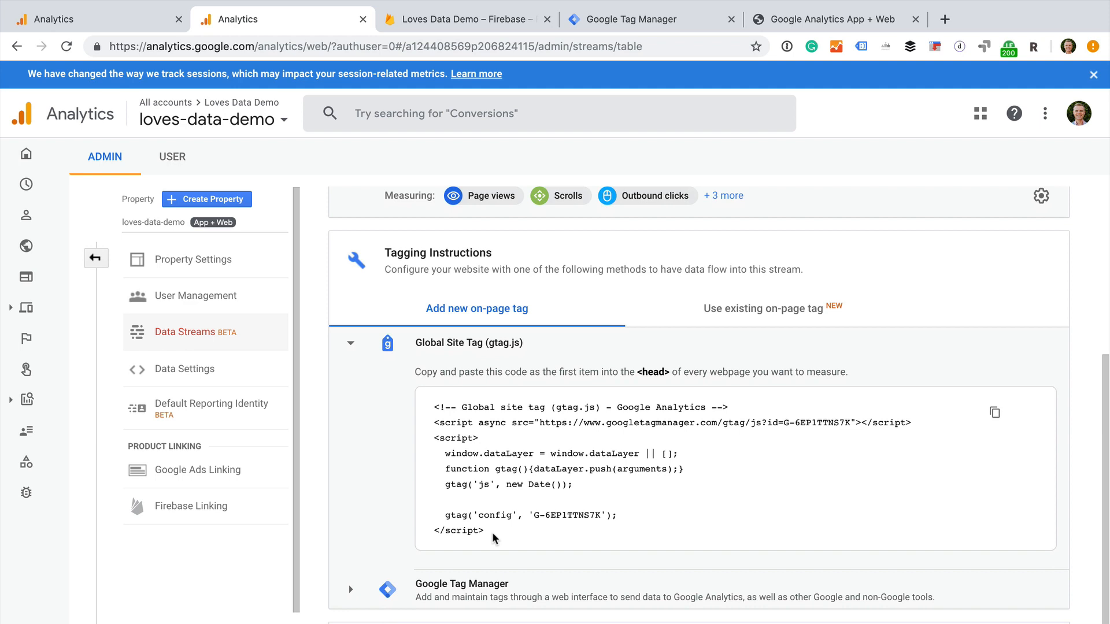
{"action": "mouse_move", "coordinate": [762, 356]}
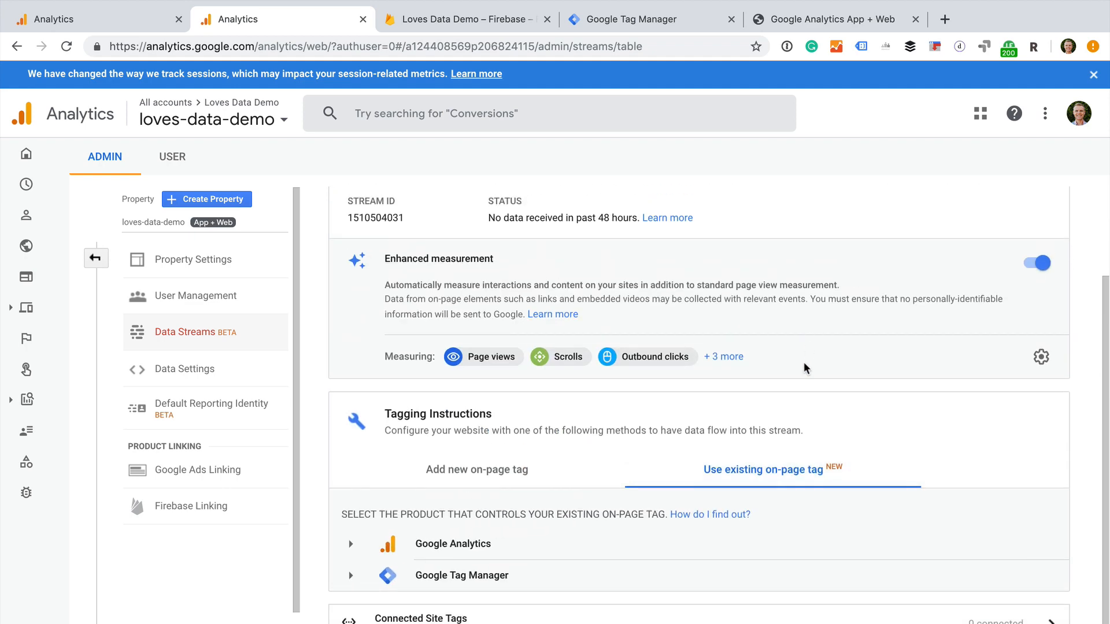
{"action": "mouse_move", "coordinate": [428, 545]}
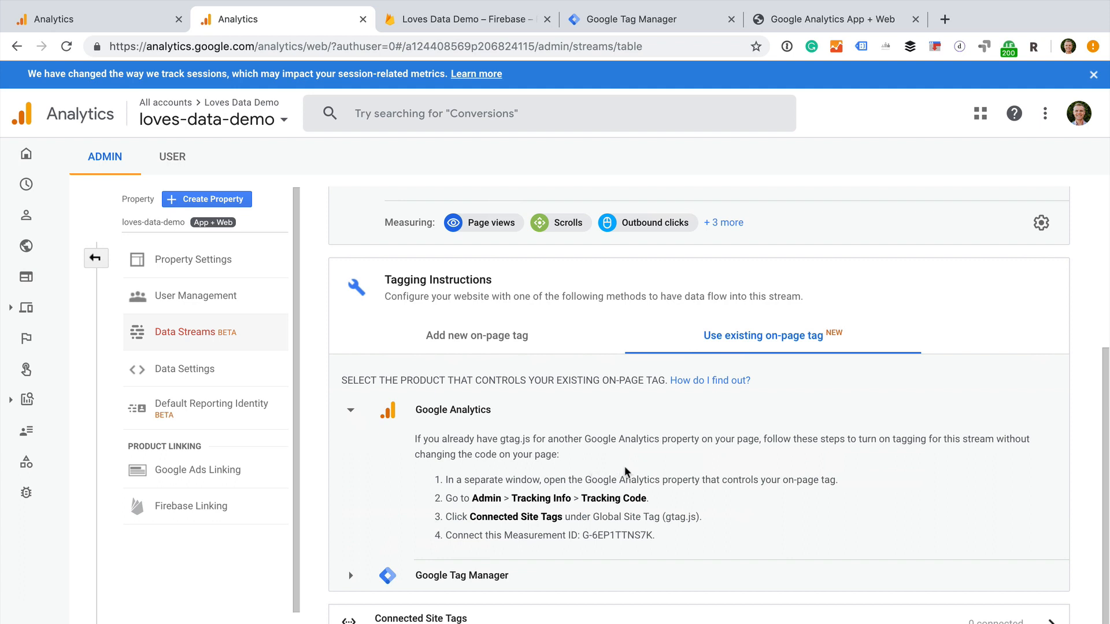
{"action": "mouse_move", "coordinate": [660, 464]}
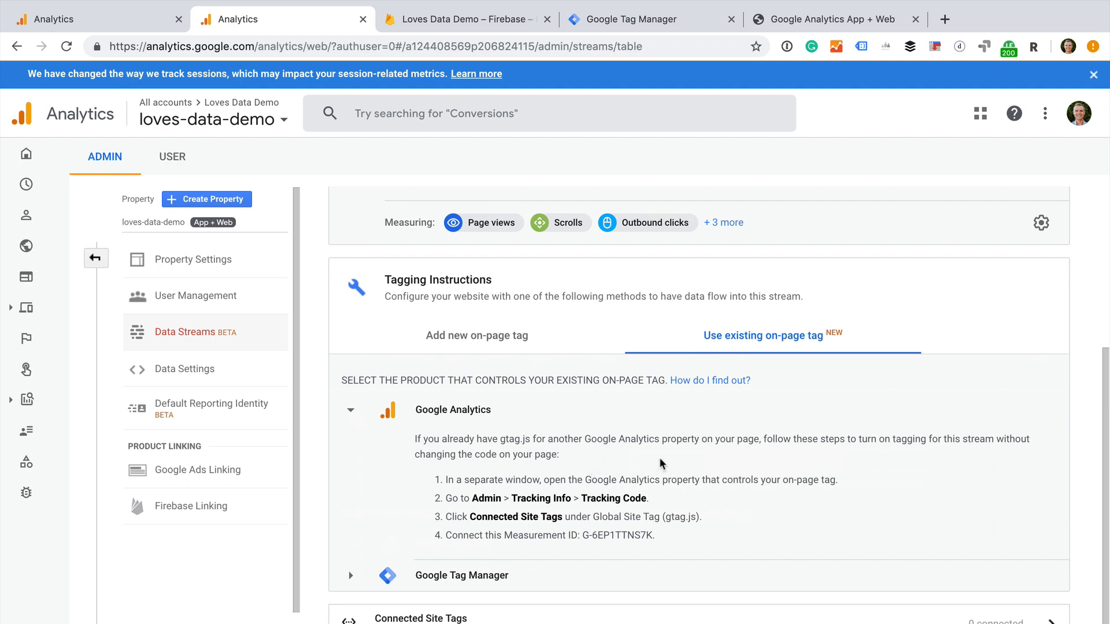
{"action": "mouse_move", "coordinate": [696, 532]}
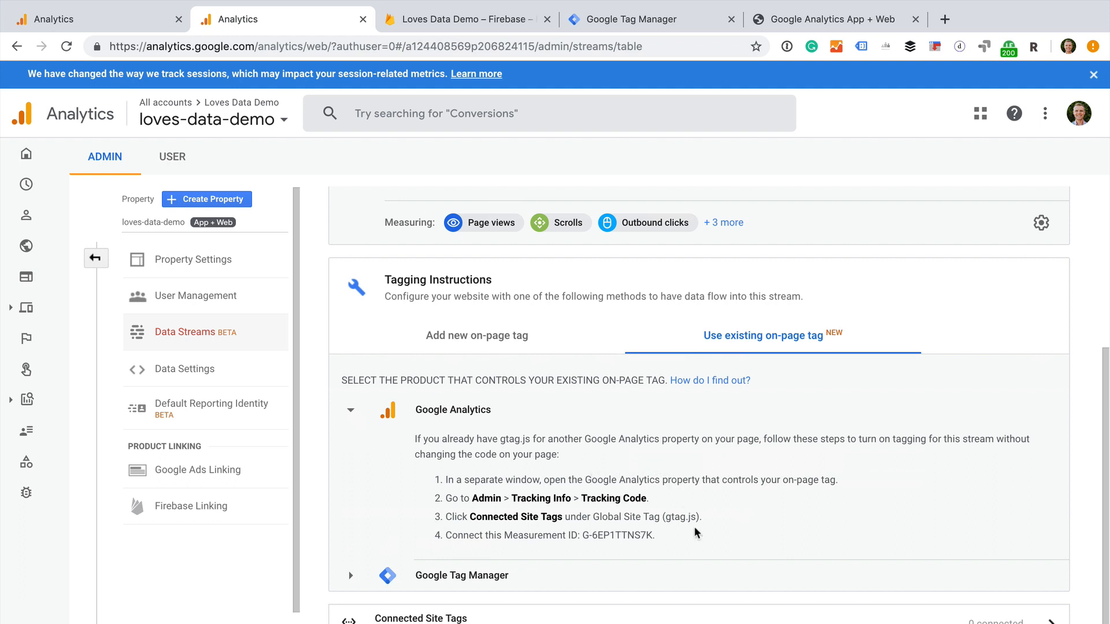
{"action": "mouse_move", "coordinate": [699, 538]}
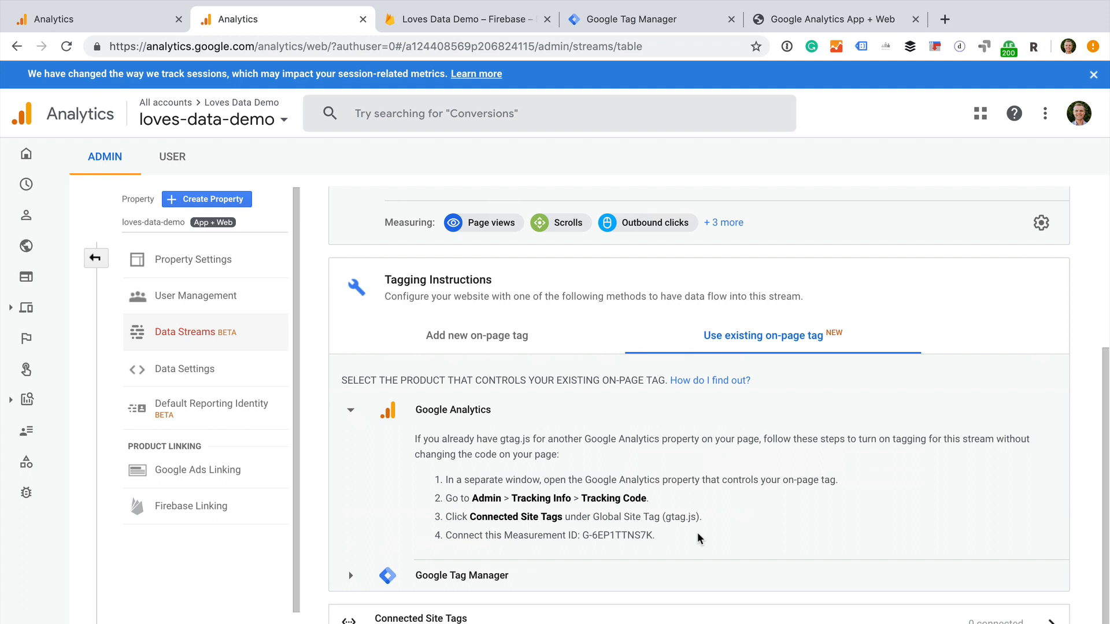
{"action": "mouse_move", "coordinate": [393, 583]}
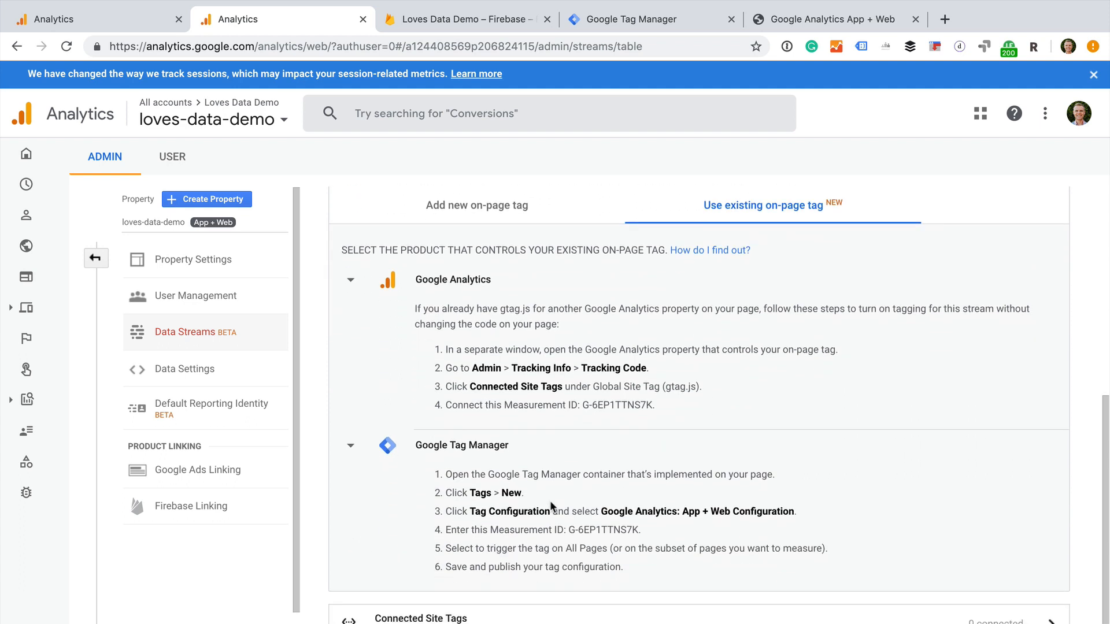
{"action": "mouse_move", "coordinate": [843, 522]}
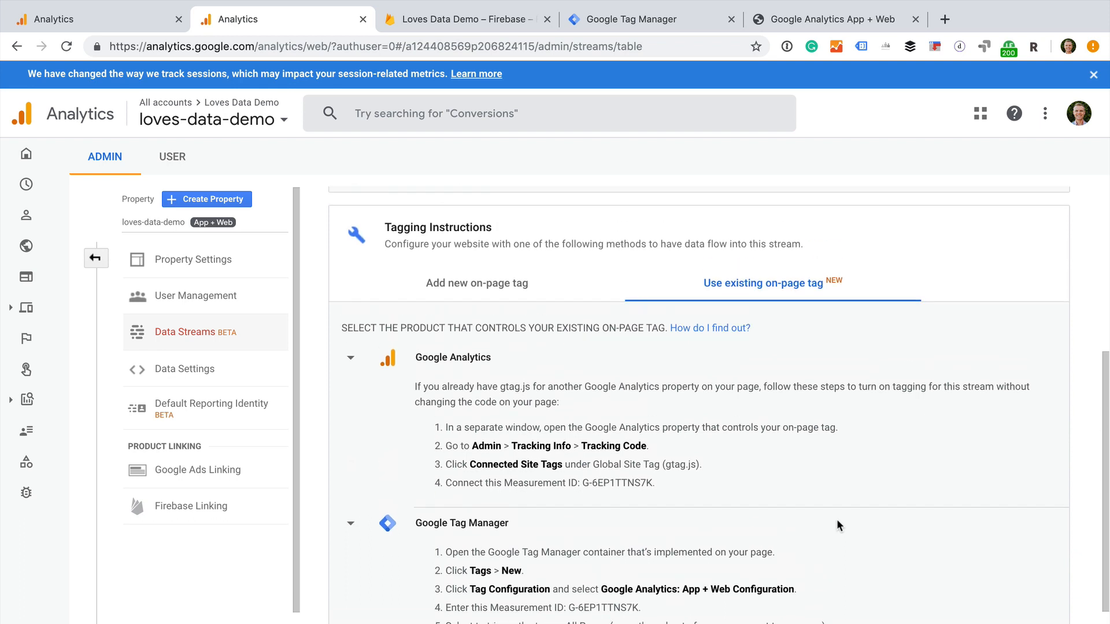
- After reviewing the existing-tag instructions, switch to Tag Manager's Loves Data Demo 3.0 workspace
{"action": "scroll", "scroll_direction": "up", "scroll_amount": 3}
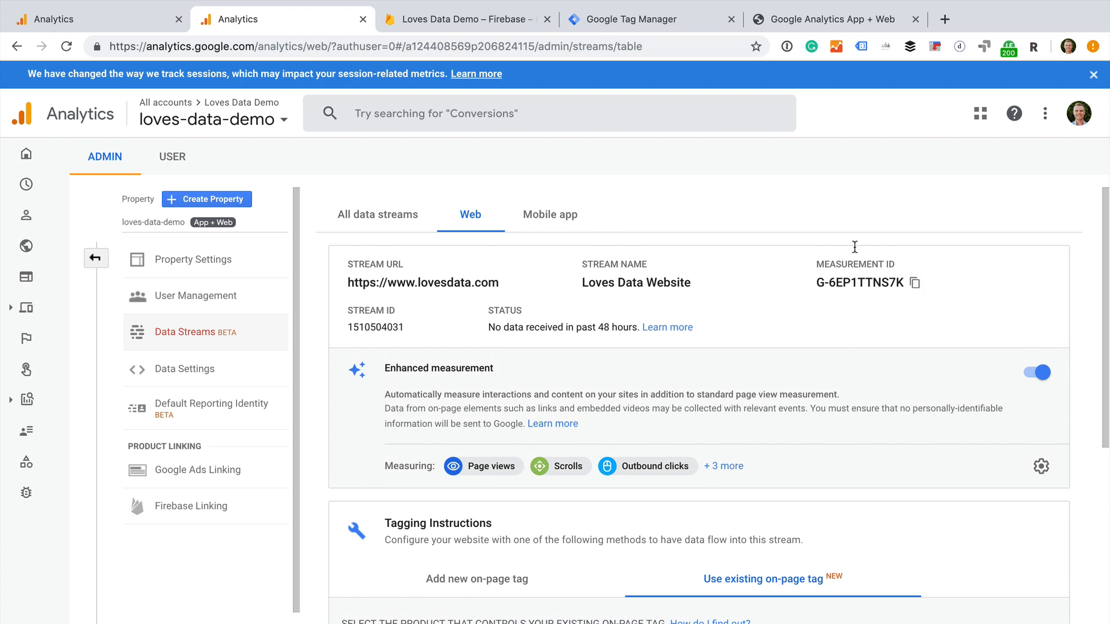
{"action": "left_click", "coordinate": [640, 19]}
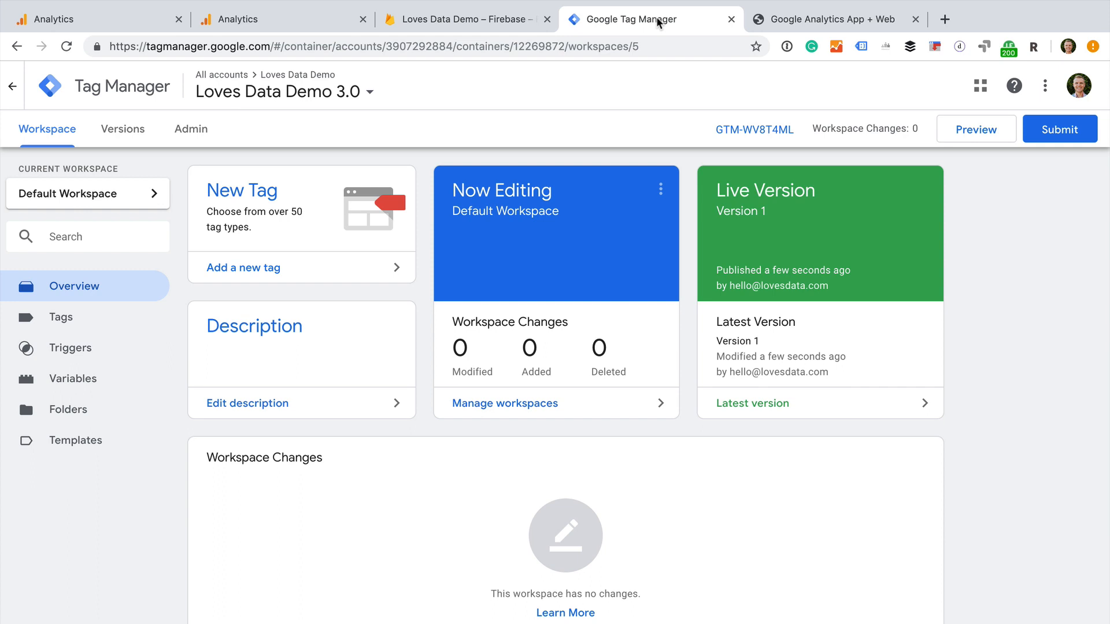
{"action": "mouse_move", "coordinate": [319, 309]}
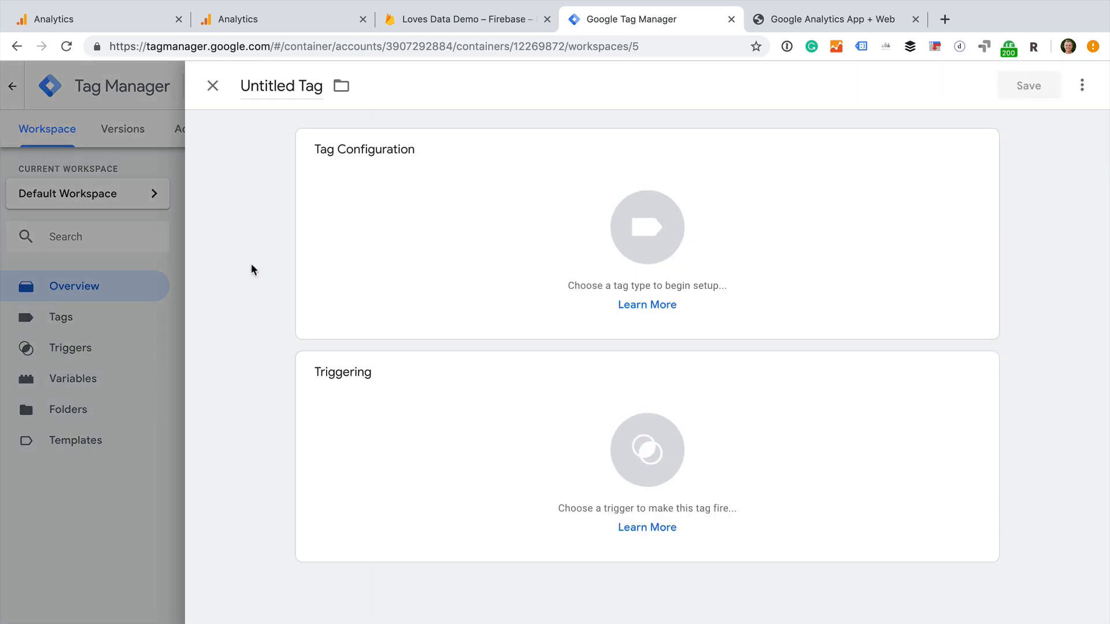
- Rename the new Tag Manager tag to 'Google Analytics App + Web'
{"action": "left_click", "coordinate": [281, 86]}
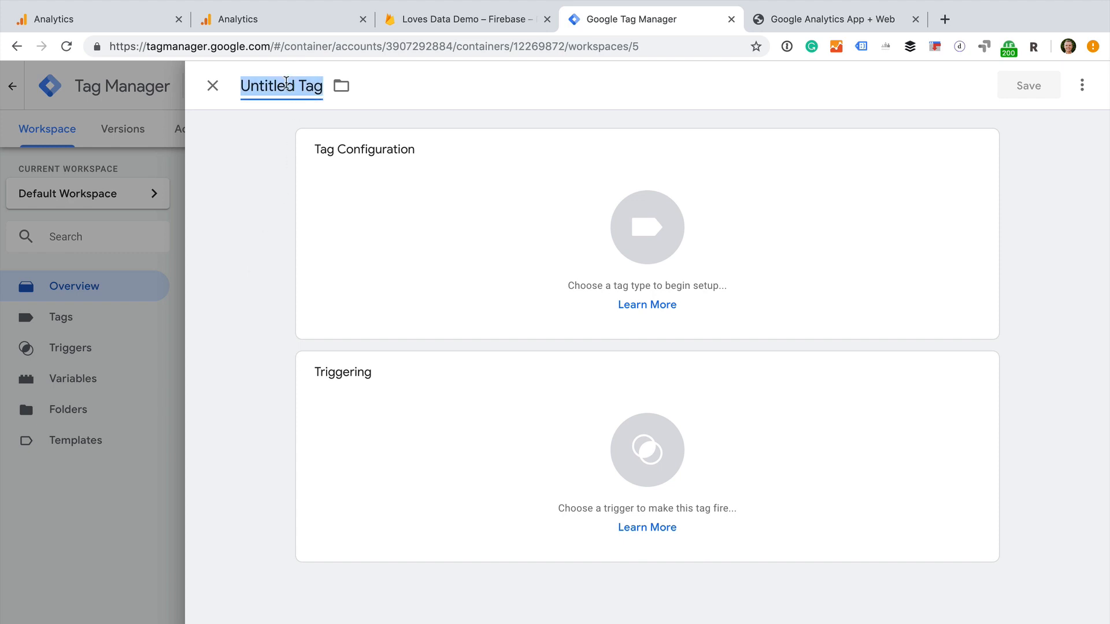
{"action": "type", "text": "Google Analytics App +"}
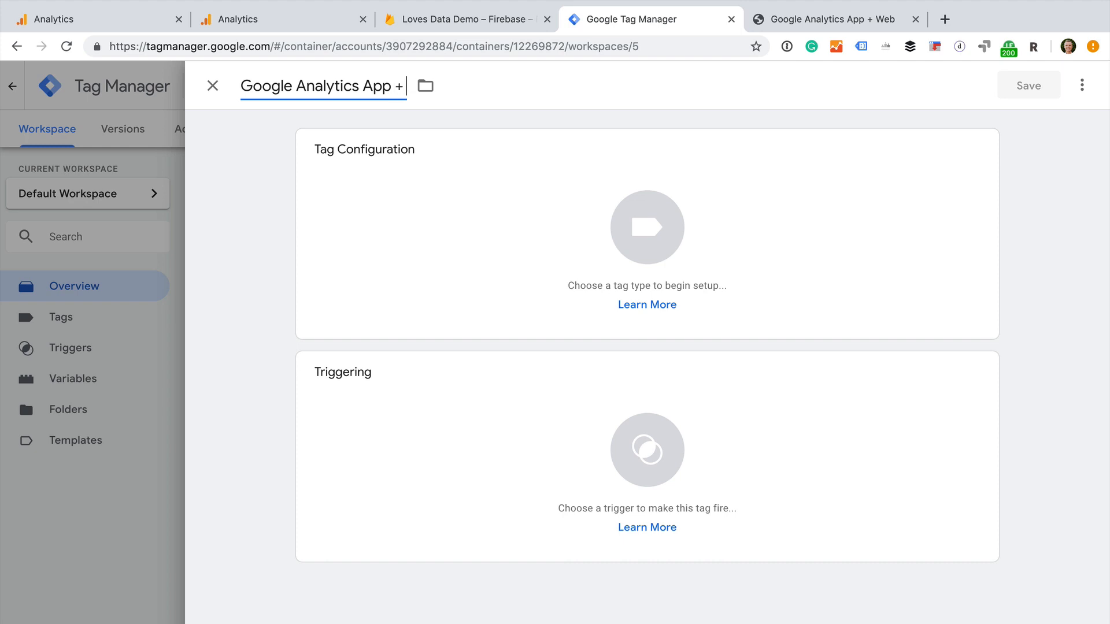
{"action": "type", "text": "Web"}
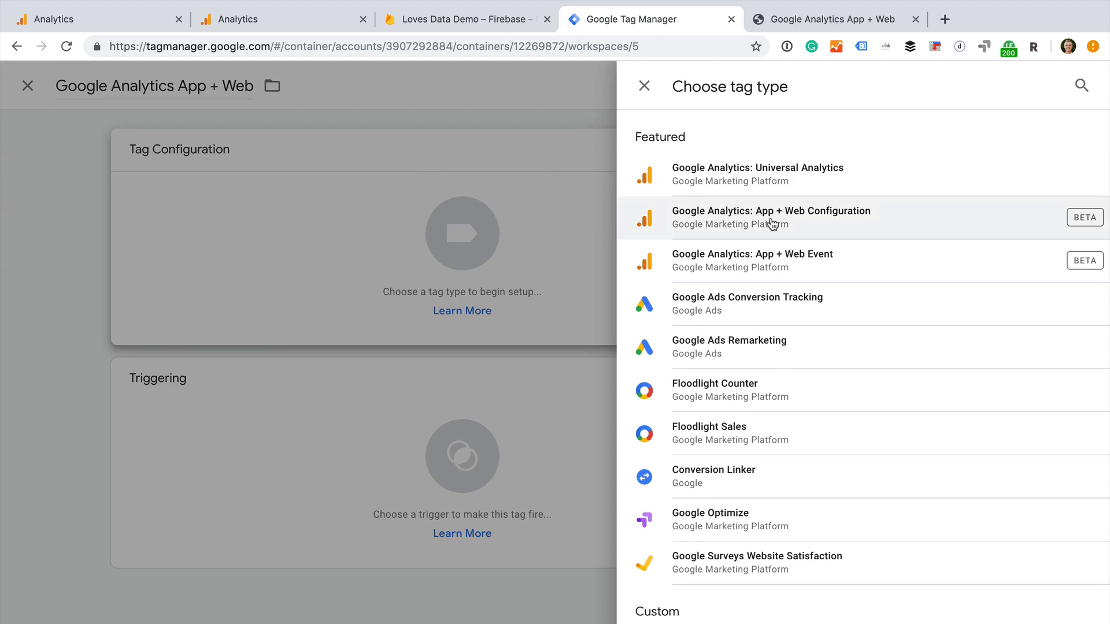
- Configure the tag as App + Web Configuration with ID G-6EP1TTNS7K, triggered on All Pages
{"action": "left_click", "coordinate": [770, 218]}
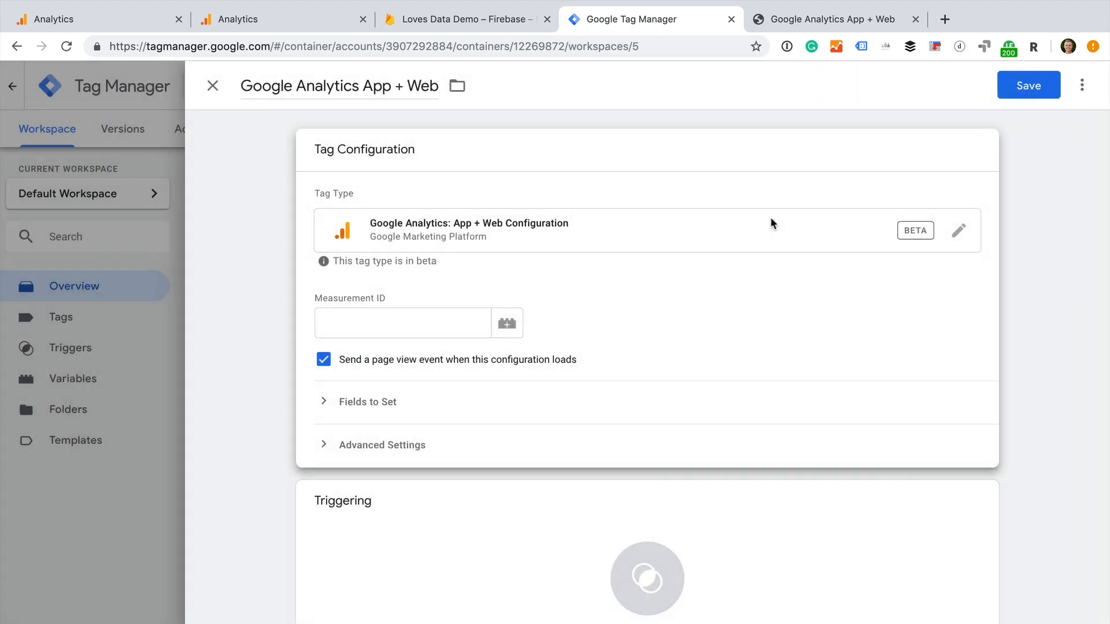
{"action": "left_click", "coordinate": [403, 322]}
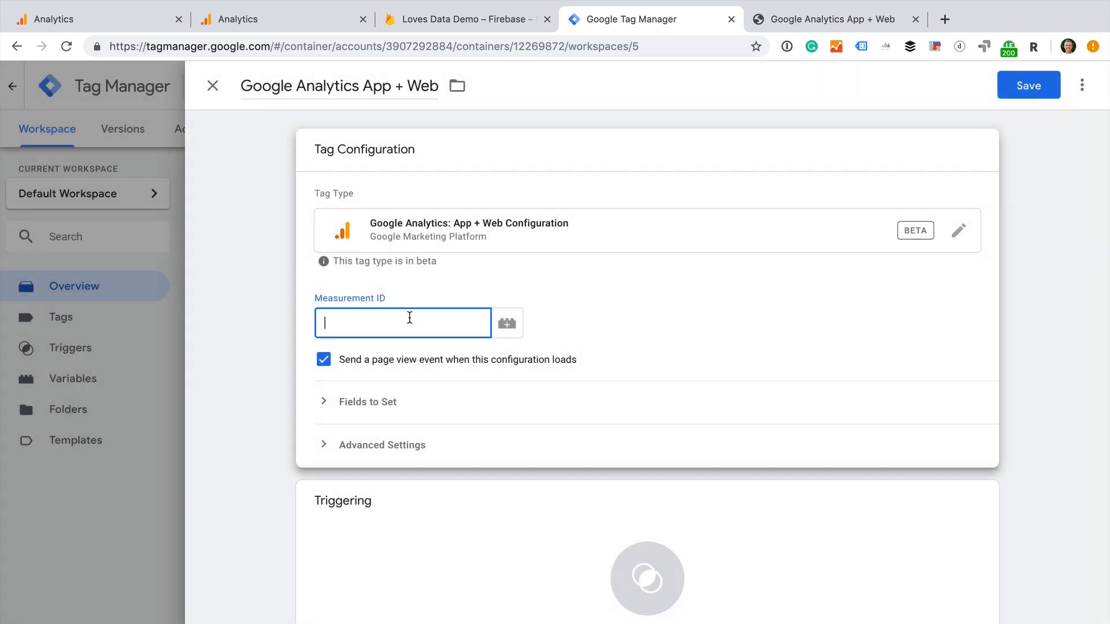
{"action": "type", "text": "G-6EP1TTNS7K"}
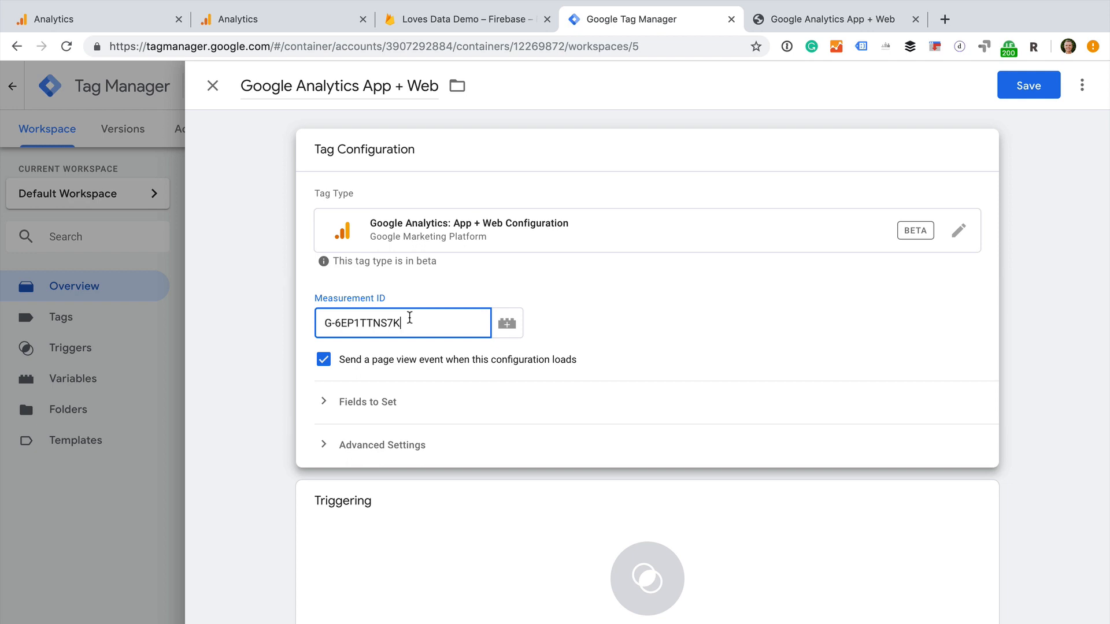
{"action": "scroll", "scroll_direction": "down", "scroll_amount": 3}
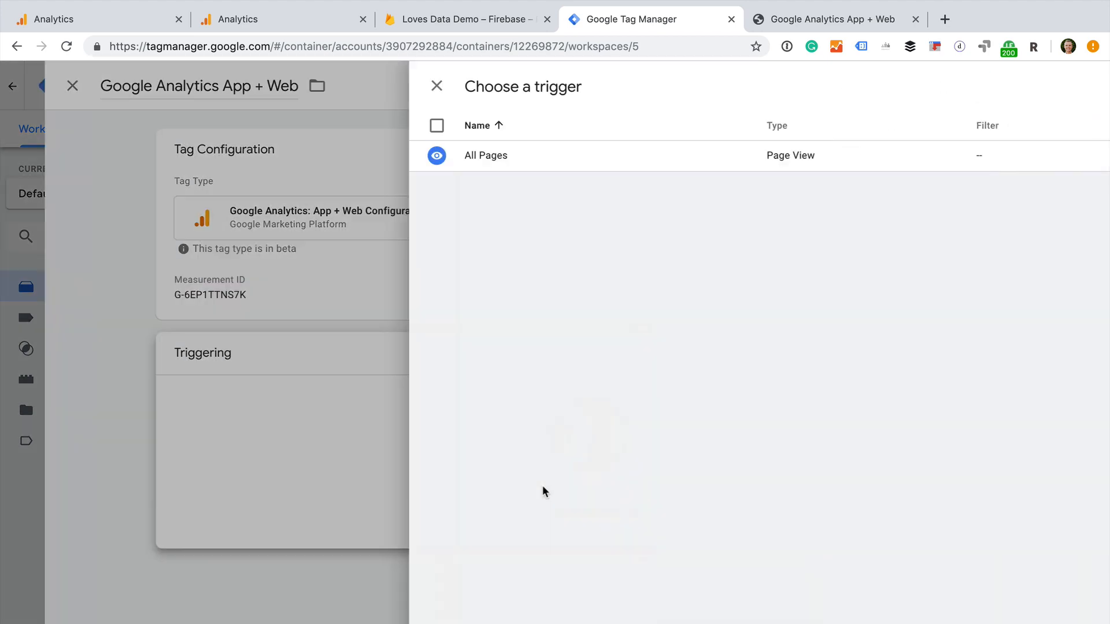
{"action": "left_click", "coordinate": [485, 155]}
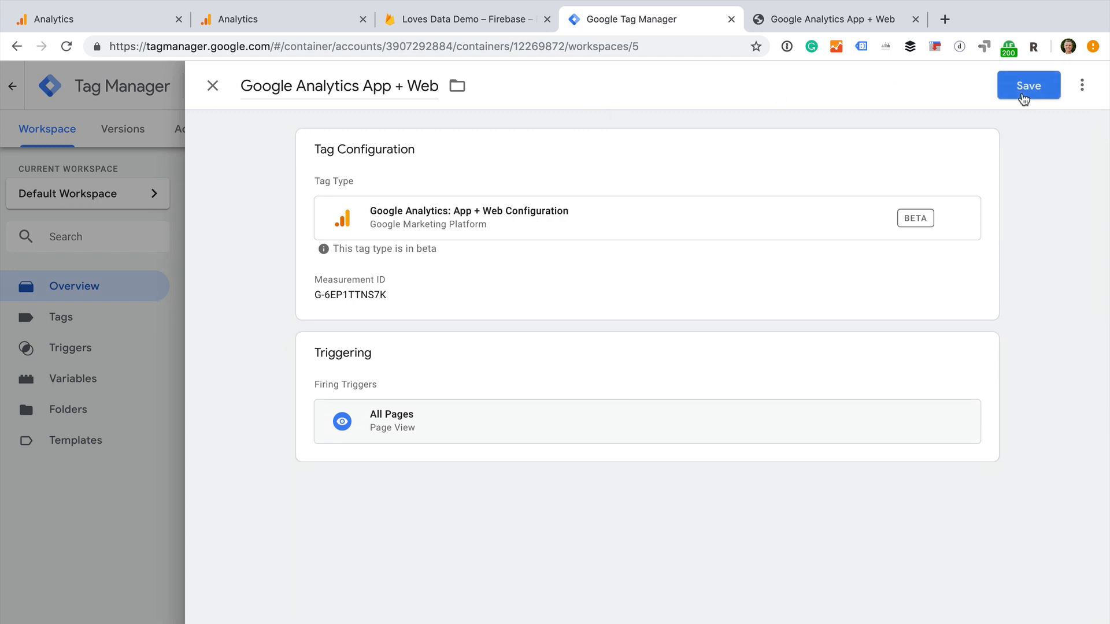
- Save the Google Analytics App + Web tag and switch the workspace into preview mode
{"action": "left_click", "coordinate": [1027, 85]}
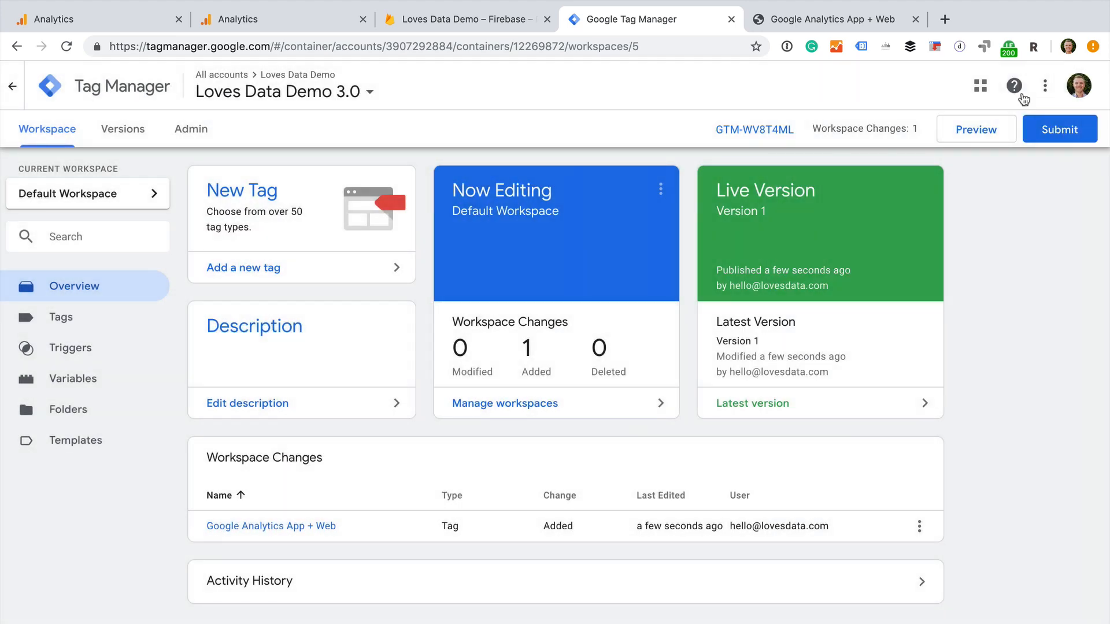
{"action": "mouse_move", "coordinate": [1013, 86]}
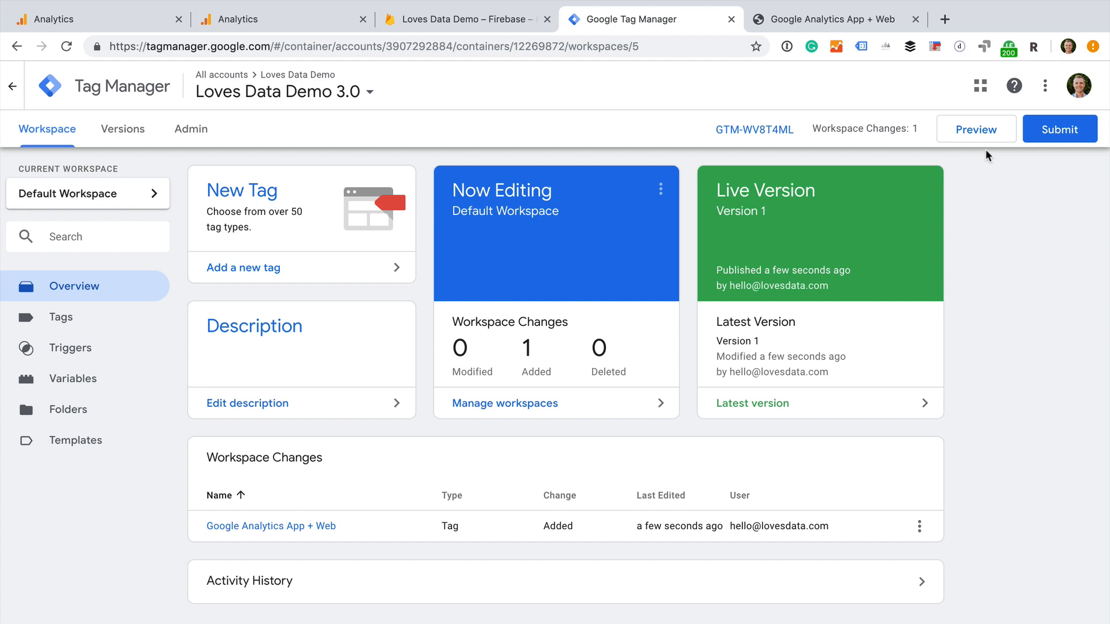
{"action": "mouse_move", "coordinate": [976, 128]}
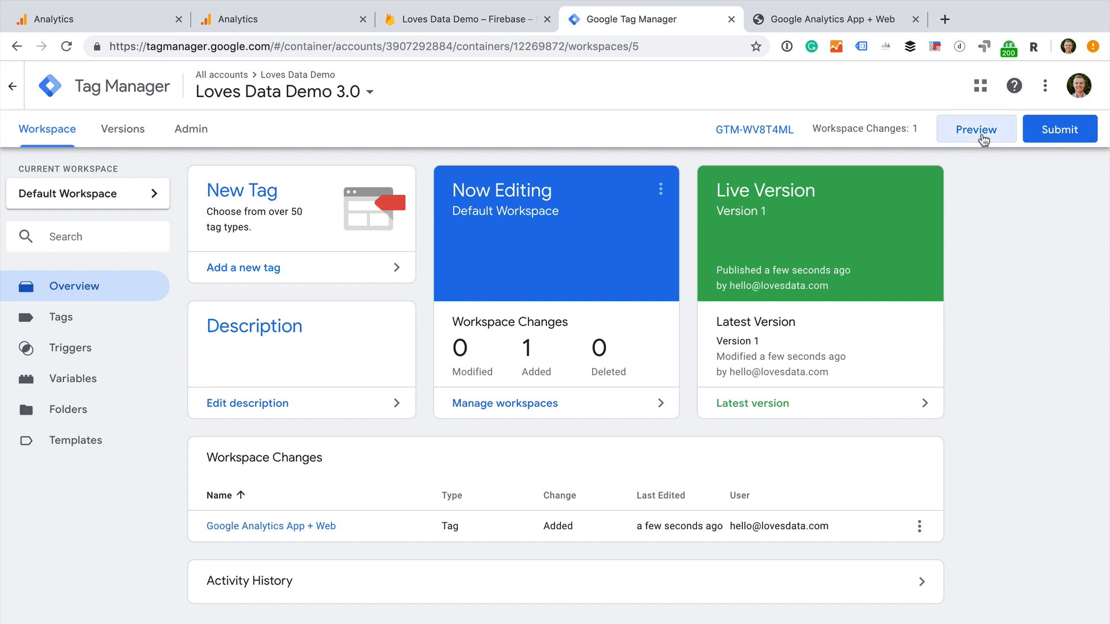
{"action": "left_click", "coordinate": [975, 129]}
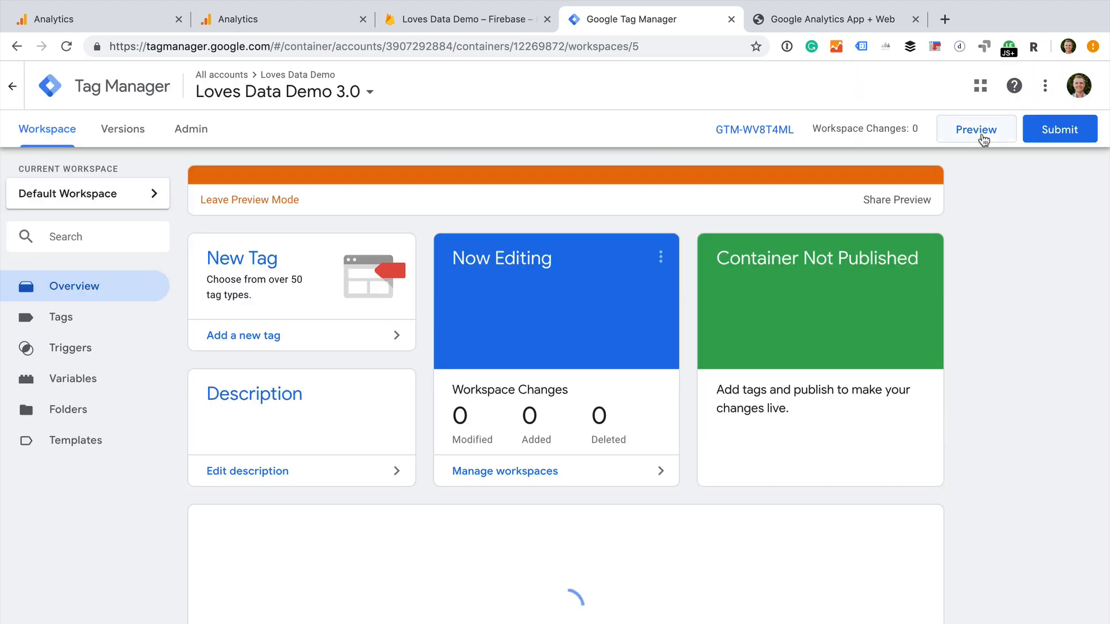
{"action": "left_click", "coordinate": [975, 129]}
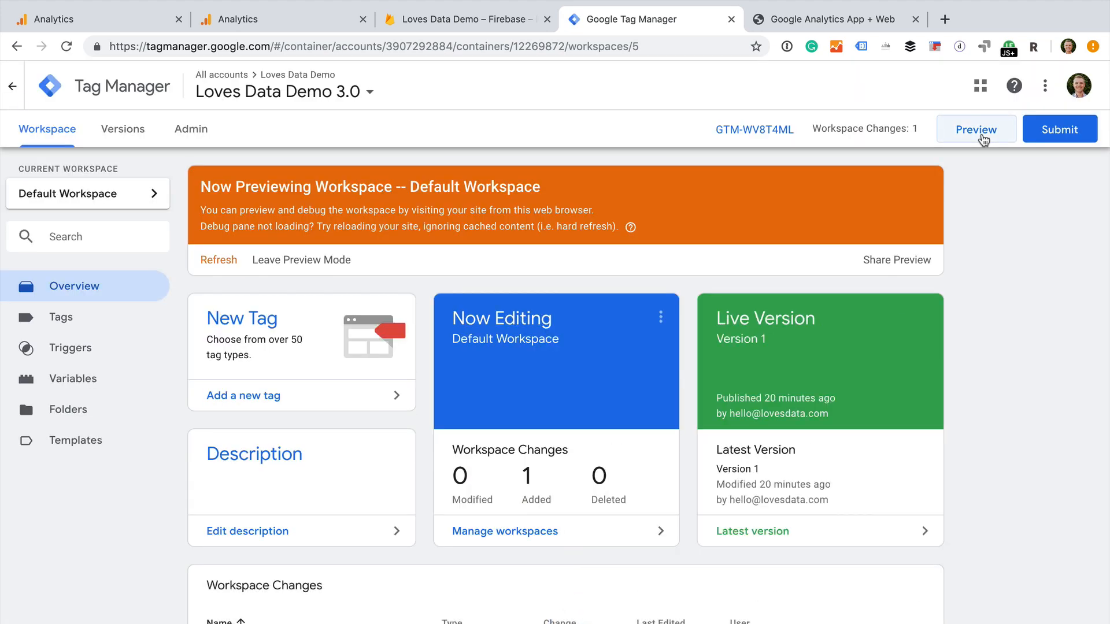
- Publish the workspace changes as container version 'Added GA App + Web Tag'
{"action": "left_click", "coordinate": [1059, 129]}
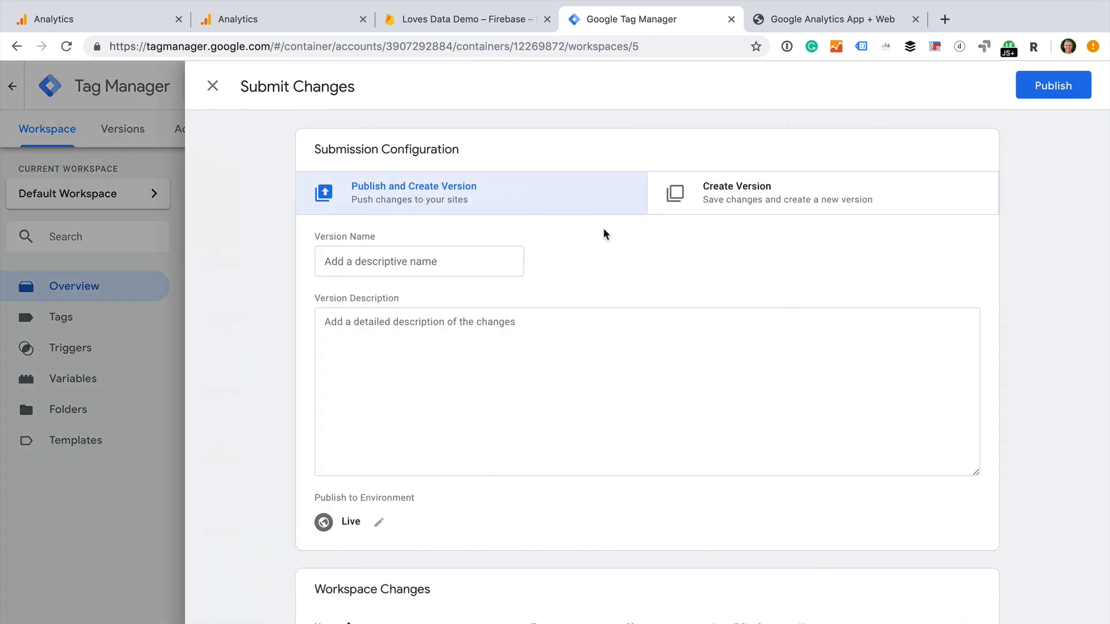
{"action": "type", "text": "Added"}
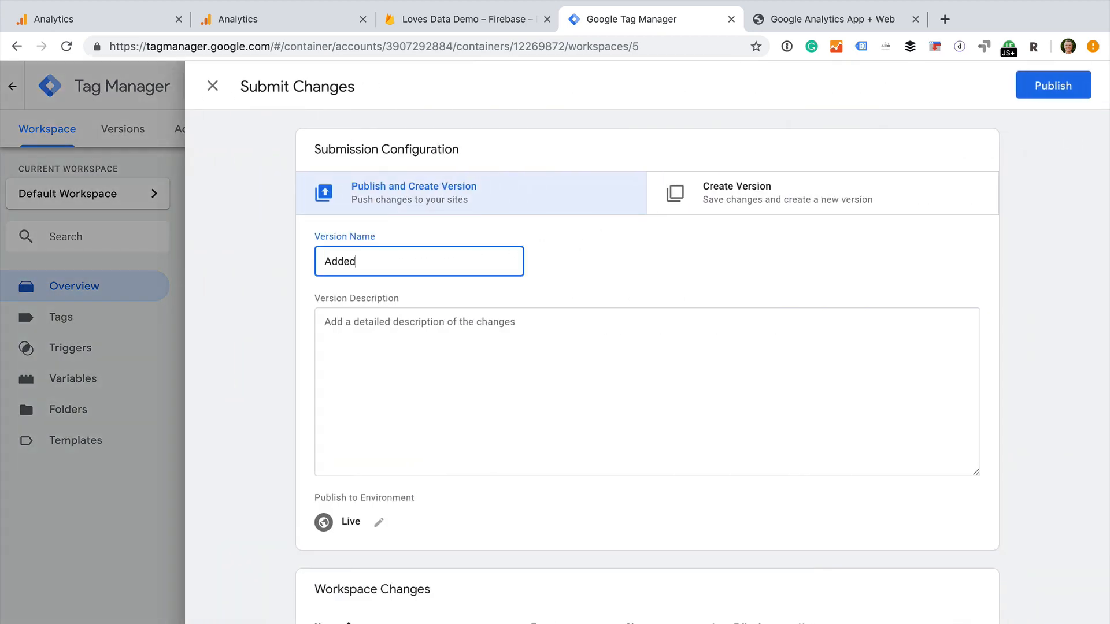
{"action": "type", "text": "\" \""}
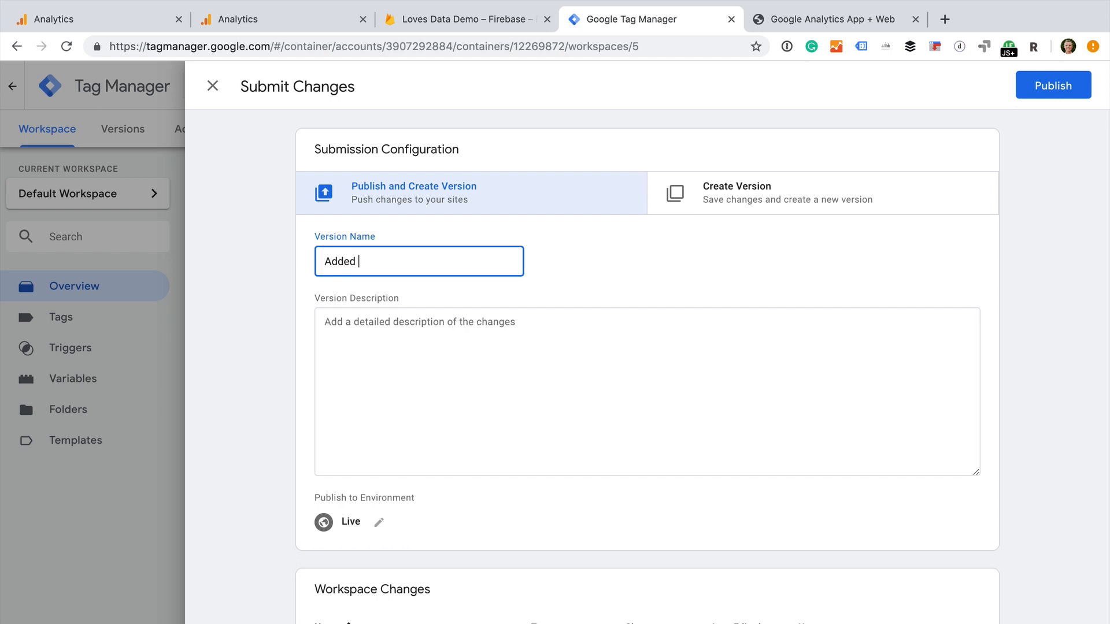
{"action": "type", "text": "GA App + Web"}
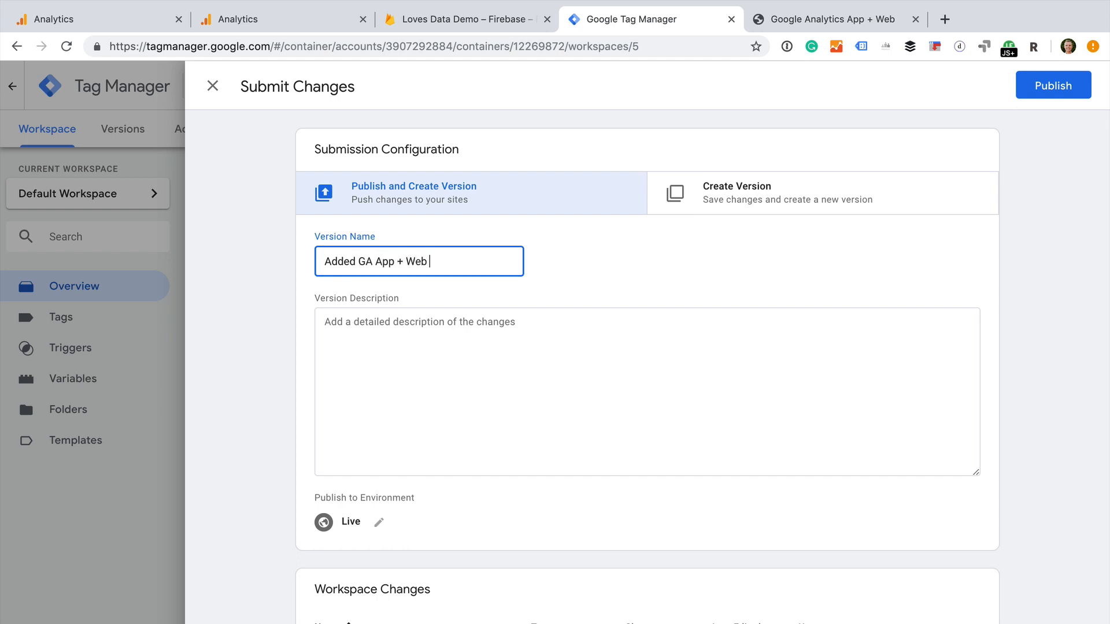
{"action": "type", "text": "Tag"}
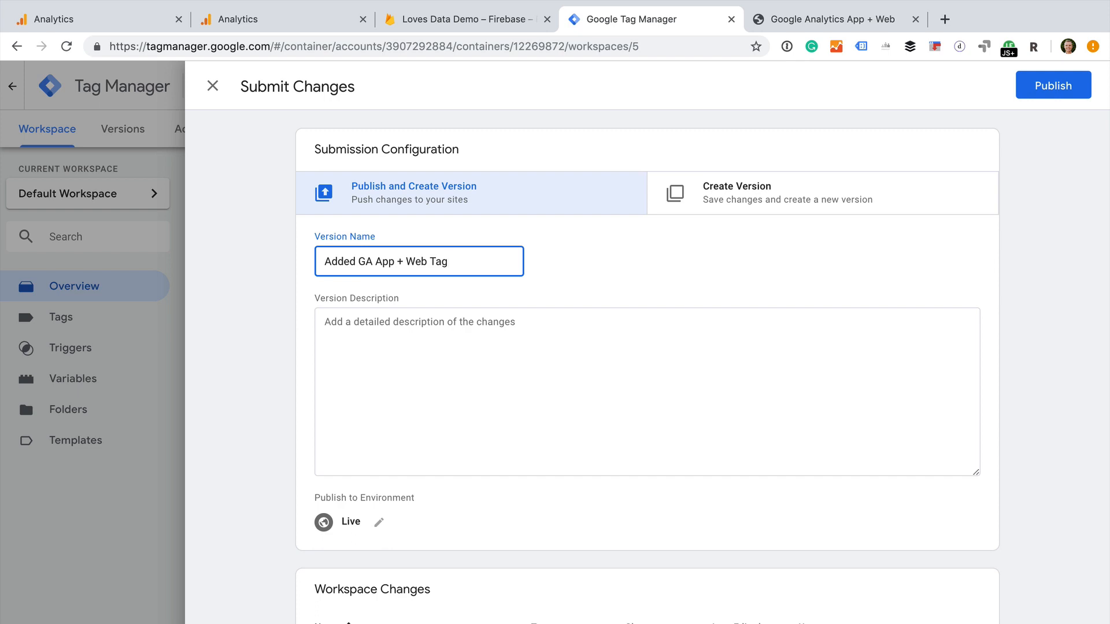
{"action": "left_click", "coordinate": [832, 19]}
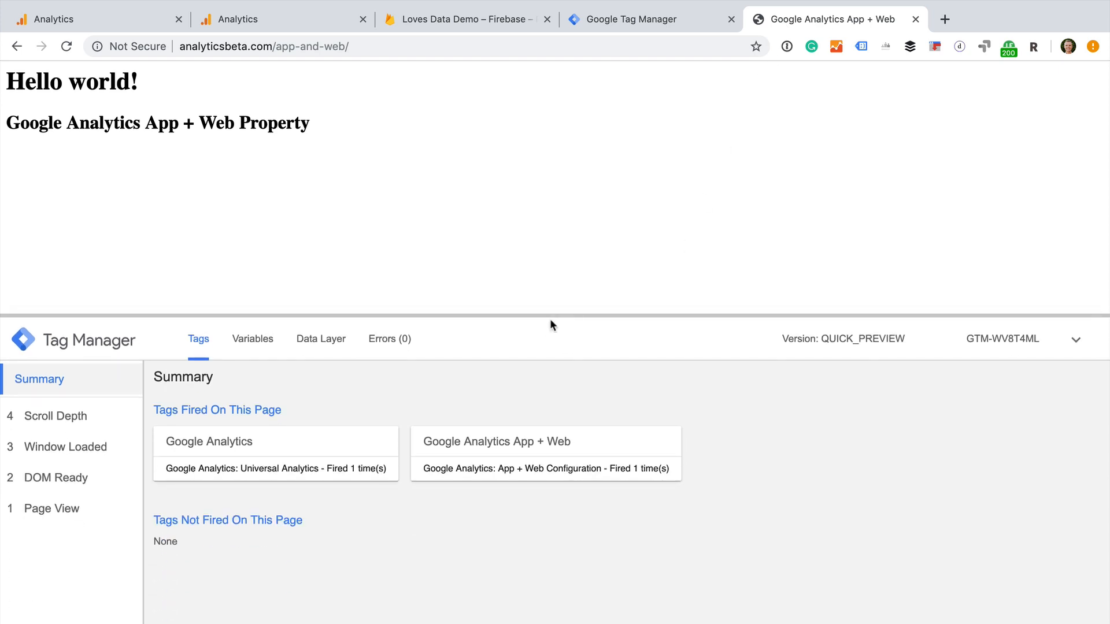
{"action": "mouse_move", "coordinate": [602, 415]}
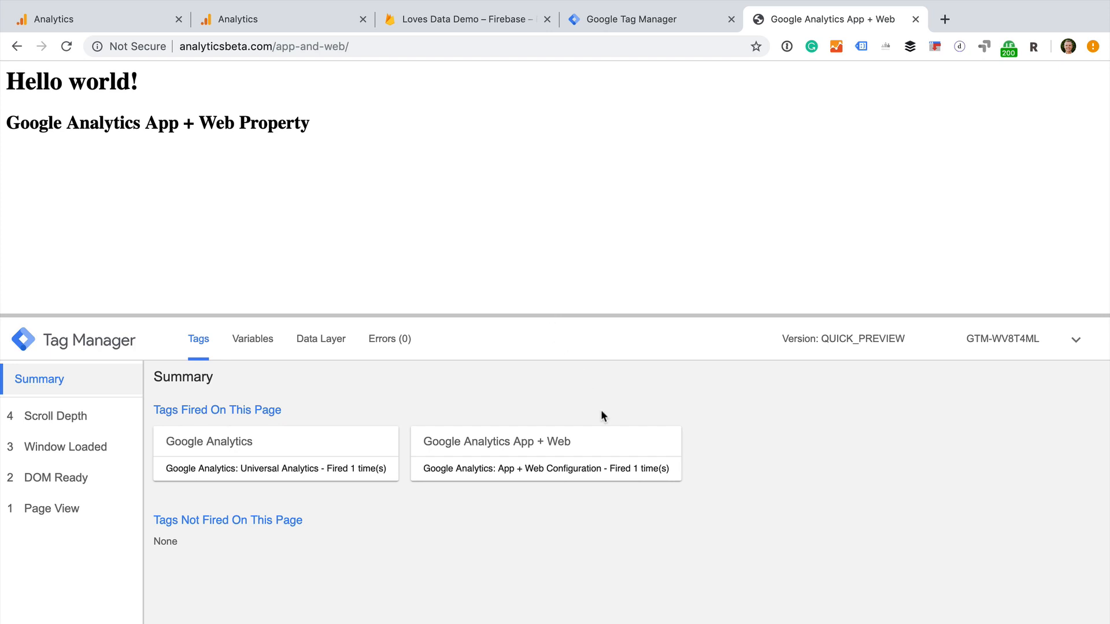
{"action": "mouse_move", "coordinate": [610, 445]}
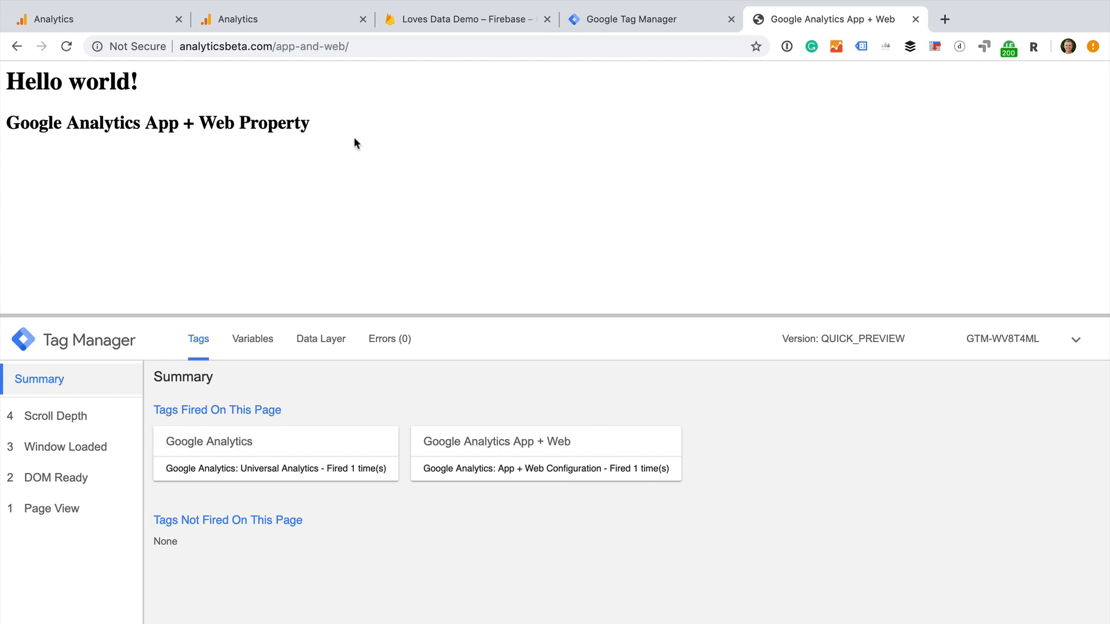
{"action": "left_click", "coordinate": [282, 19]}
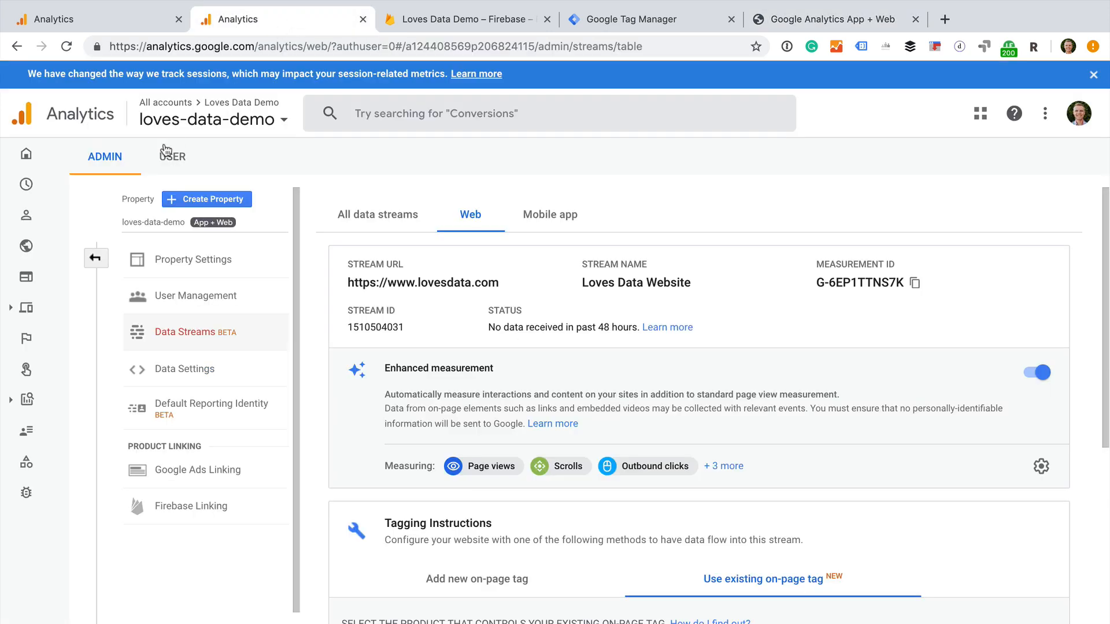
{"action": "mouse_move", "coordinate": [26, 185]}
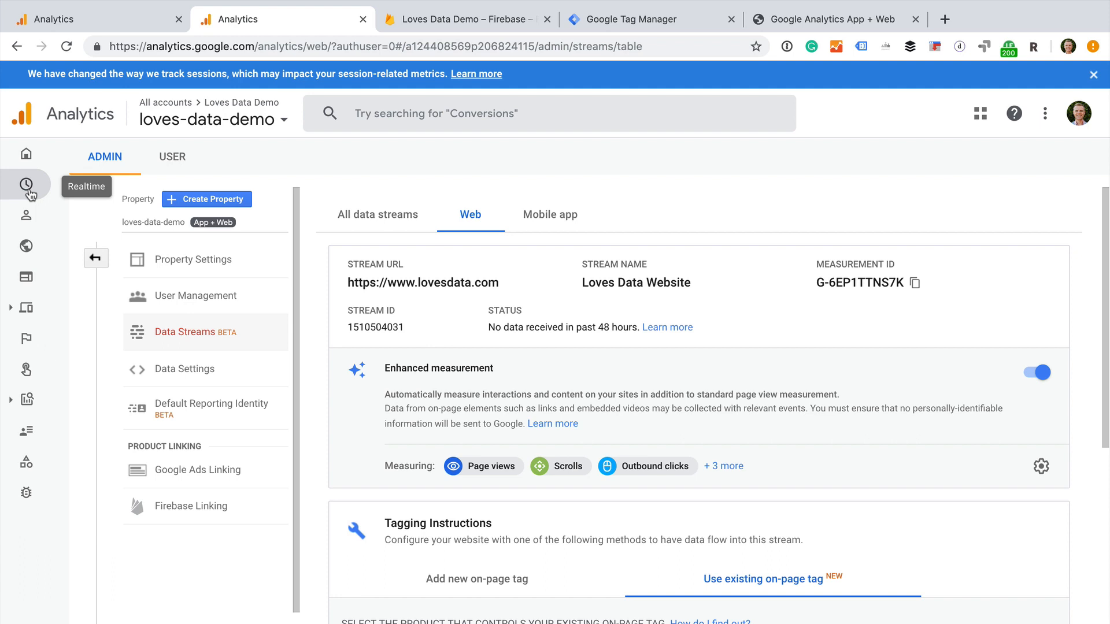
{"action": "mouse_move", "coordinate": [26, 155]}
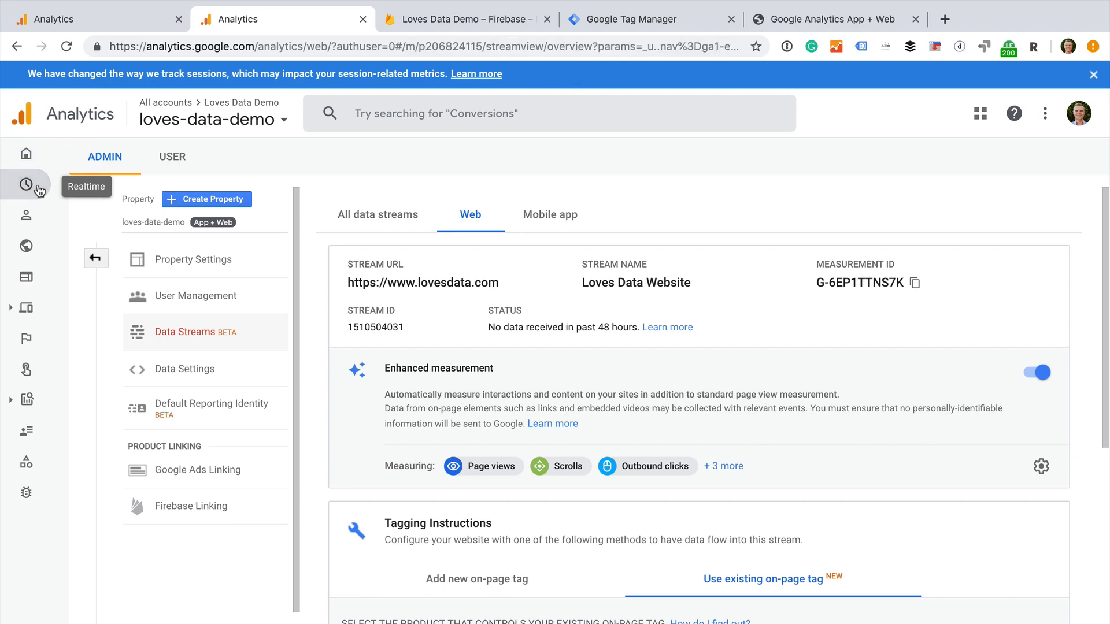
{"action": "left_click", "coordinate": [26, 183]}
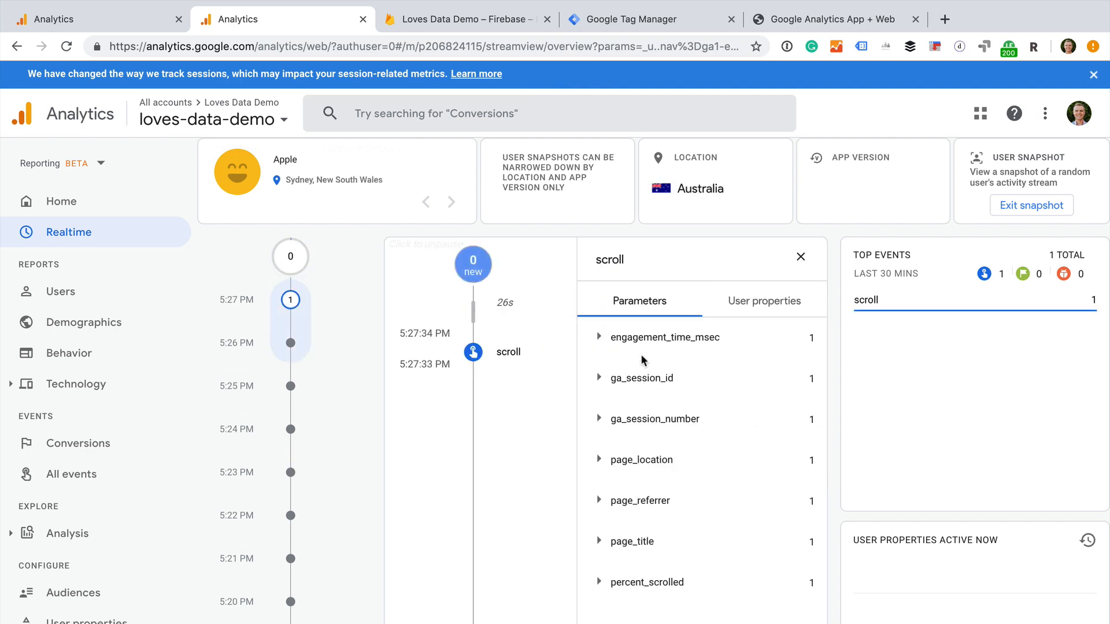
{"action": "left_click", "coordinate": [641, 459]}
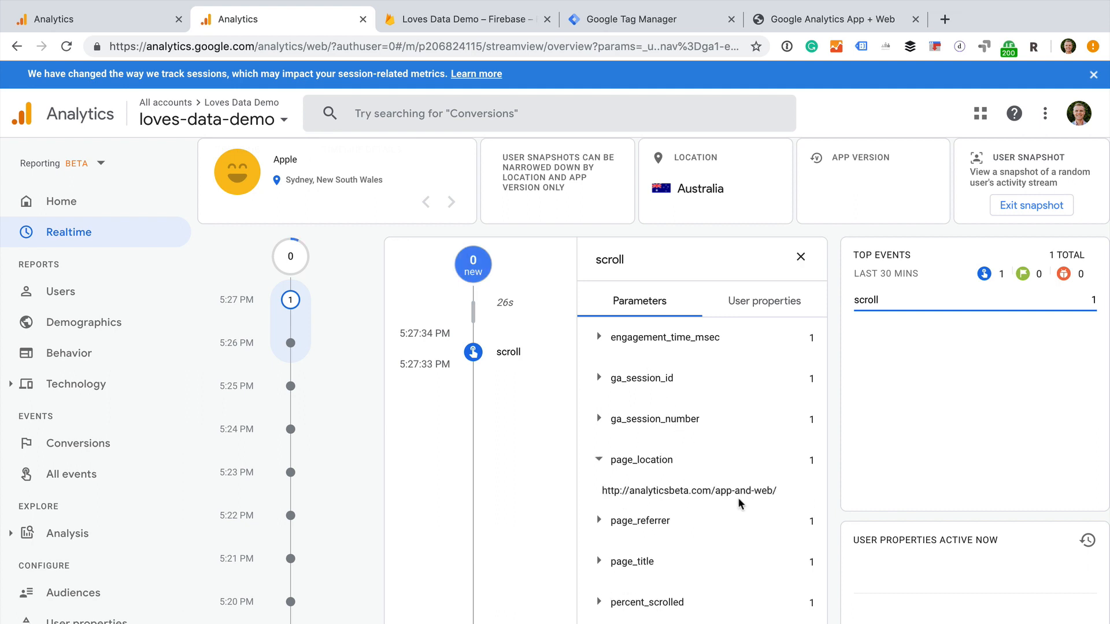
{"action": "mouse_move", "coordinate": [530, 432]}
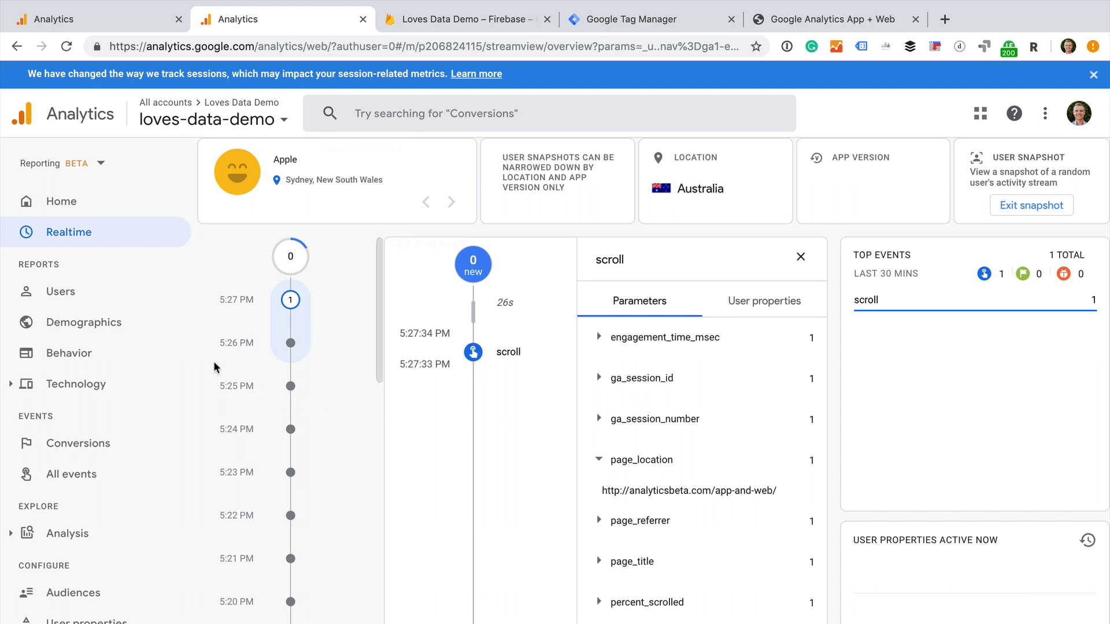
{"action": "mouse_move", "coordinate": [114, 291]}
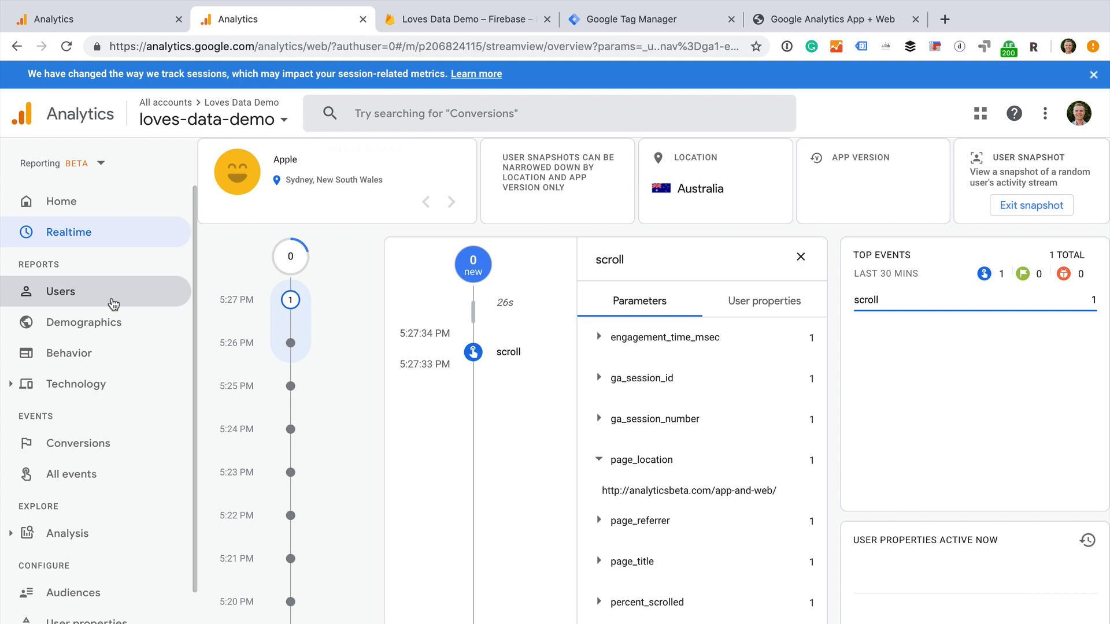
- Open the Users overview report and scroll through its cards showing one Australian user
{"action": "left_click", "coordinate": [61, 291]}
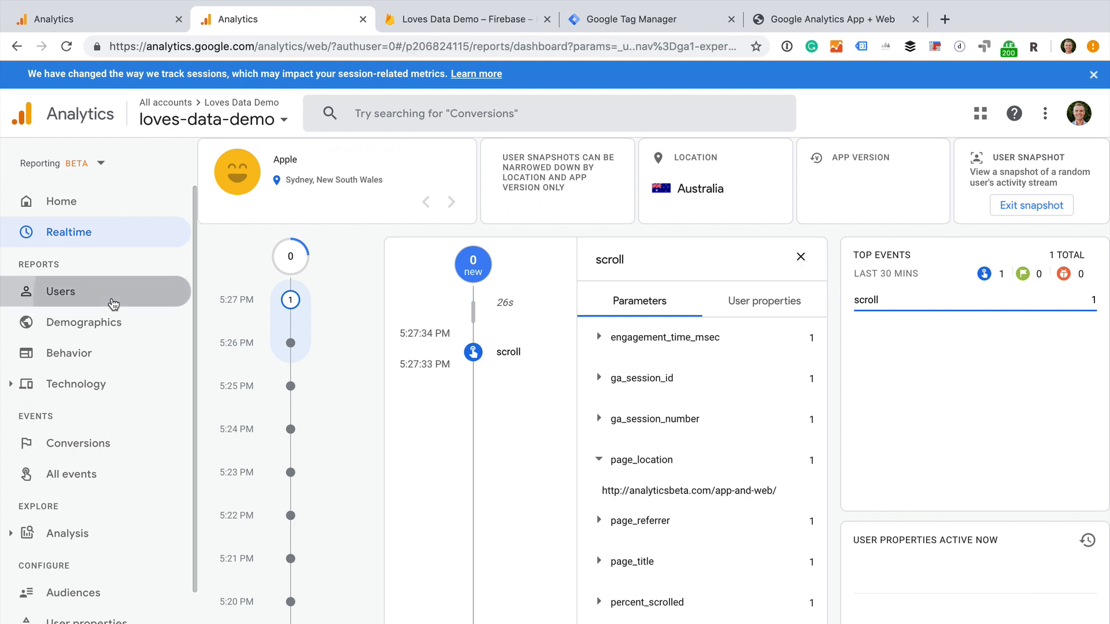
{"action": "left_click", "coordinate": [61, 291]}
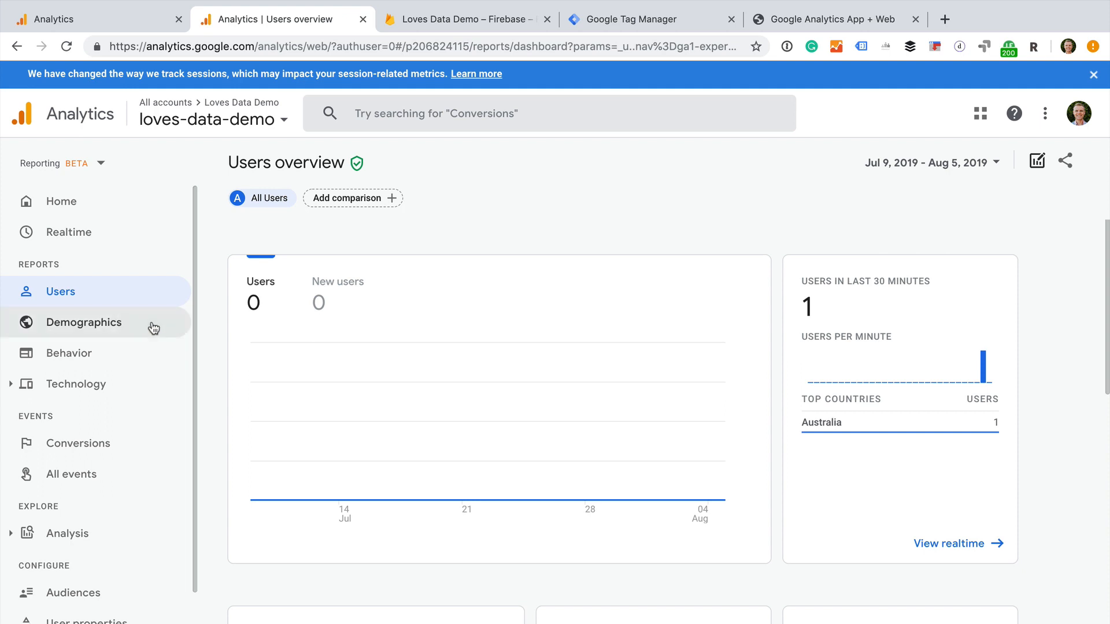
{"action": "mouse_move", "coordinate": [132, 357]}
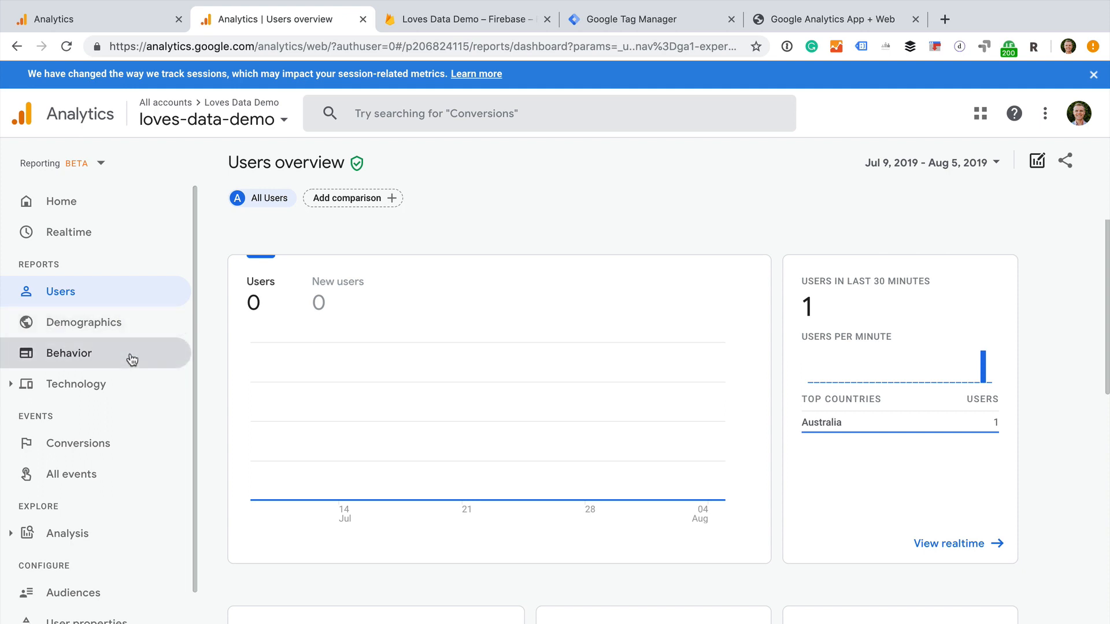
{"action": "mouse_move", "coordinate": [75, 384]}
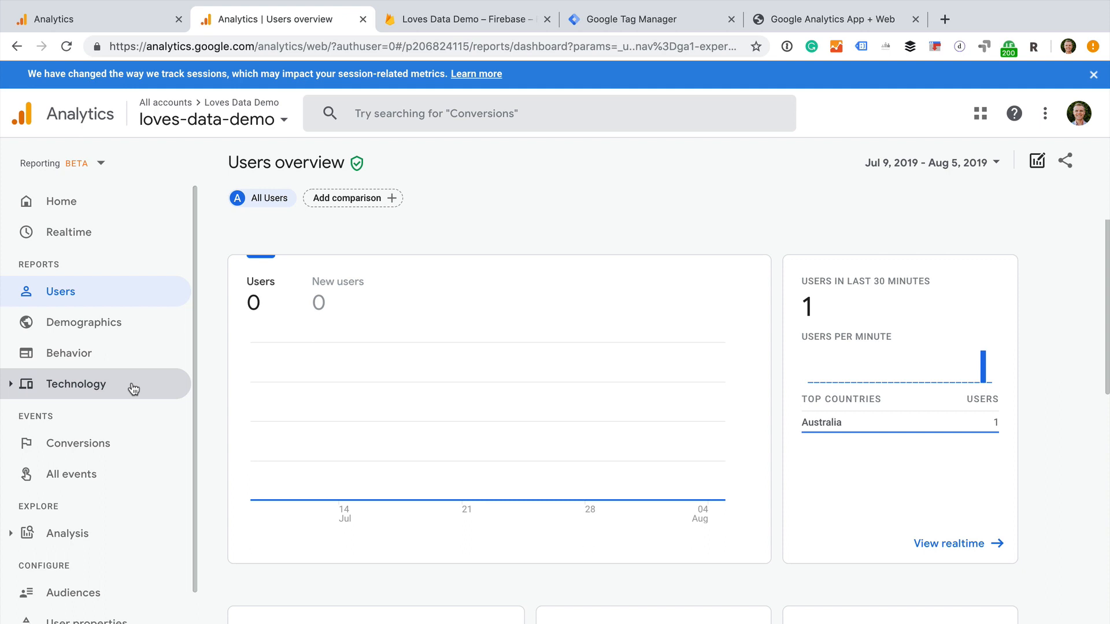
{"action": "mouse_move", "coordinate": [968, 546]}
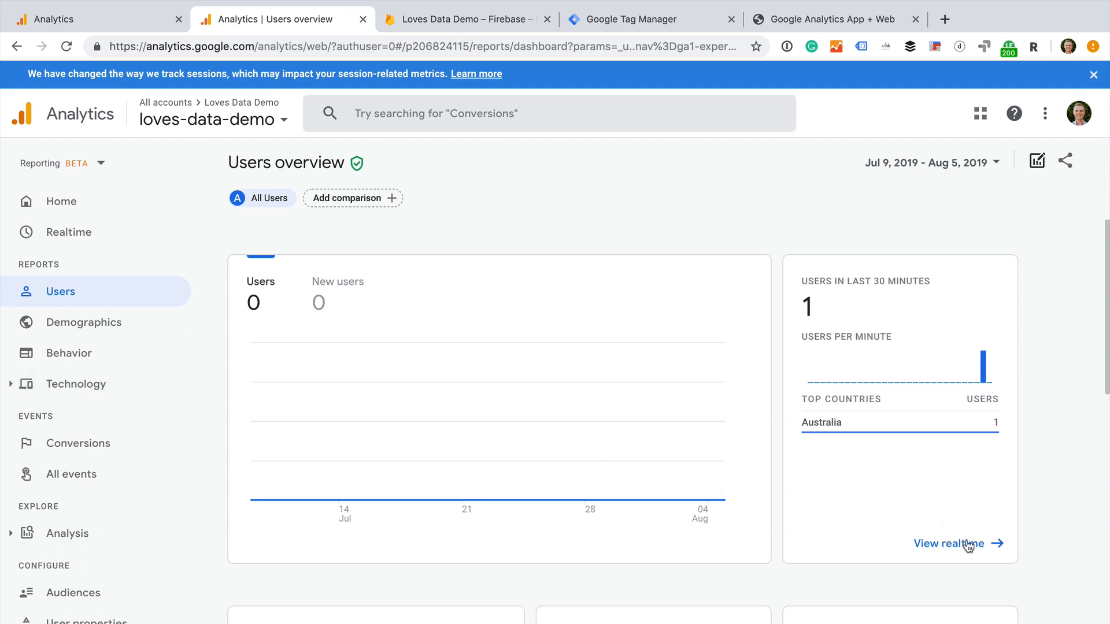
{"action": "scroll", "scroll_direction": "down", "scroll_amount": 3}
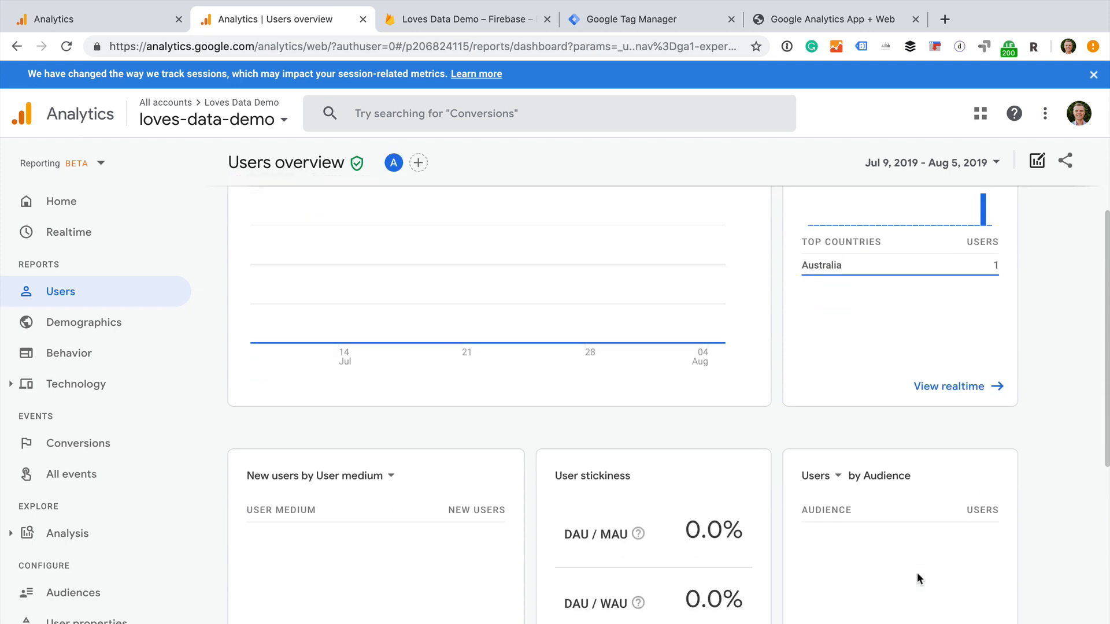
{"action": "scroll", "scroll_direction": "down", "scroll_amount": 3}
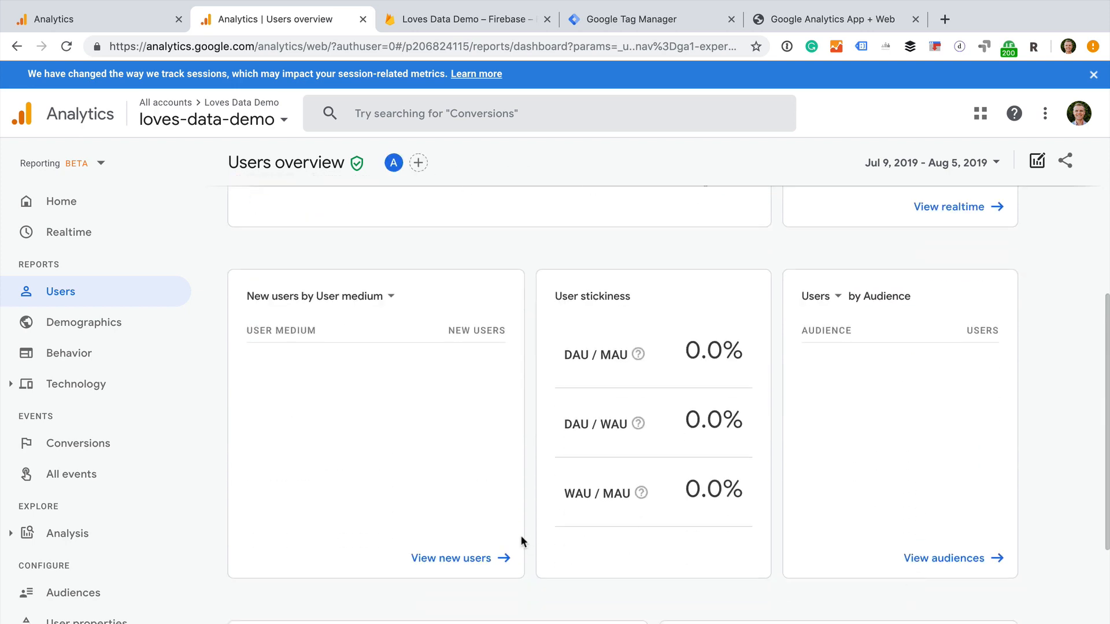
{"action": "mouse_move", "coordinate": [78, 443]}
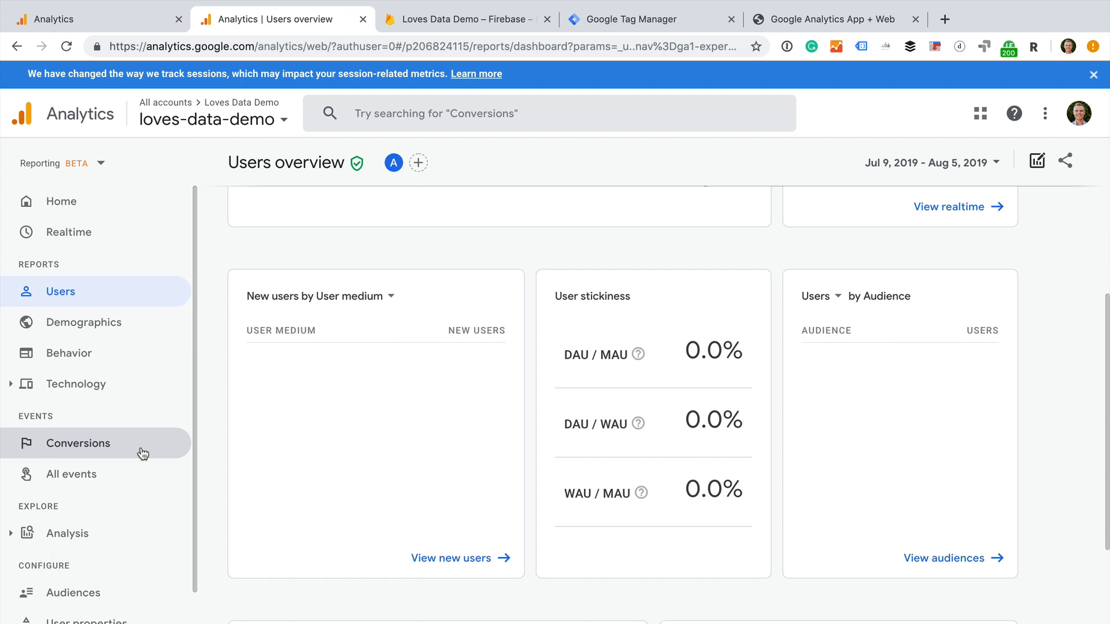
{"action": "mouse_move", "coordinate": [146, 474]}
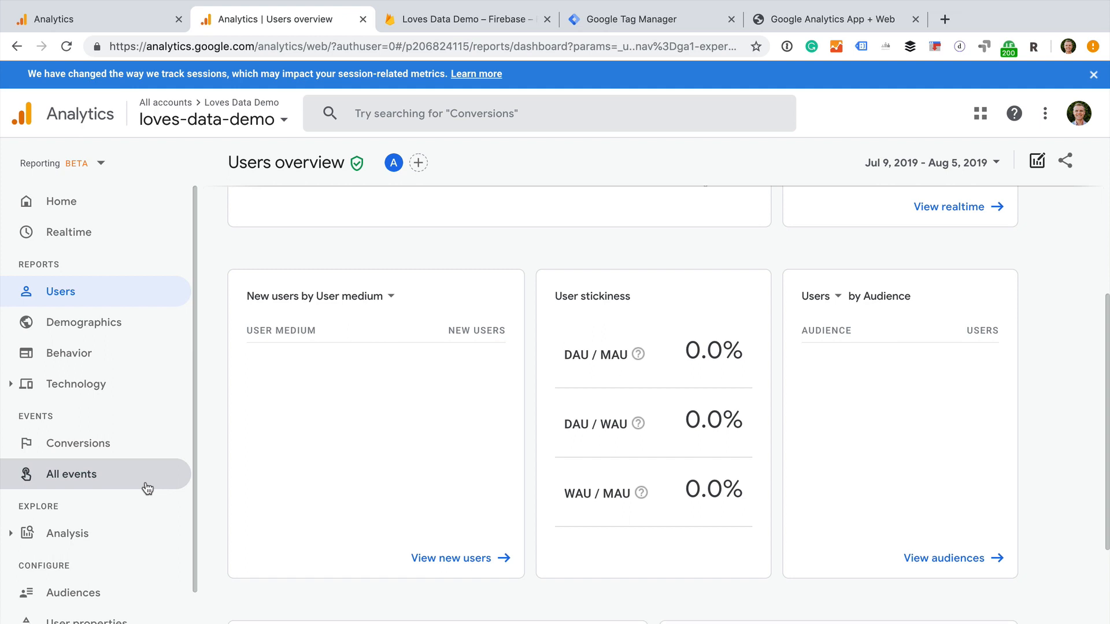
{"action": "mouse_move", "coordinate": [67, 533]}
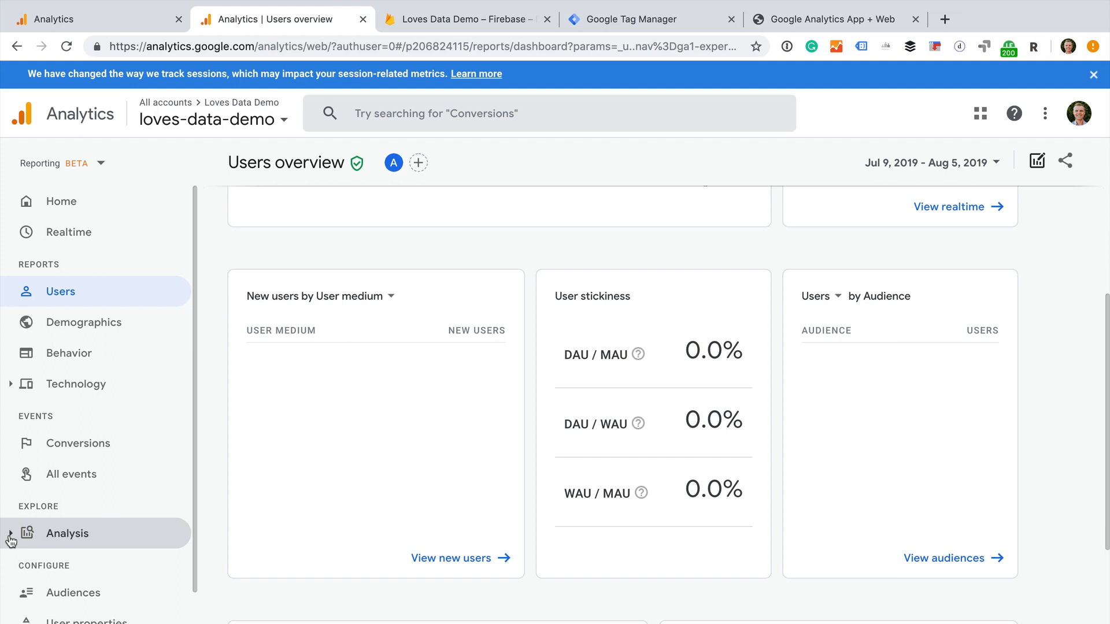
- Expand Explore > Analysis to list Analysis hub, Exploration, Funnel, Path analysis and more
{"action": "left_click", "coordinate": [67, 533]}
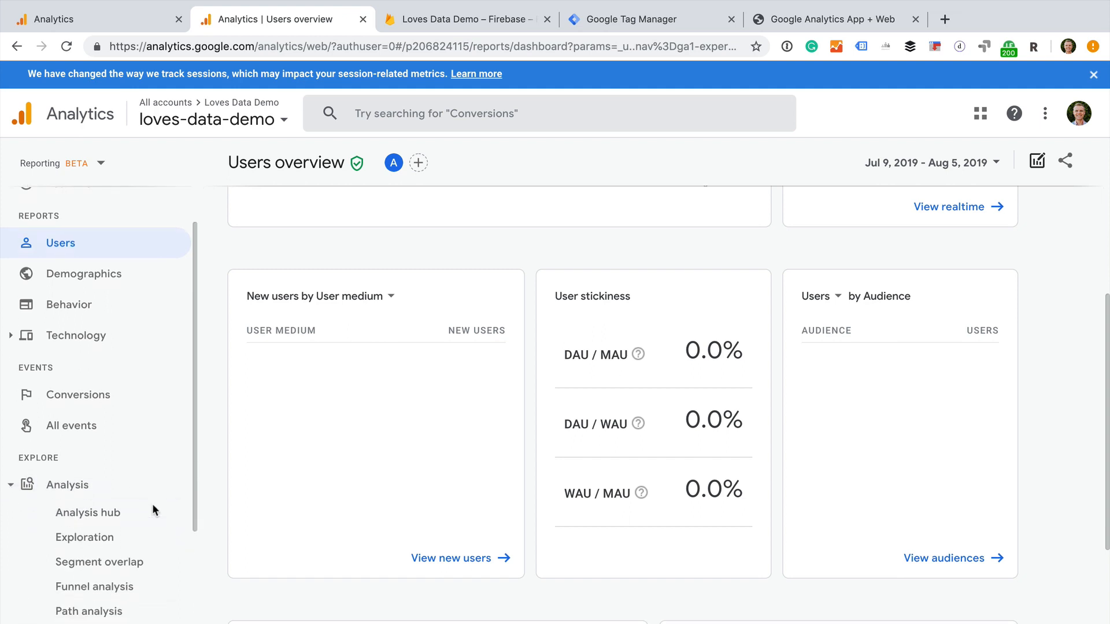
{"action": "scroll", "scroll_direction": "down", "scroll_amount": 3}
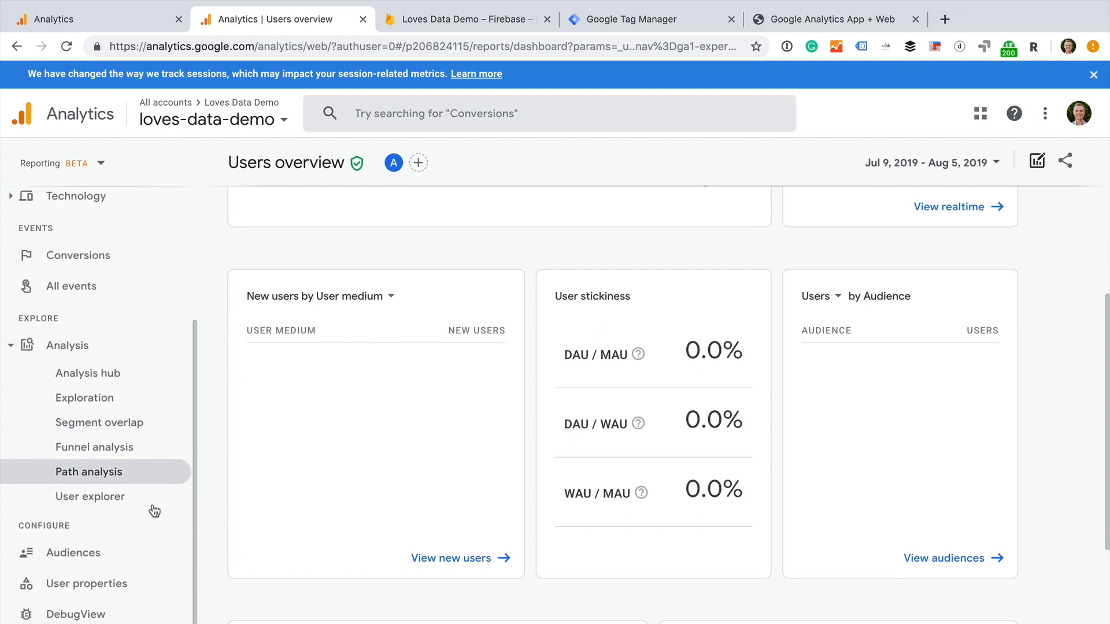
{"action": "mouse_move", "coordinate": [153, 390]}
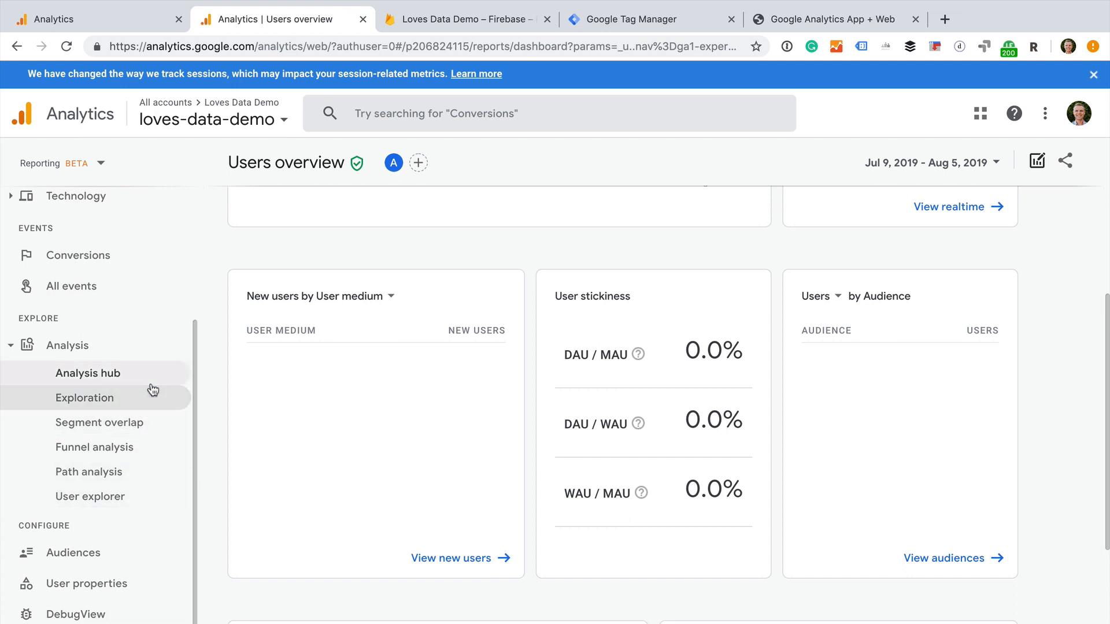
{"action": "mouse_move", "coordinate": [167, 426]}
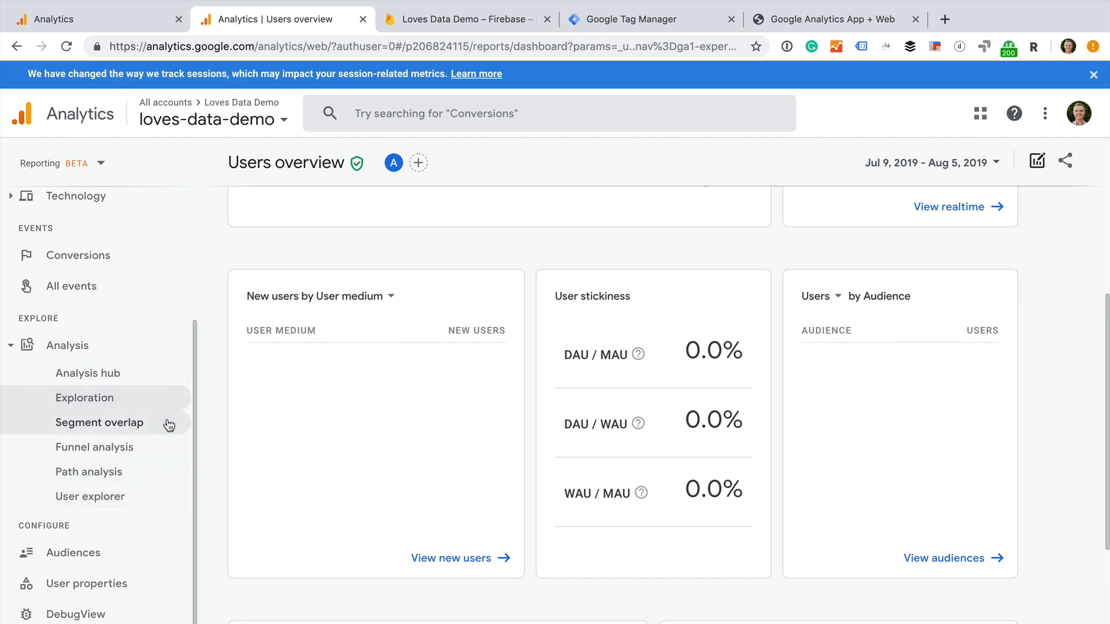
{"action": "mouse_move", "coordinate": [91, 496]}
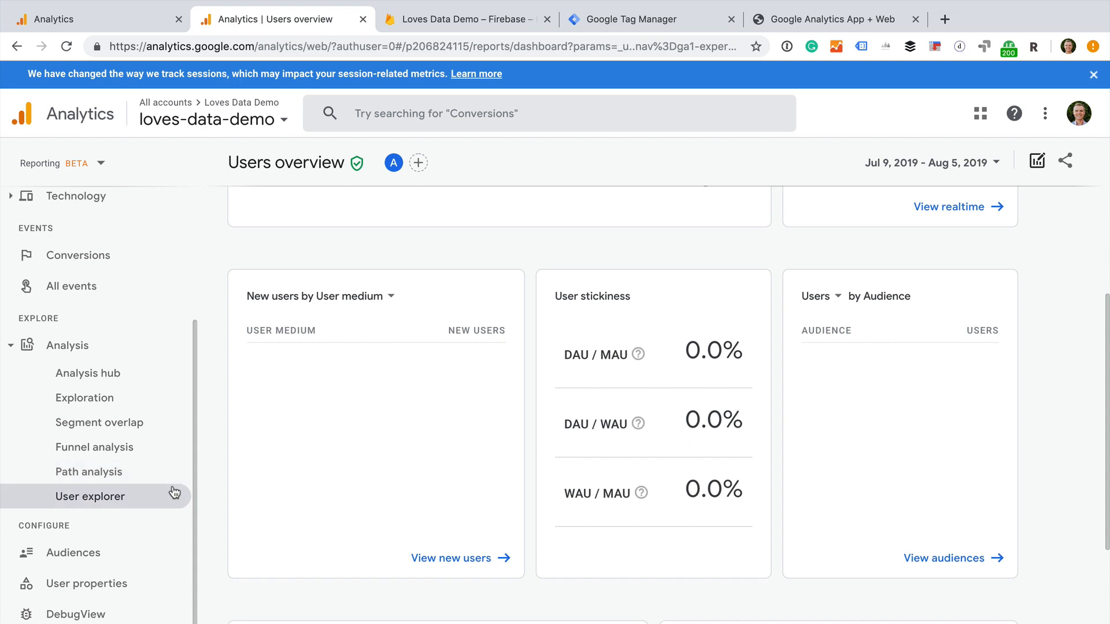